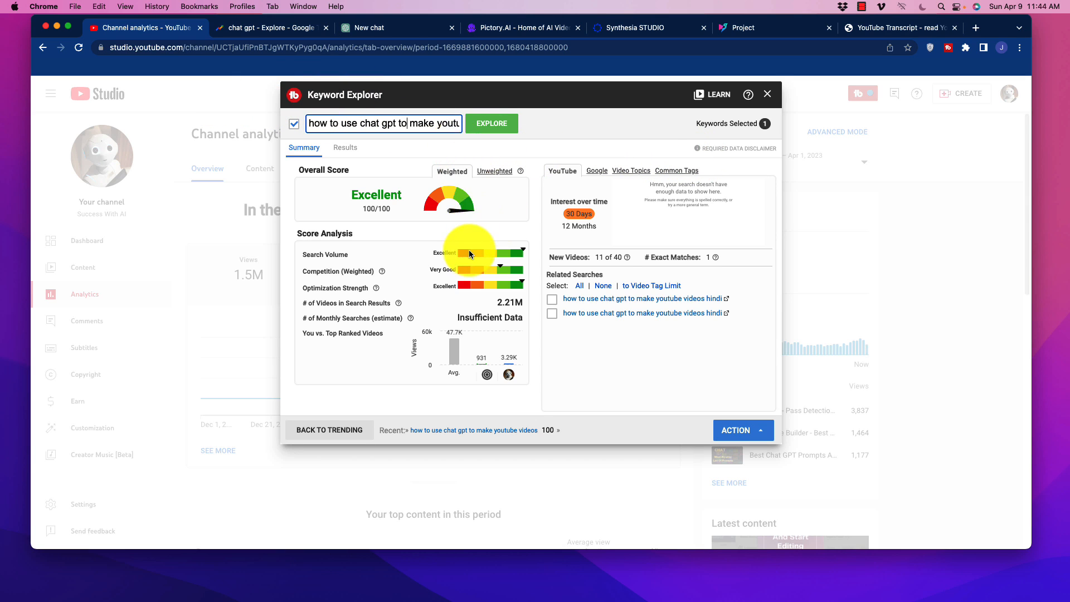
pyautogui.moveTo(531, 220)
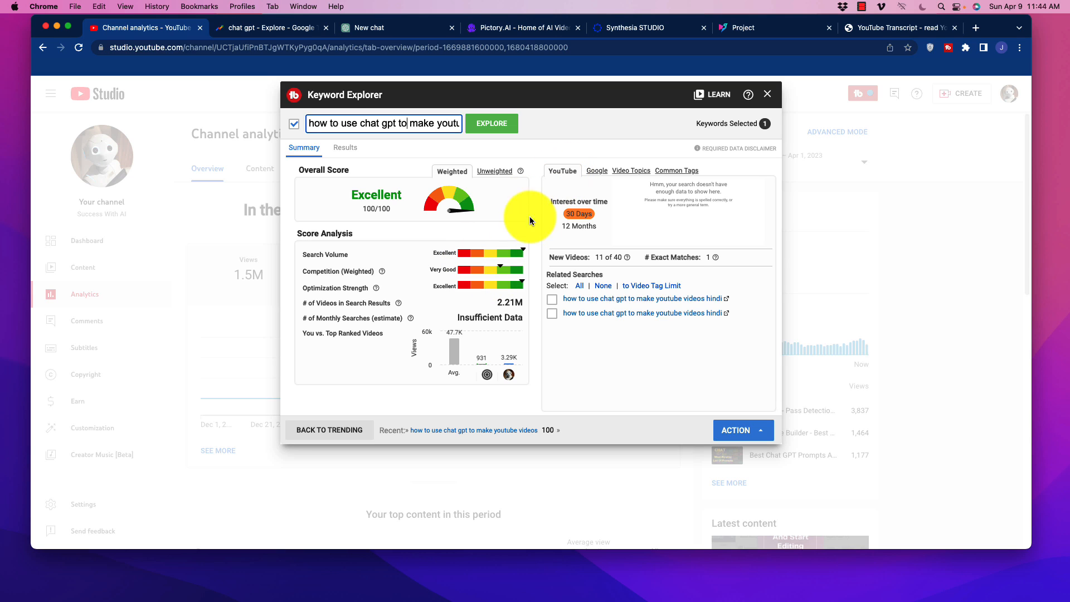
pyautogui.moveTo(513, 224)
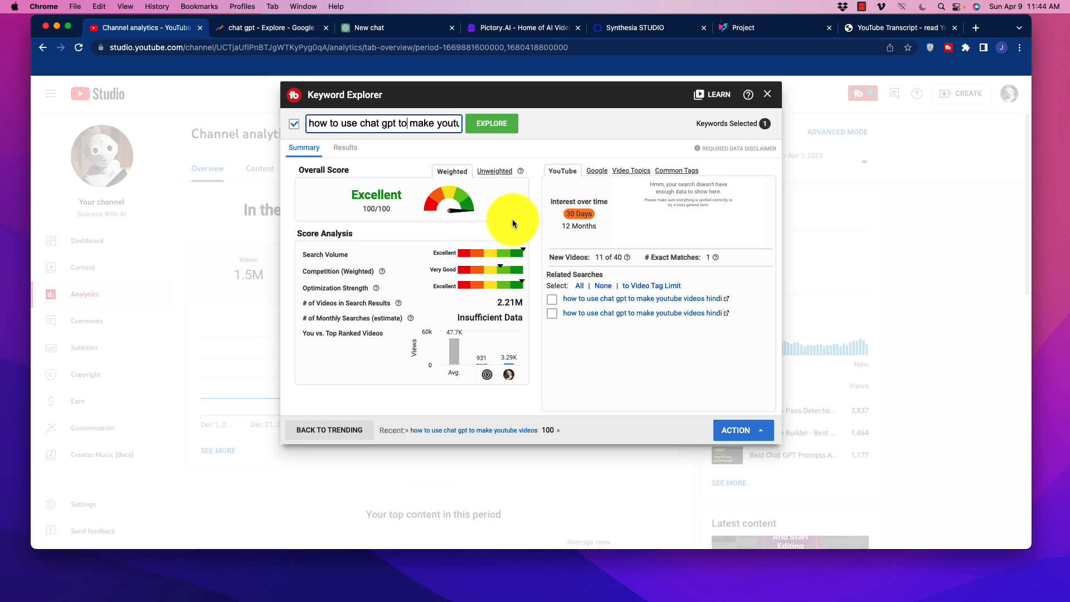
pyautogui.moveTo(526, 220)
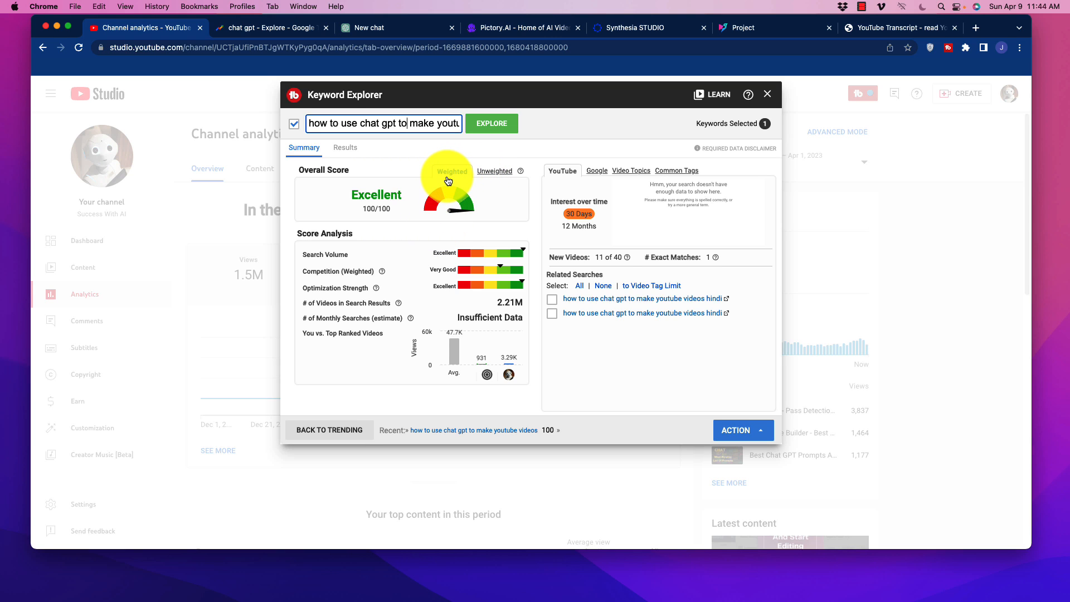
pyautogui.moveTo(507, 374)
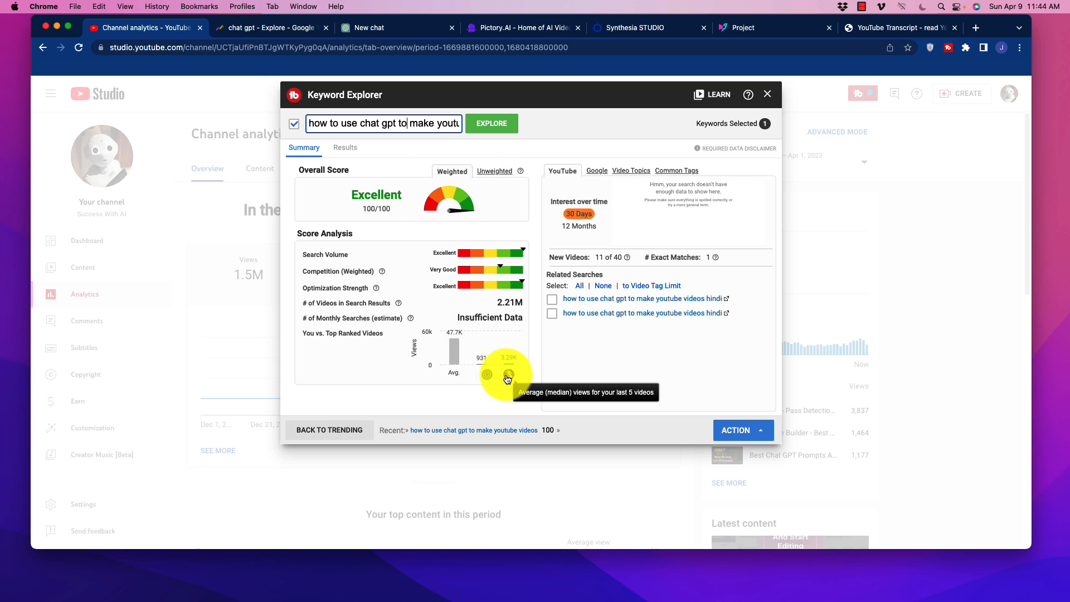
pyautogui.moveTo(478, 386)
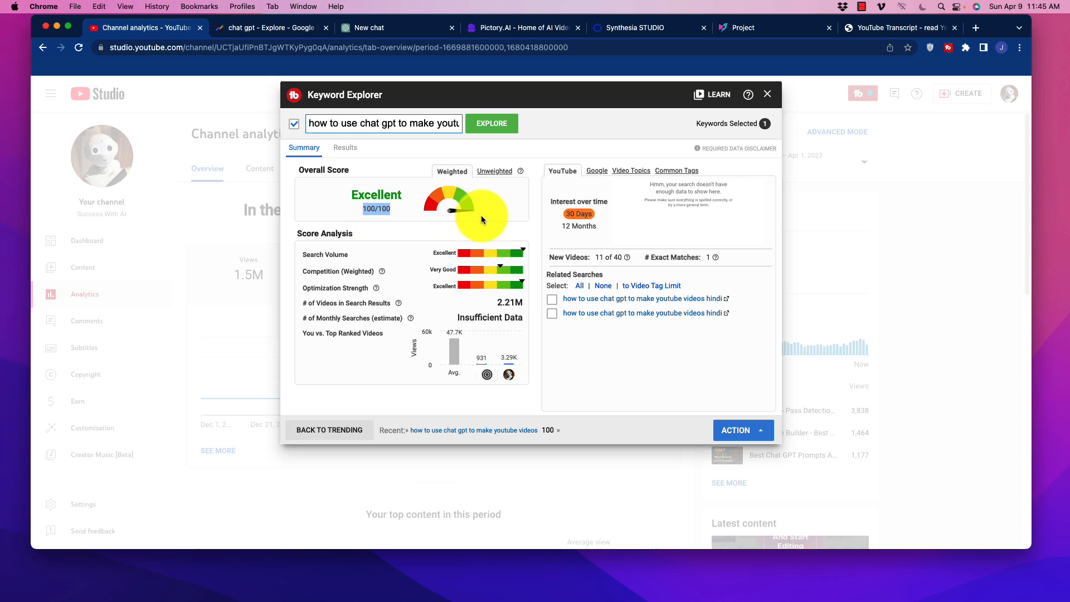
pyautogui.moveTo(493, 226)
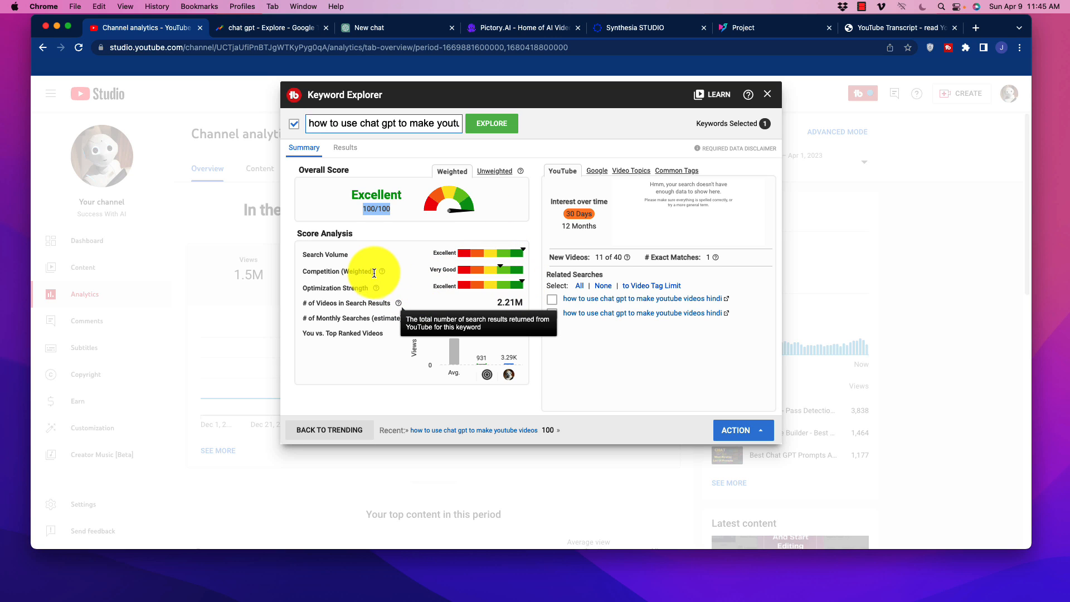
pyautogui.moveTo(575, 208)
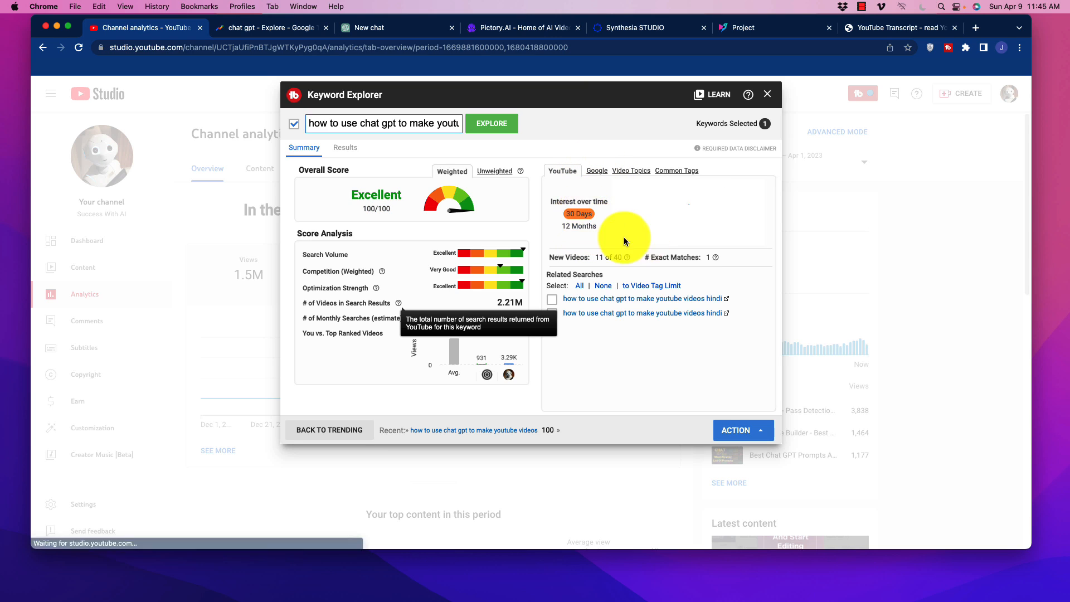
# Show Pictory's Script editor with an empty video name and script field
pyautogui.click(490, 124)
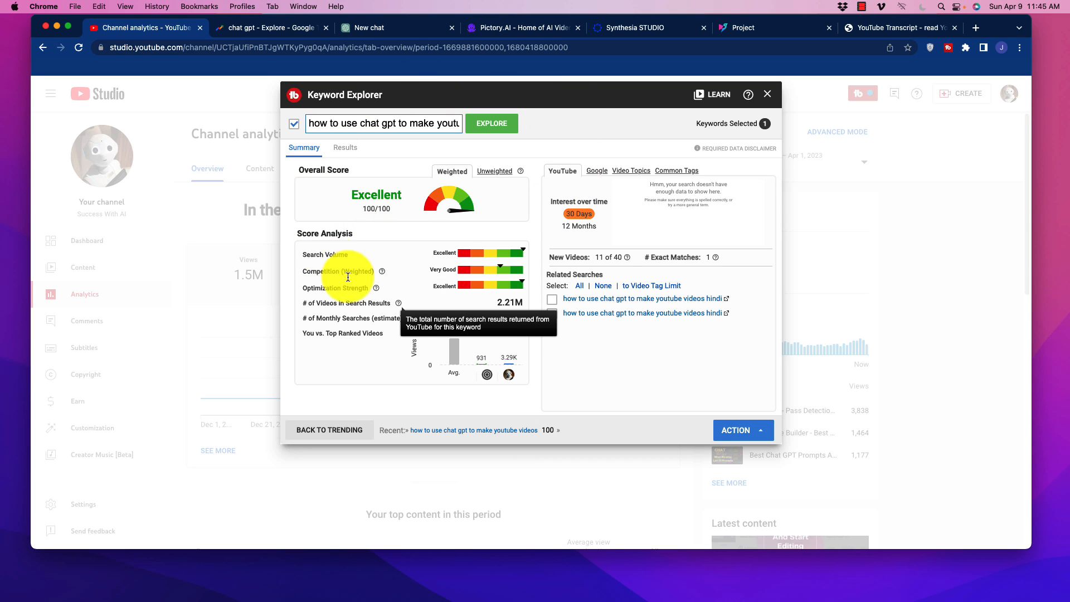
pyautogui.moveTo(549, 337)
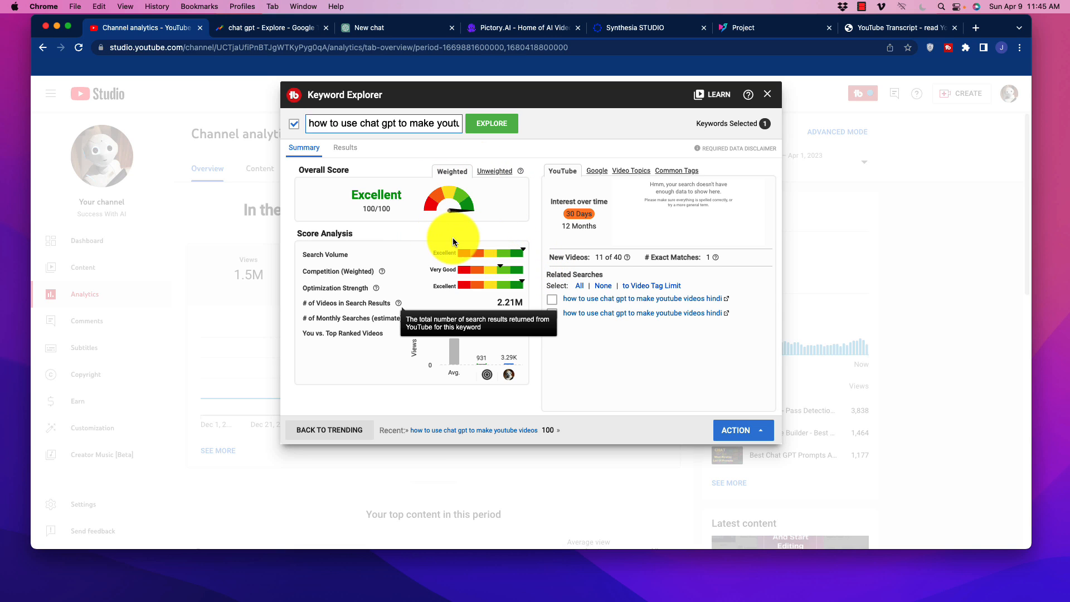
pyautogui.moveTo(464, 237)
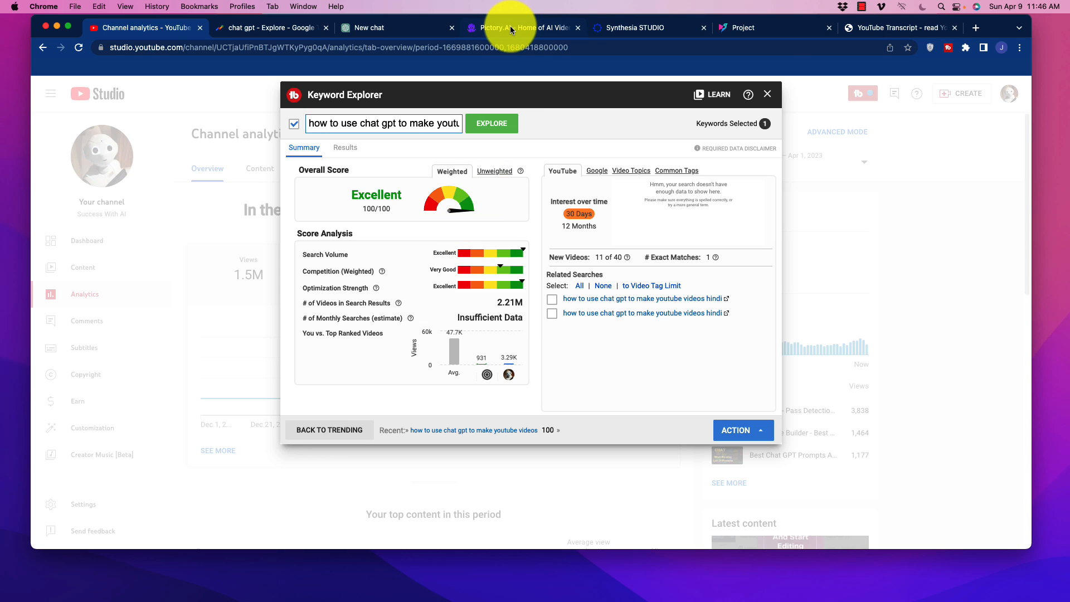
pyautogui.click(523, 28)
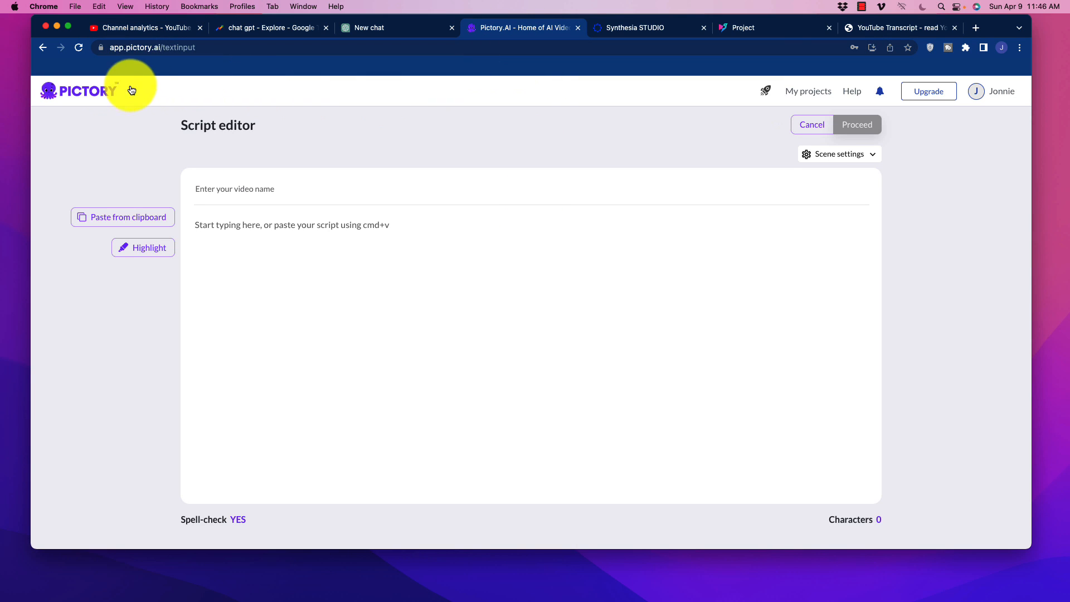
pyautogui.moveTo(295, 279)
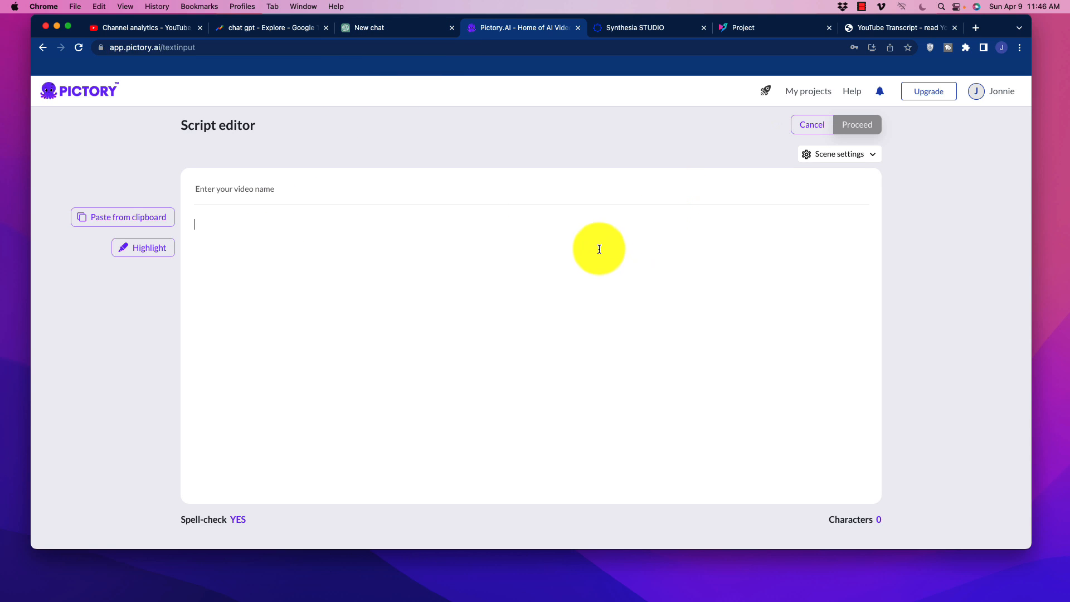
pyautogui.moveTo(595, 242)
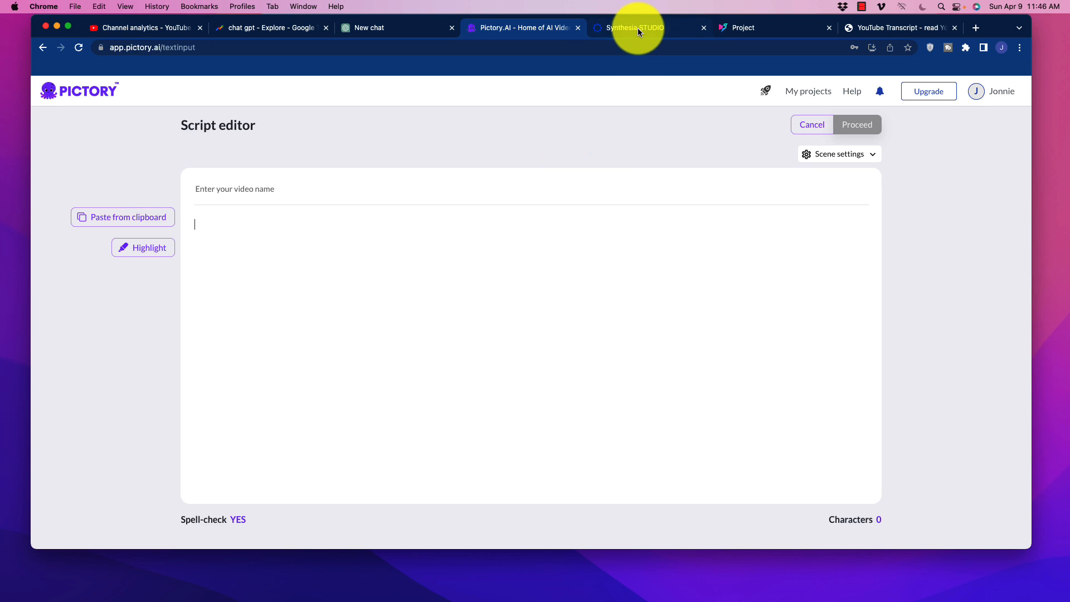
# Enlarge the circular presenter in Scene 1 and browse the avatar list
pyautogui.click(634, 28)
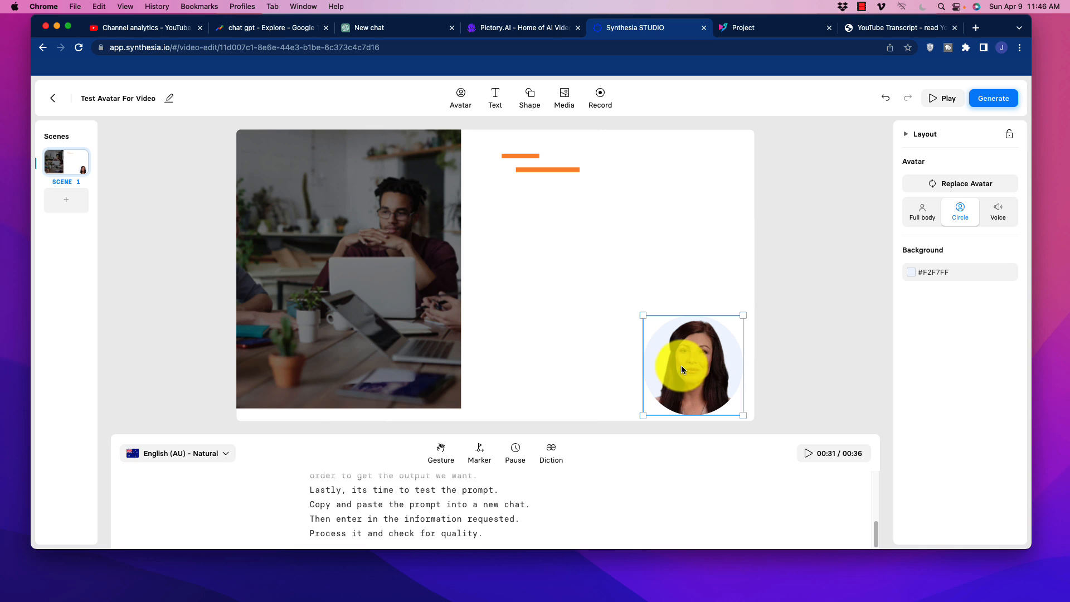
pyautogui.moveTo(692, 365); pyautogui.dragTo(577, 276)
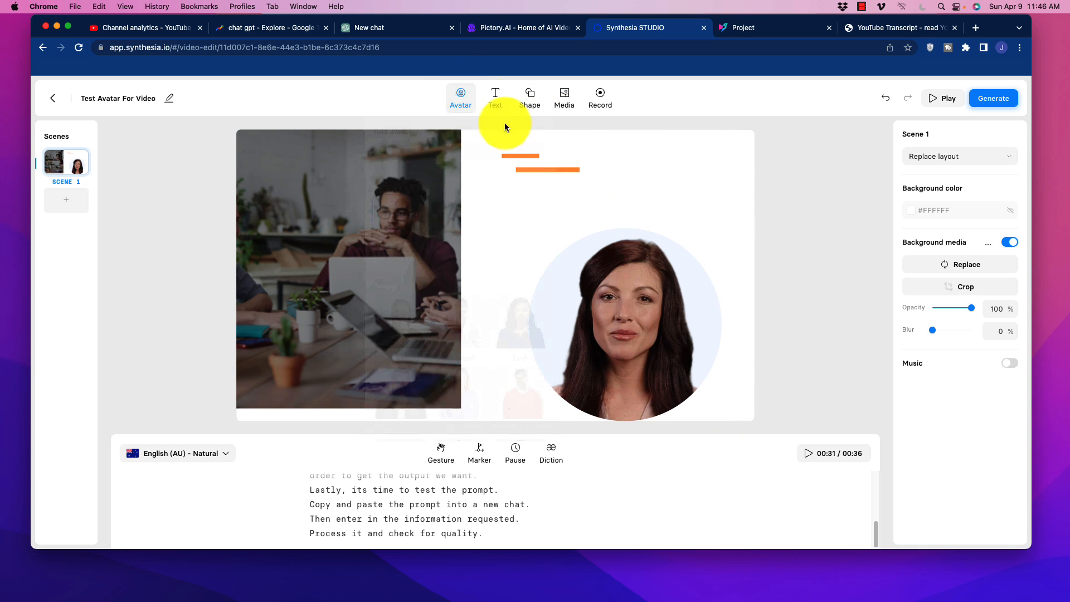
pyautogui.click(461, 97)
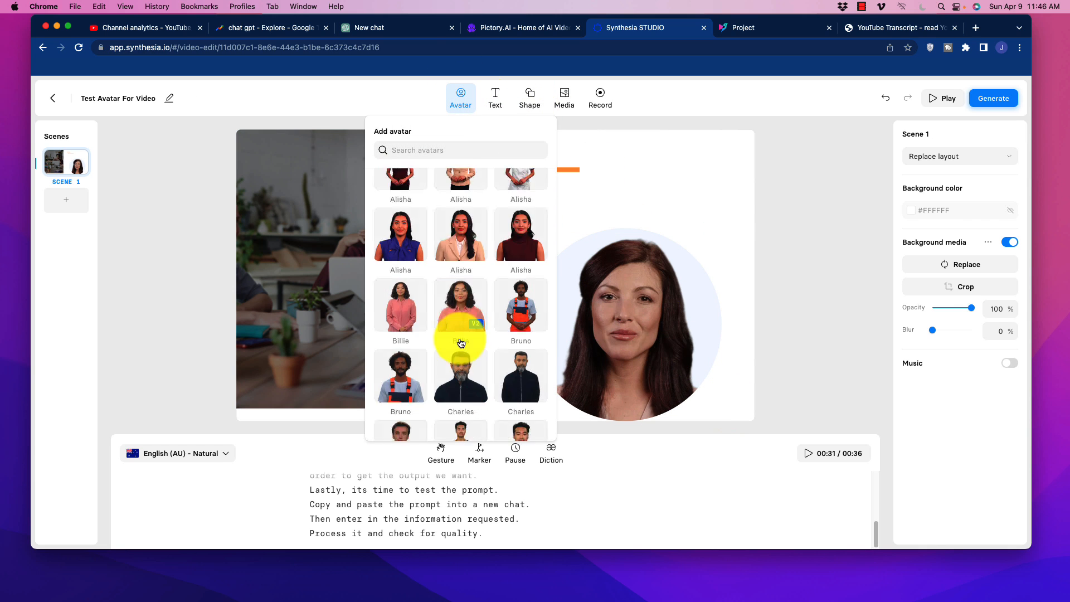
pyautogui.scroll(-3)
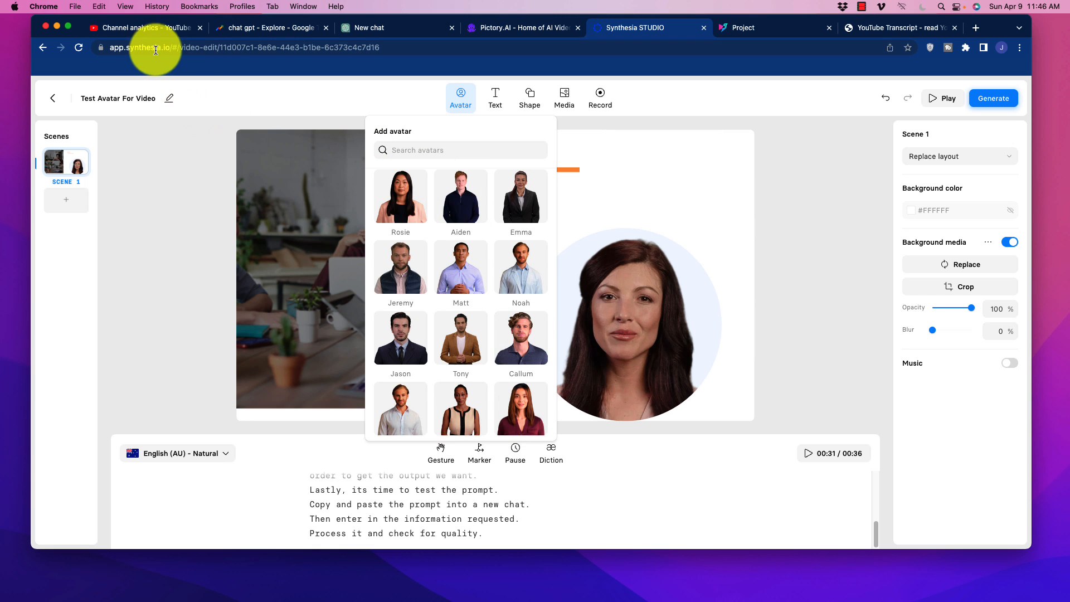
pyautogui.moveTo(492, 481)
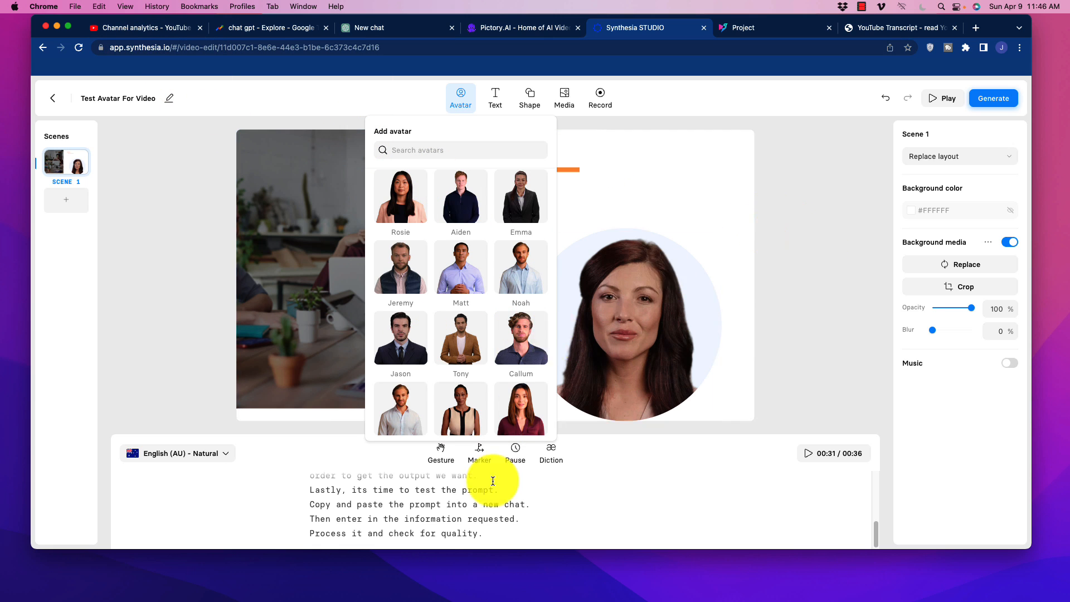
pyautogui.click(460, 97)
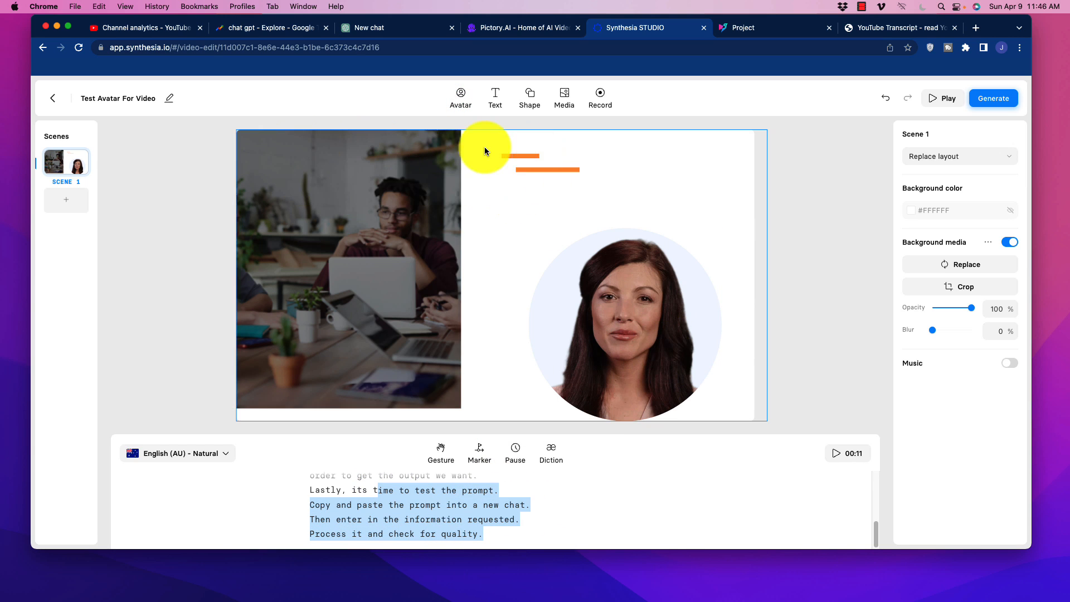
# Shrink the presenter to a small circle in the bottom-right corner
pyautogui.click(623, 324)
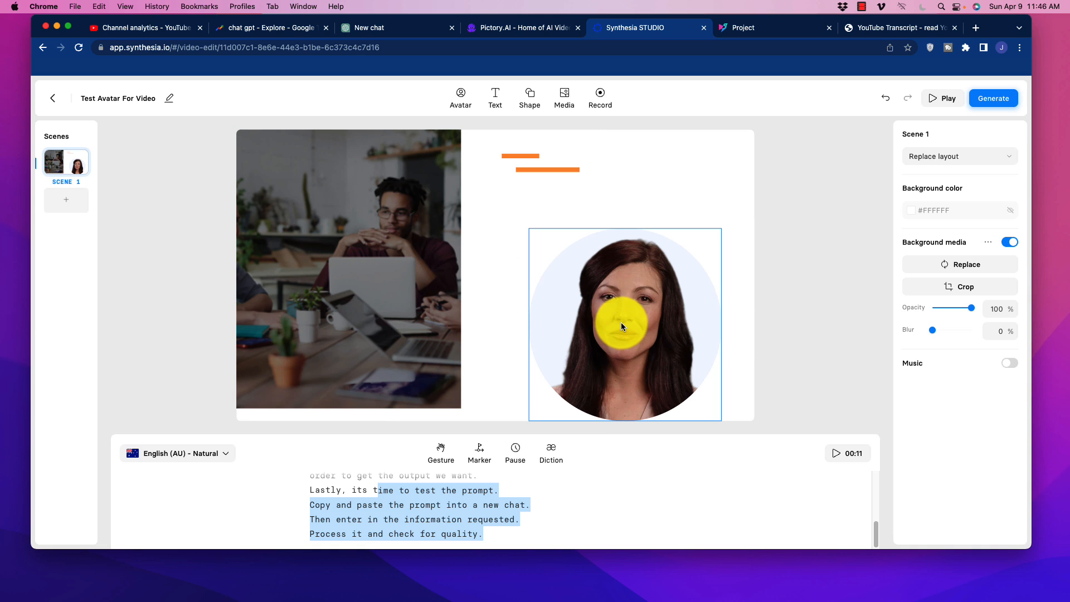
pyautogui.moveTo(621, 326); pyautogui.dragTo(658, 295)
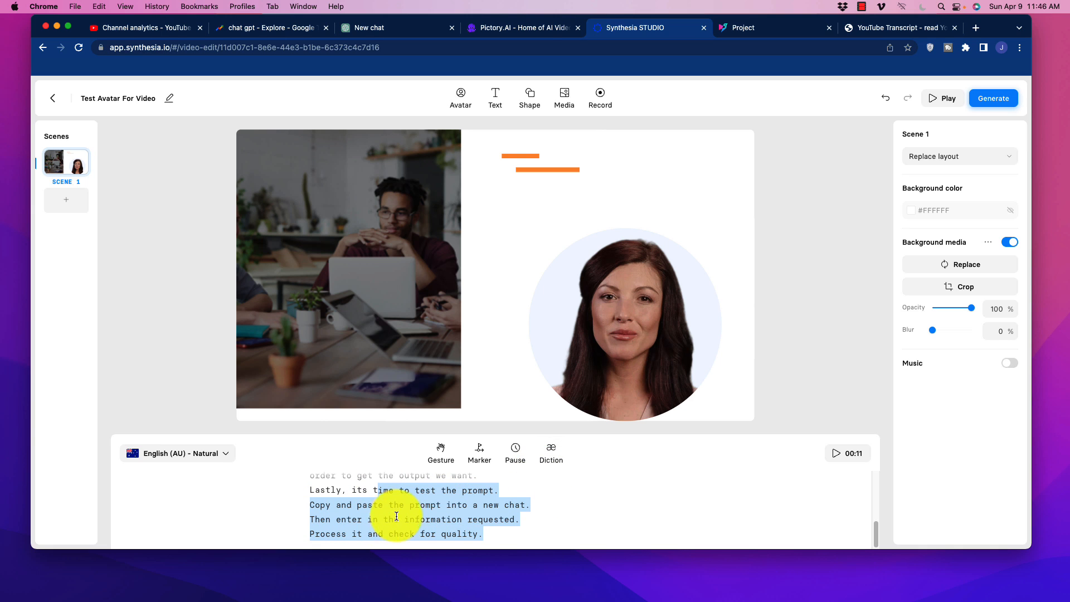
pyautogui.click(624, 323)
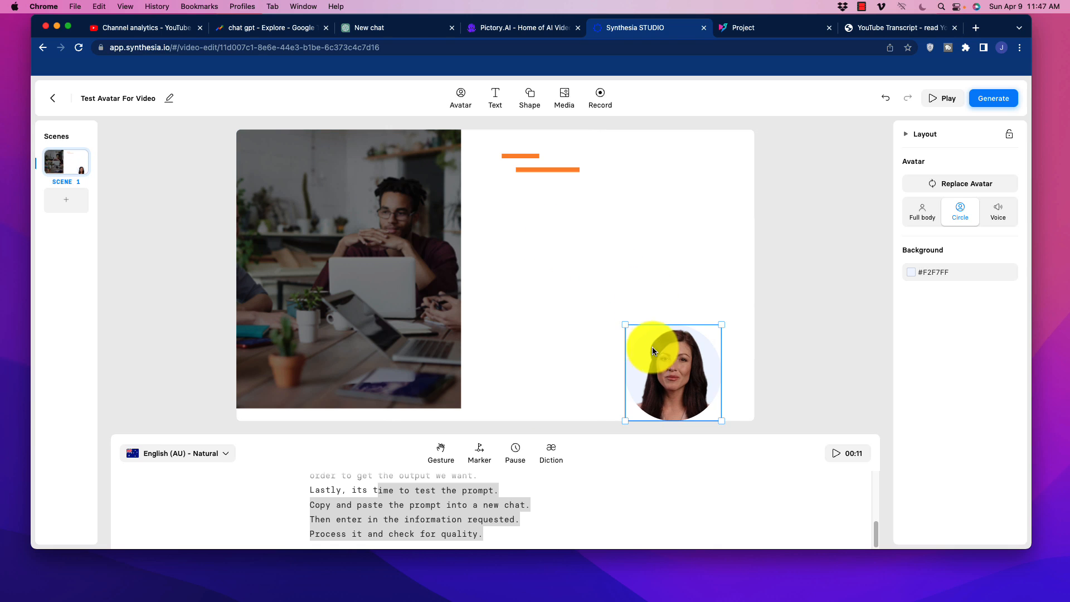
pyautogui.moveTo(672, 371); pyautogui.dragTo(699, 372)
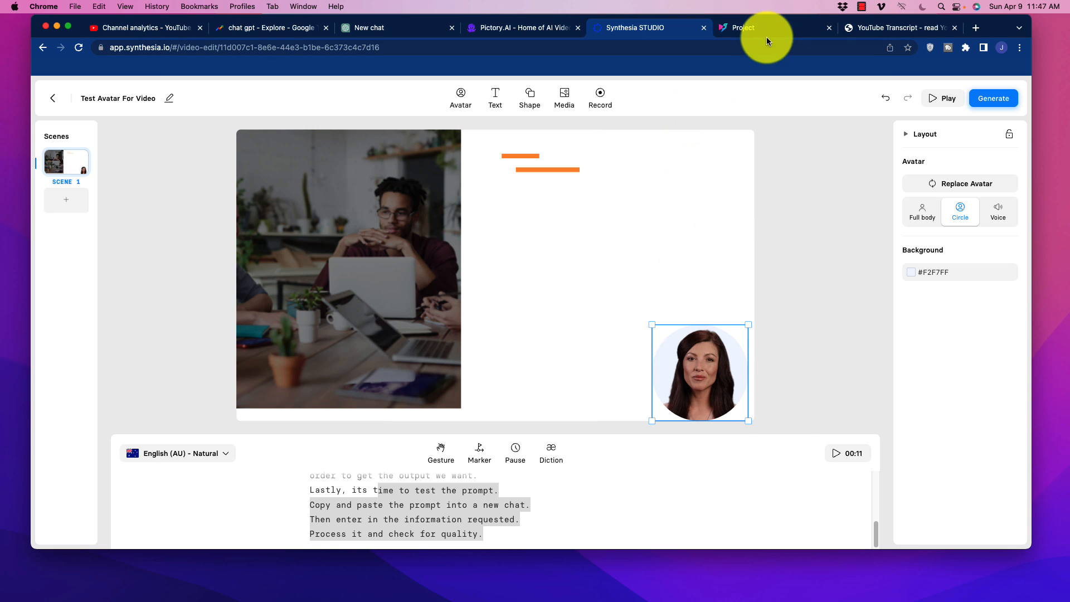
pyautogui.click(741, 27)
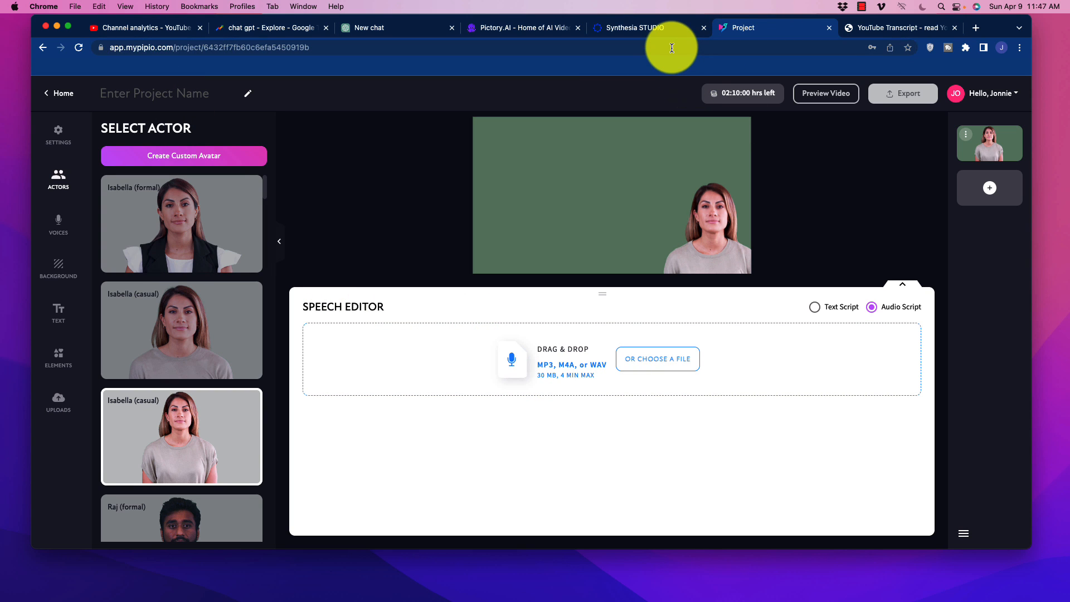
pyautogui.click(636, 27)
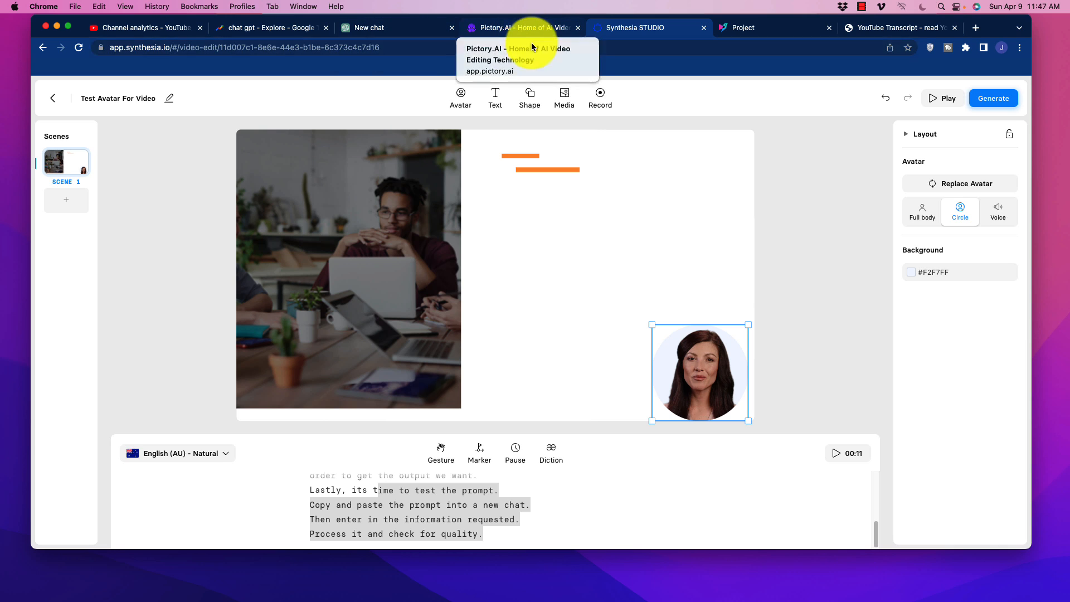
# Visit the empty GPT-3.5 chat, then return to the Excellent 100/100 keyword report
pyautogui.click(372, 27)
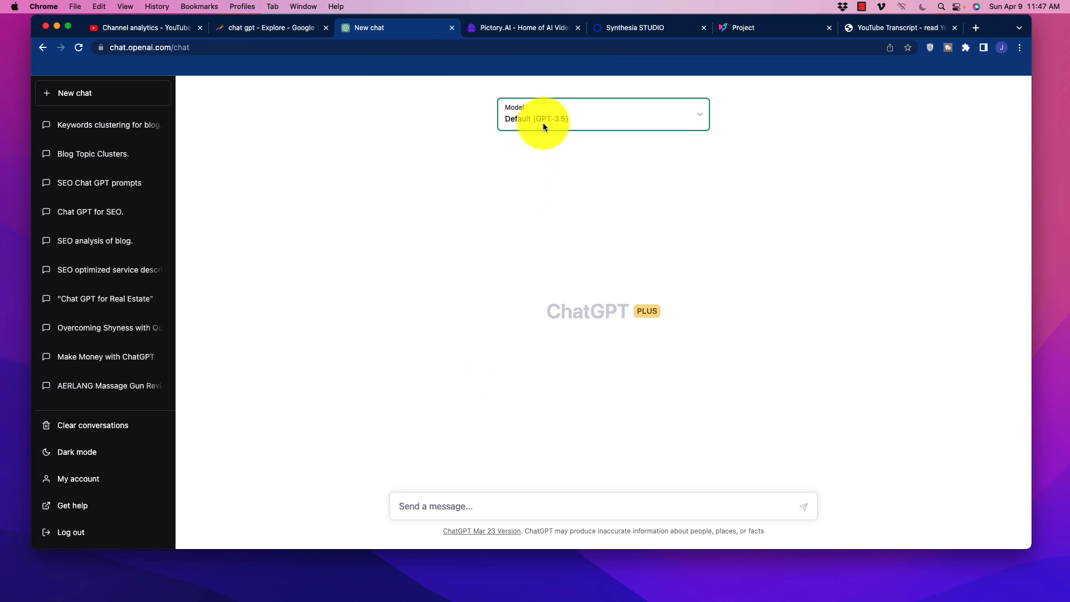
pyautogui.moveTo(658, 351)
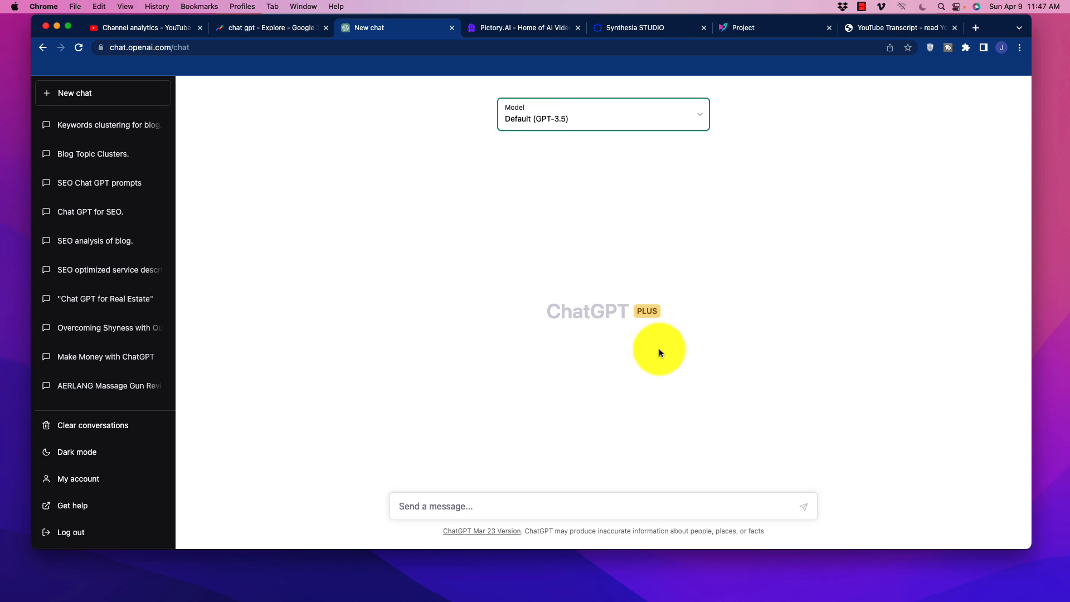
pyautogui.moveTo(602, 300)
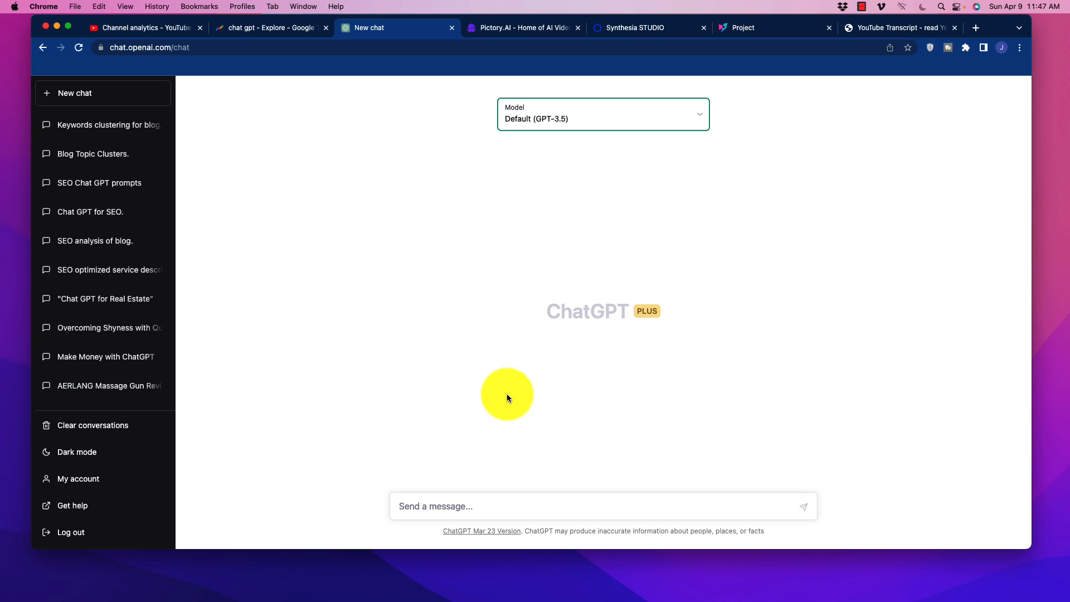
pyautogui.click(140, 28)
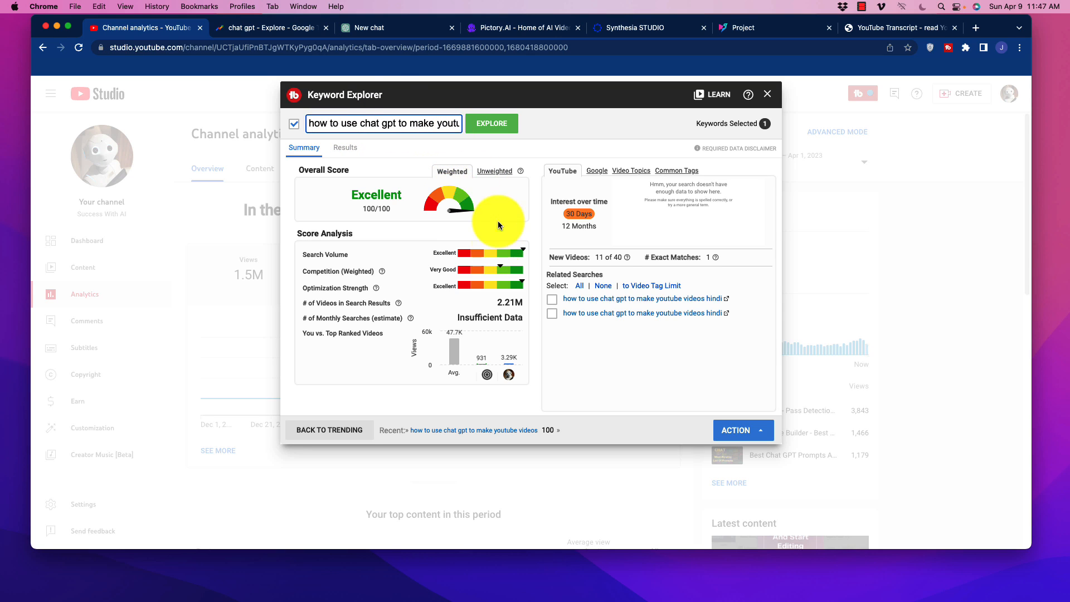
pyautogui.moveTo(409, 157)
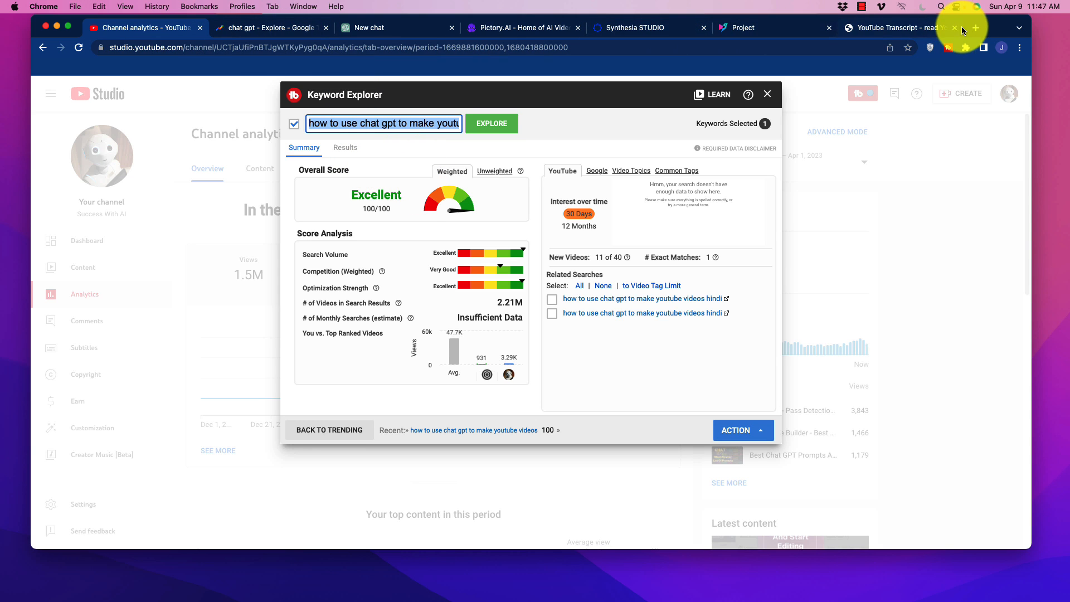
# Search YouTube for 'how to use chat gpt to make youtube videos' and review results
pyautogui.click(975, 28)
pyautogui.write('youtube.com/channel/UCTjaUfiPnBTJgWTKyPy')
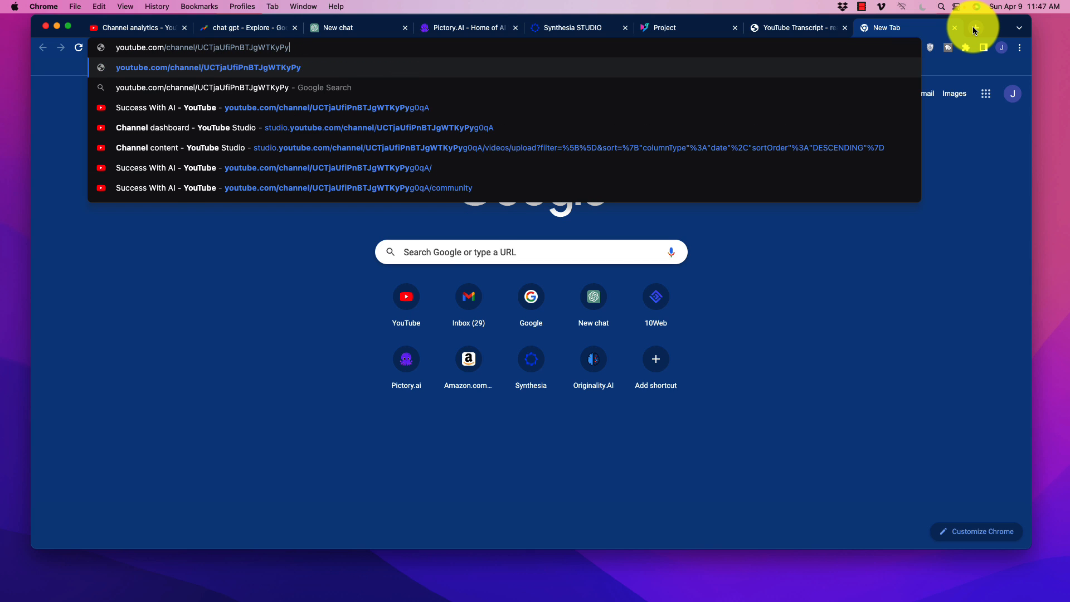
pyautogui.press('Backspace')
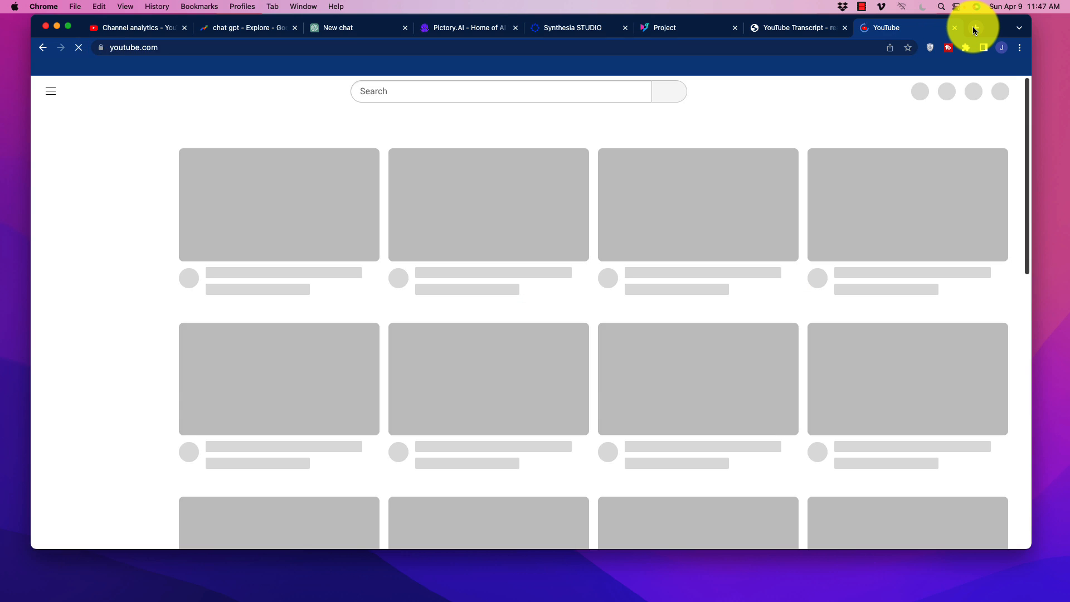
pyautogui.click(133, 27)
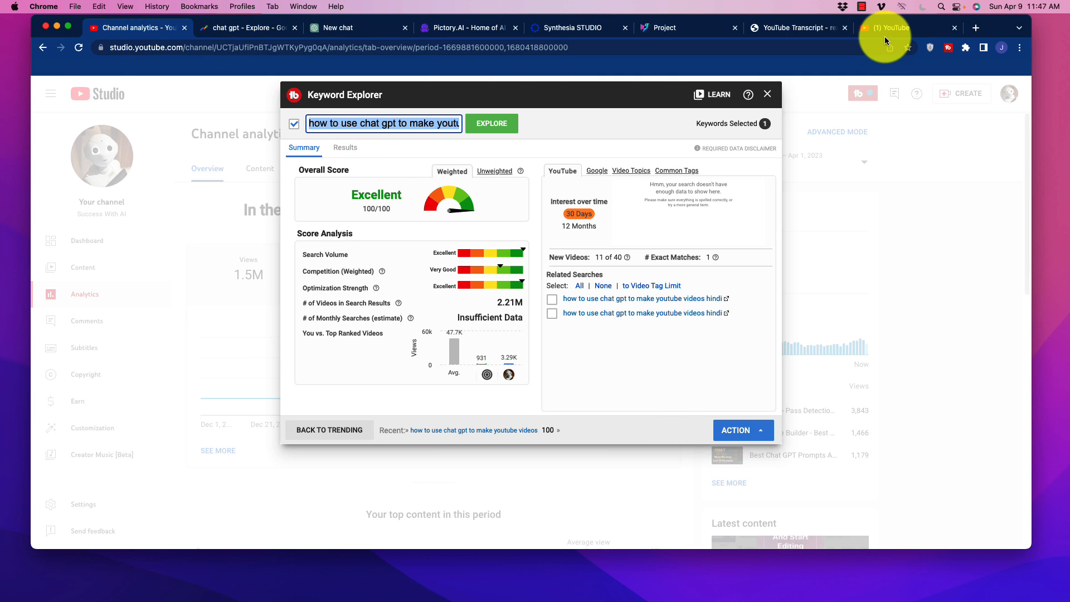
pyautogui.click(884, 28)
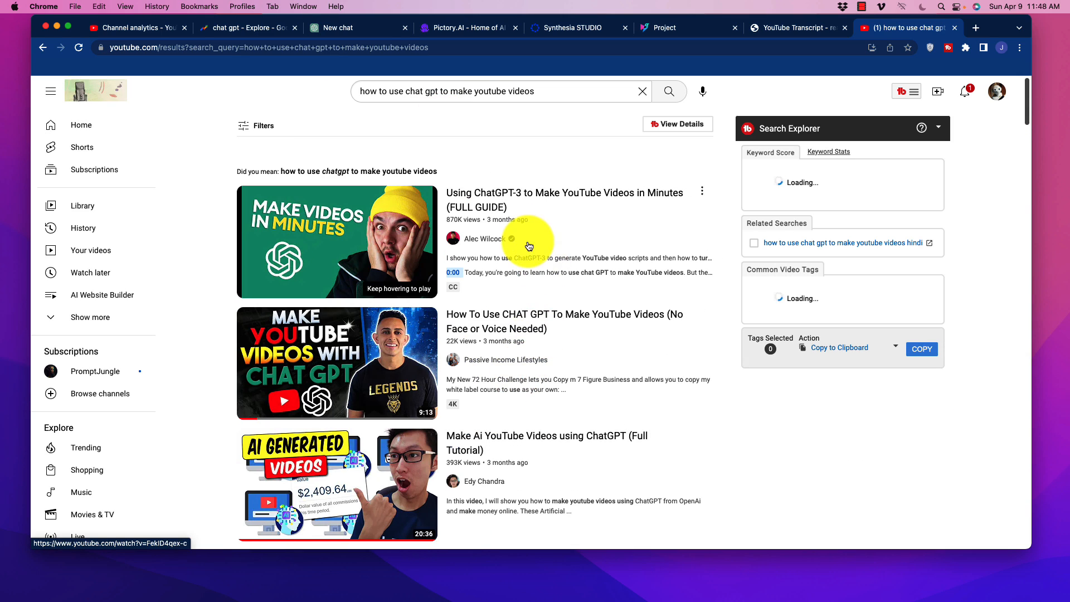
pyautogui.scroll(-3)
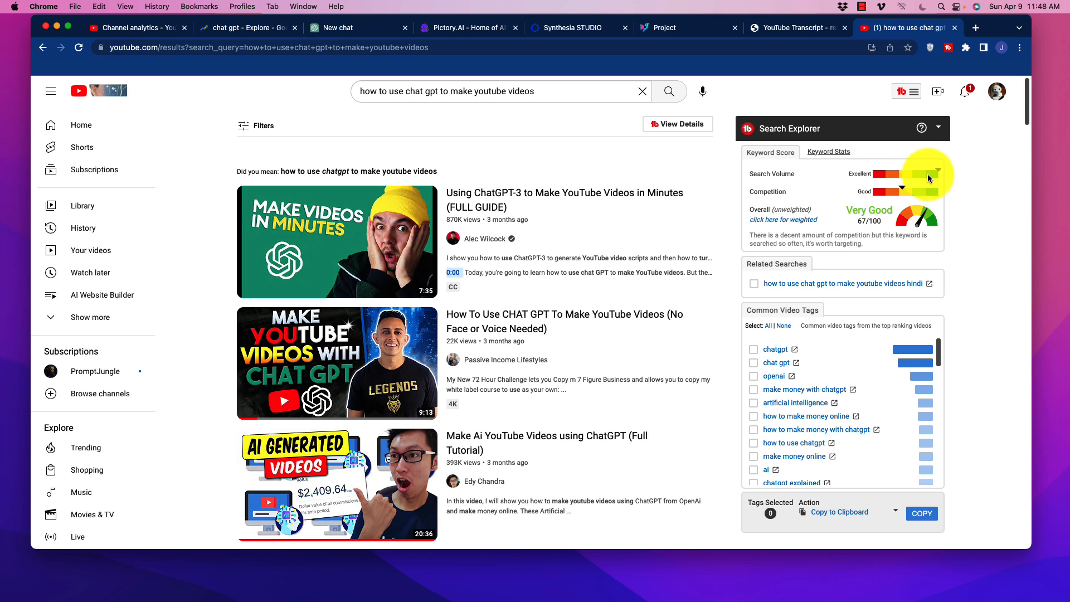
pyautogui.moveTo(611, 246)
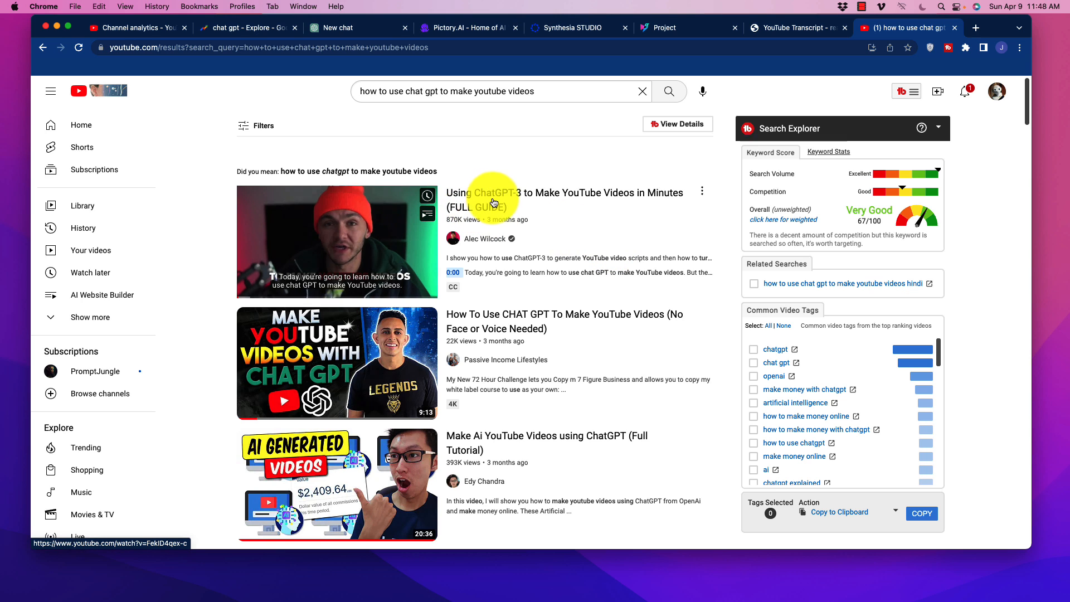
pyautogui.moveTo(501, 322)
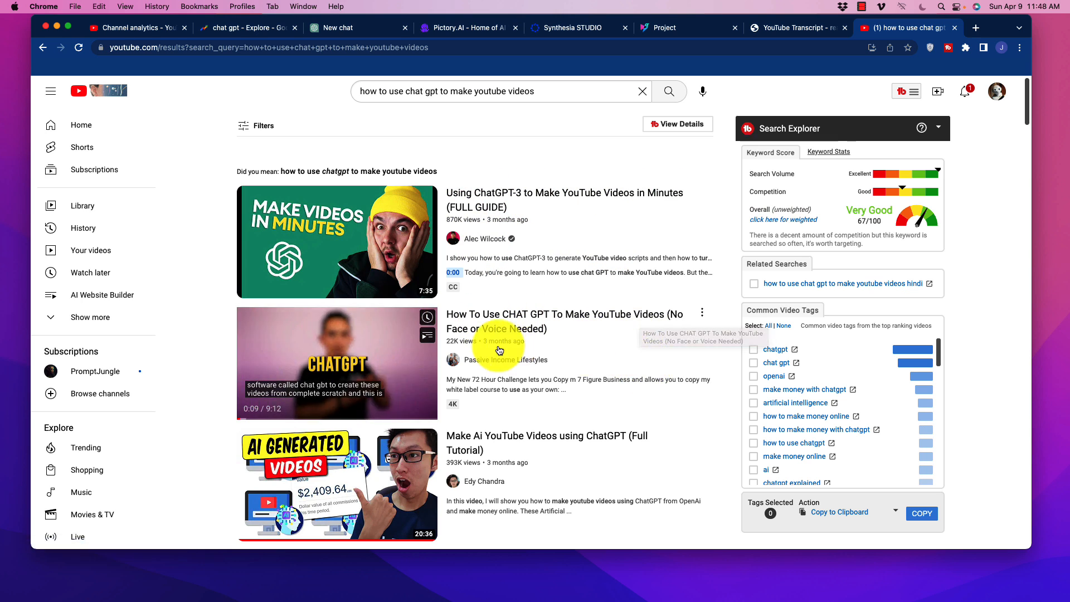
pyautogui.scroll(-3)
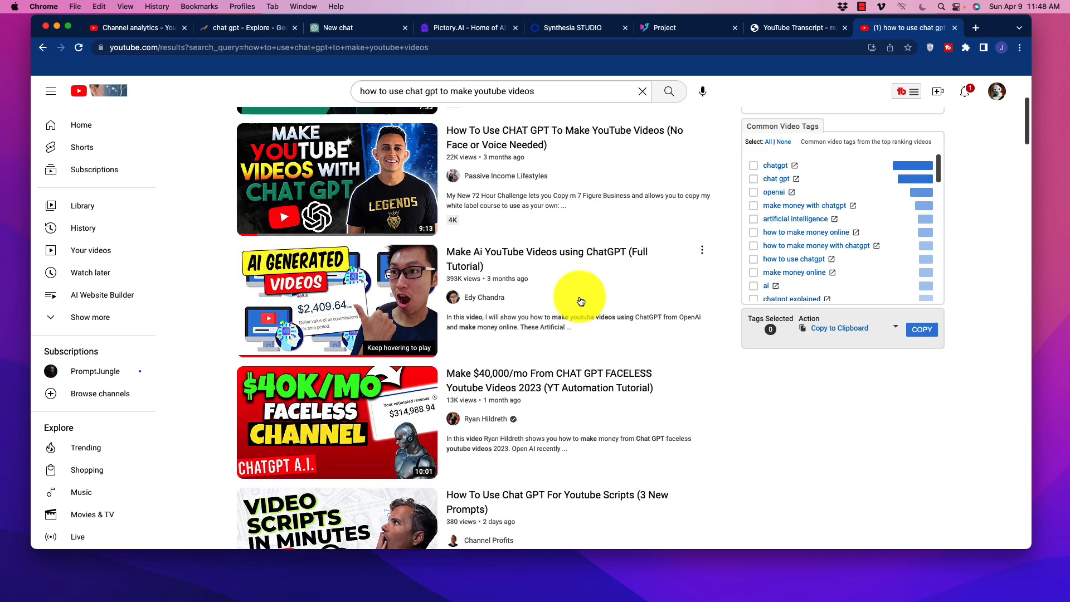
pyautogui.moveTo(336, 300)
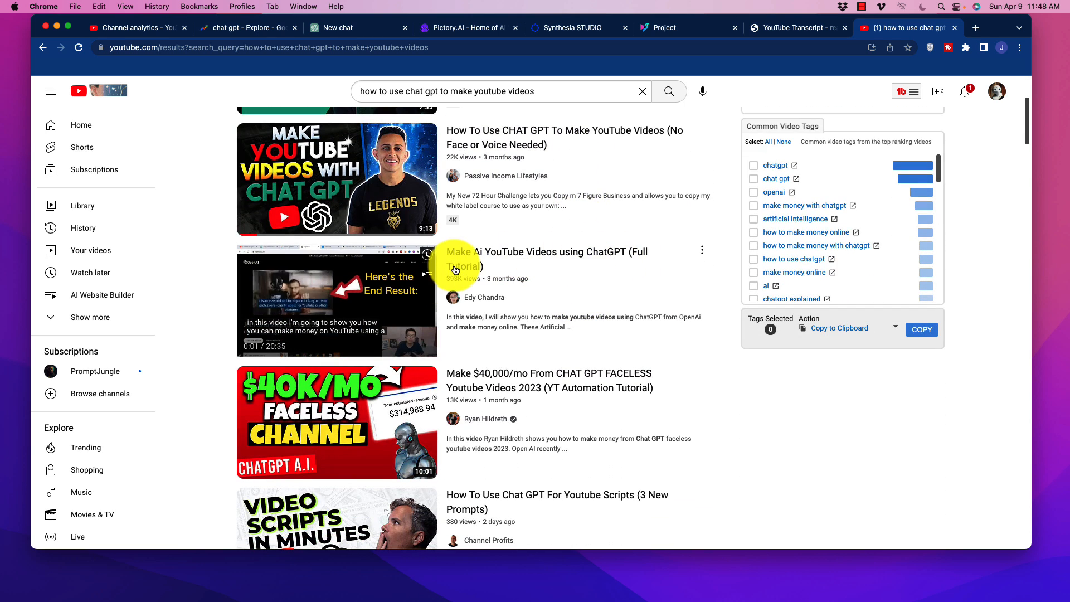
pyautogui.scroll(-3)
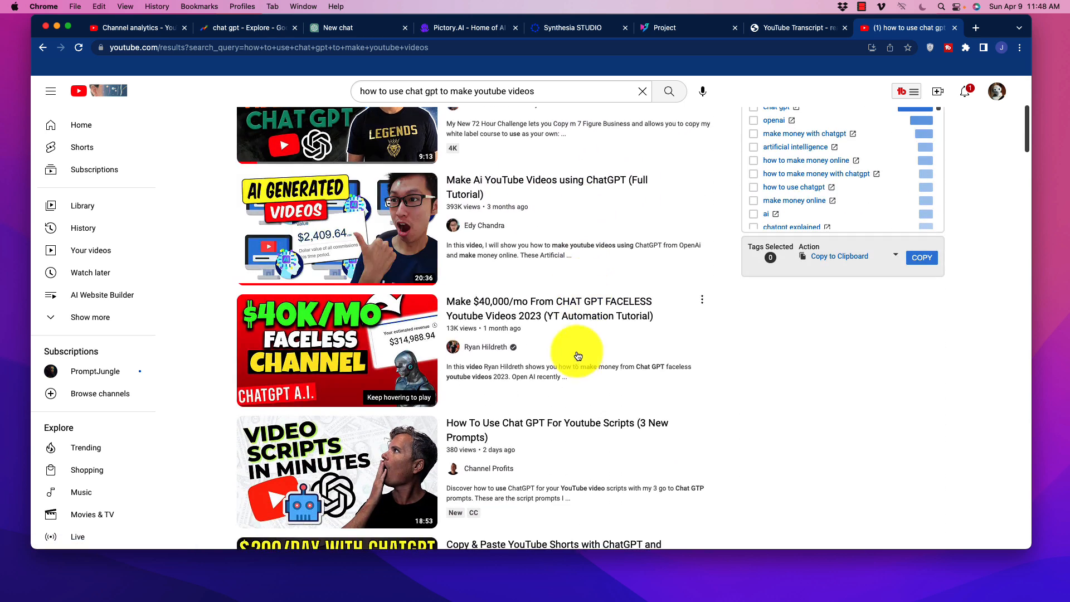
pyautogui.scroll(-3)
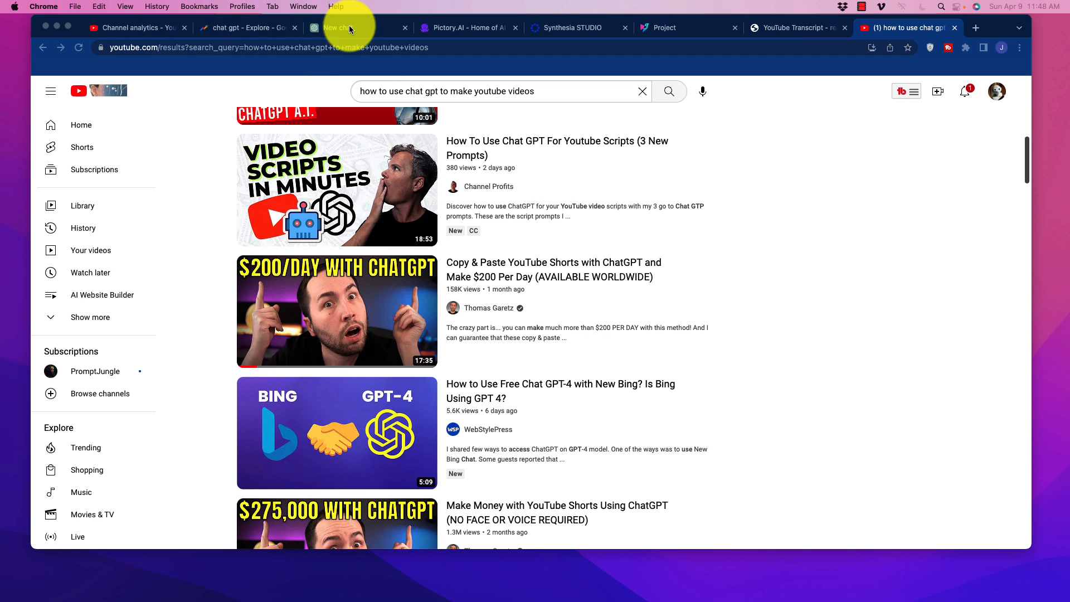
# Start a ChatGPT prompt: 'I want to create a youtube video with the focus keyword...'
pyautogui.click(347, 27)
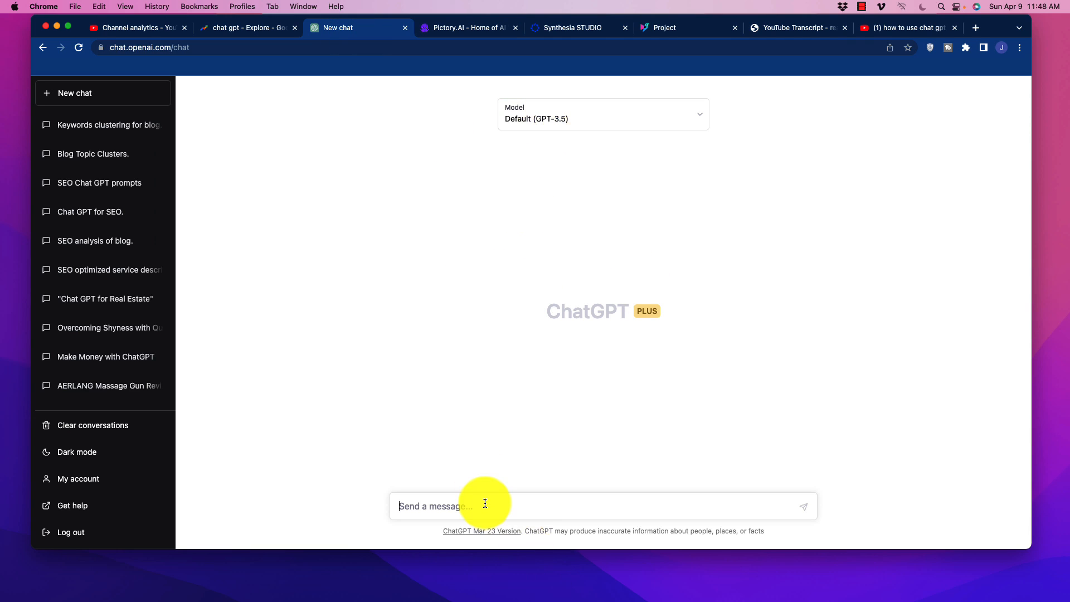
pyautogui.moveTo(488, 468)
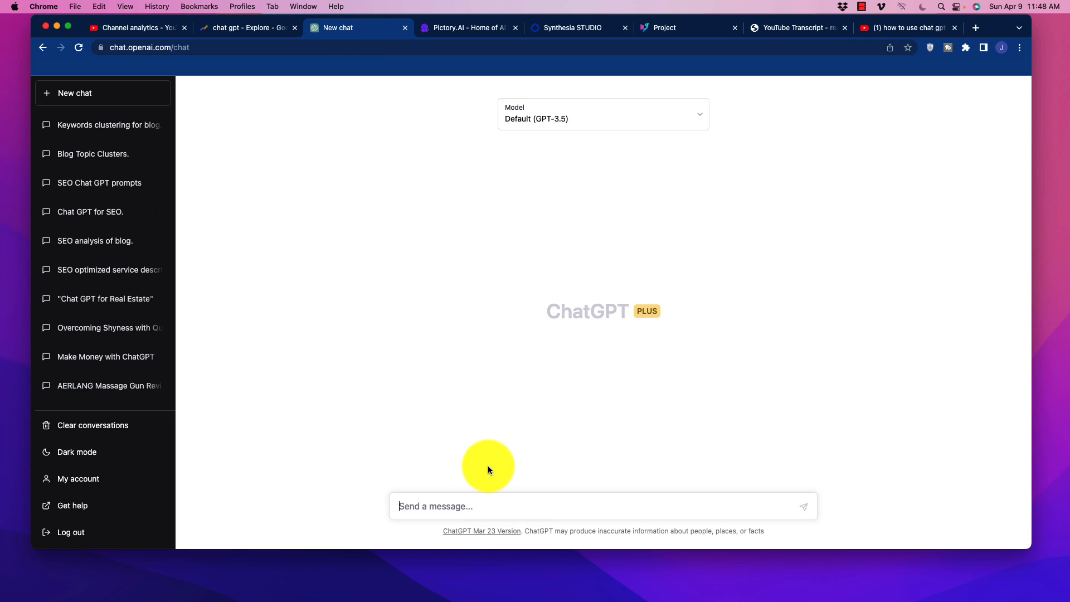
pyautogui.moveTo(490, 461)
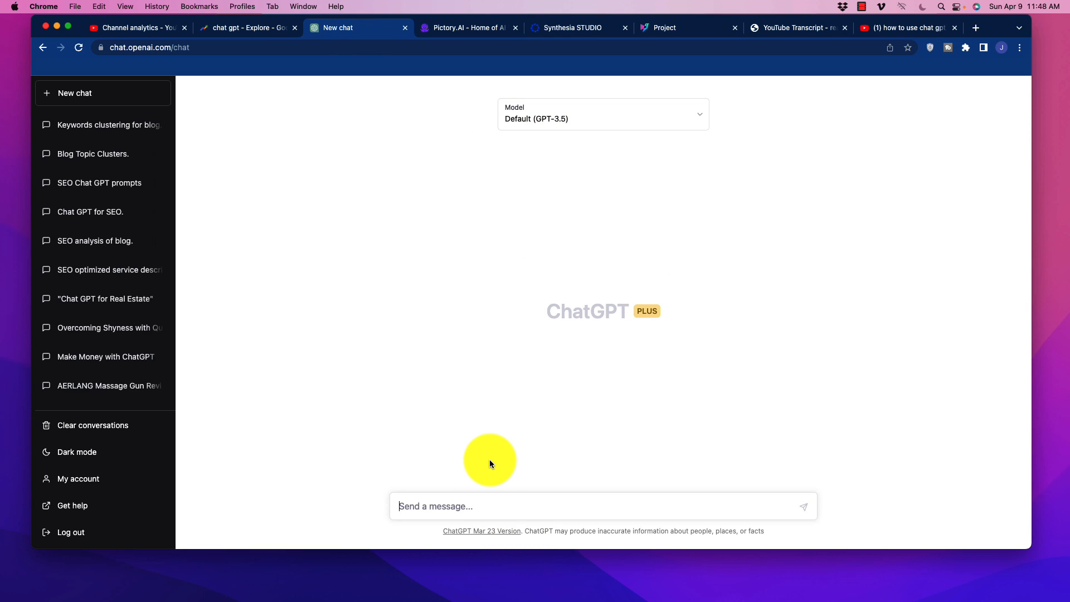
pyautogui.write('I want to c')
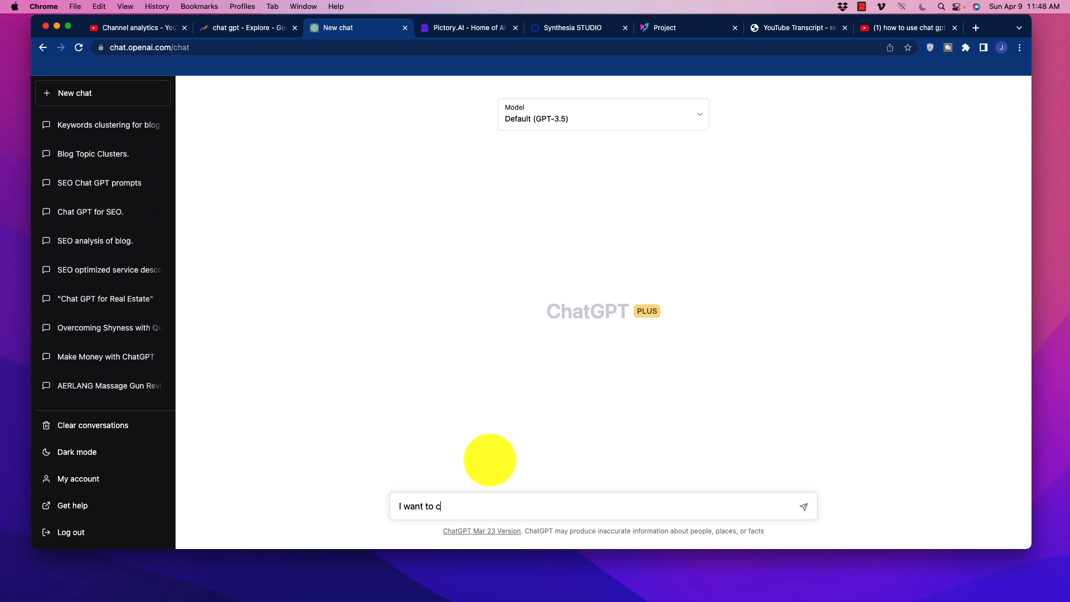
pyautogui.write('reate a youtube video')
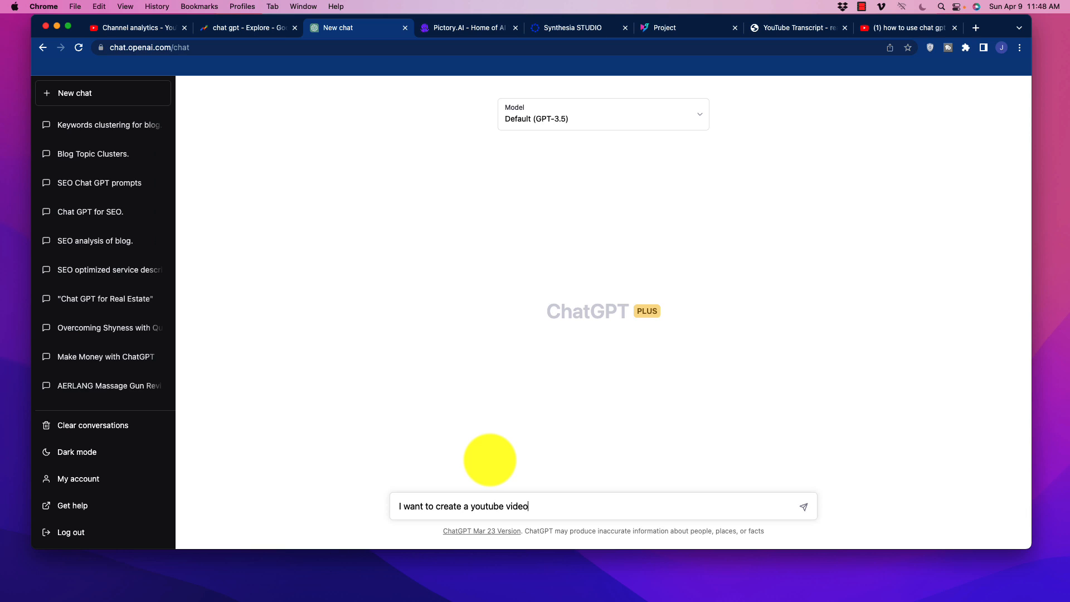
pyautogui.write('with the focus keyword "how to')
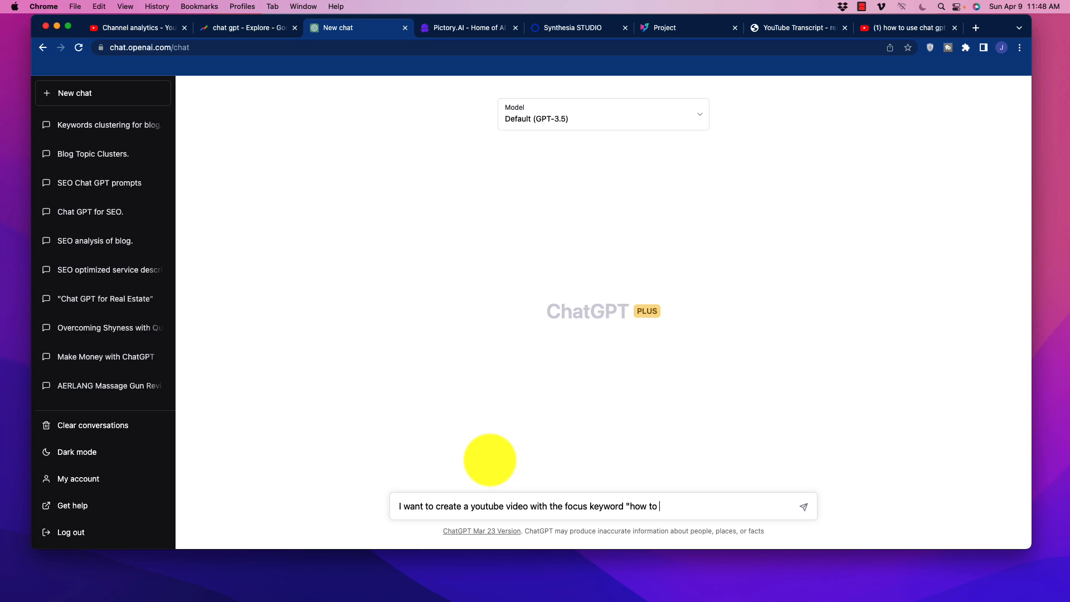
pyautogui.click(133, 27)
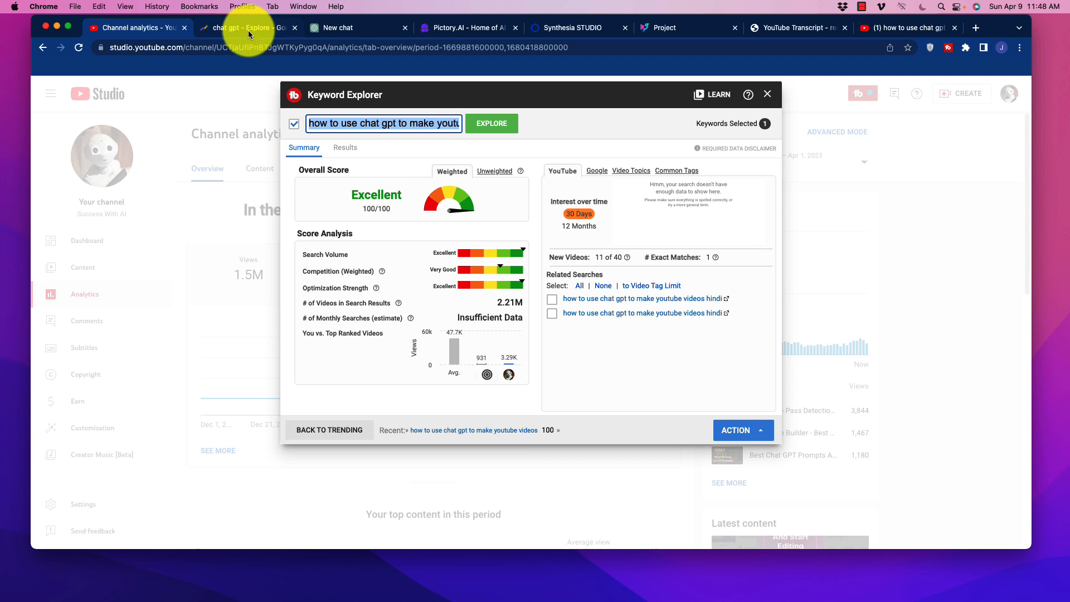
pyautogui.click(340, 27)
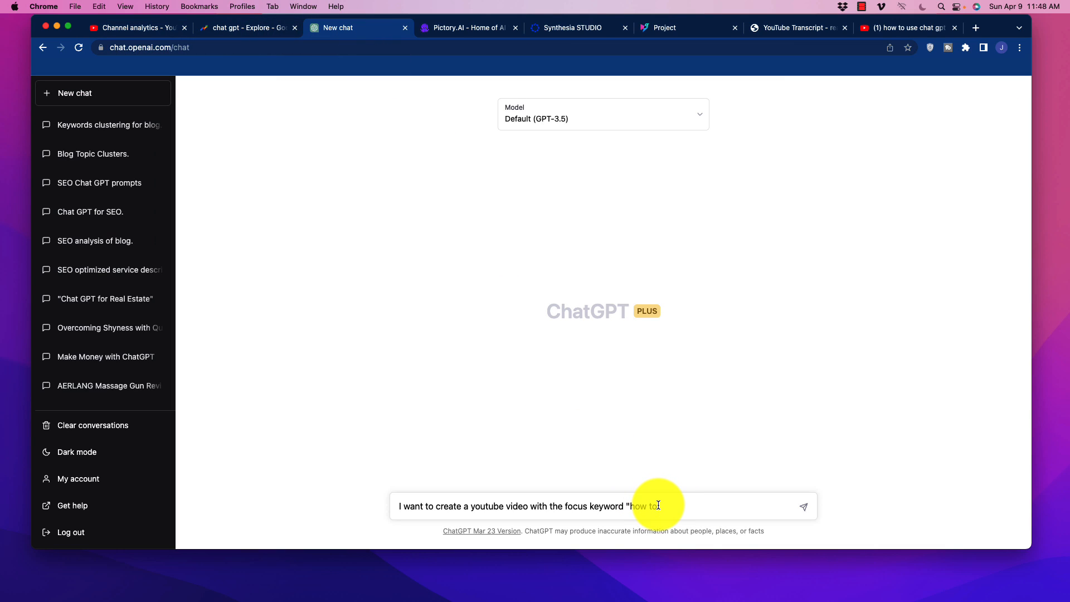
# Finish the prompt with the keyword, ranking titles, and a request for keyword titles
pyautogui.write('use chat gpt to make y')
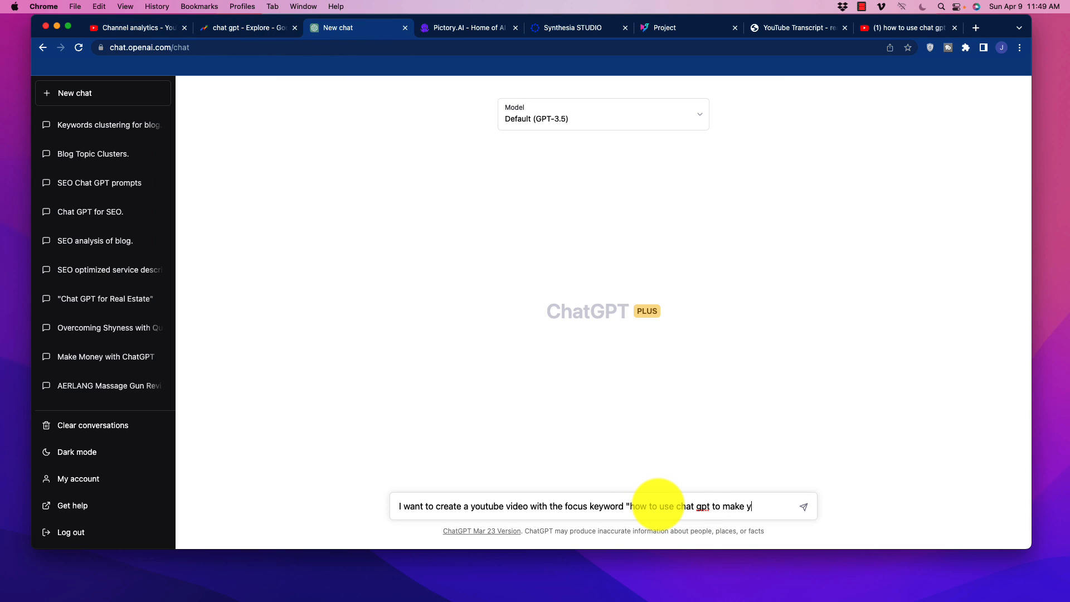
pyautogui.write('outube videos".')
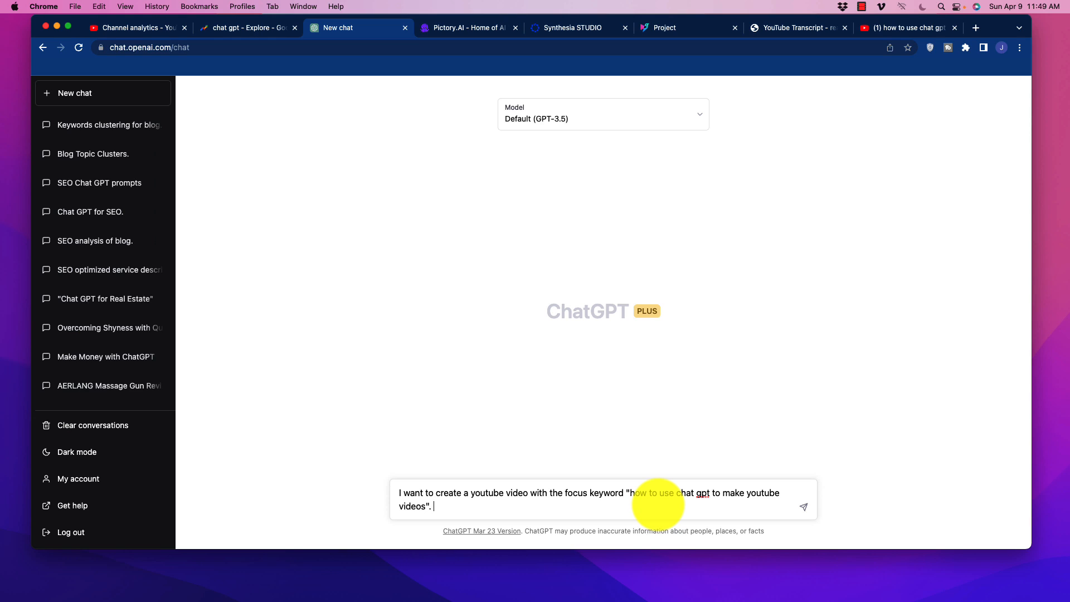
pyautogui.write('Here is a list of the top tit')
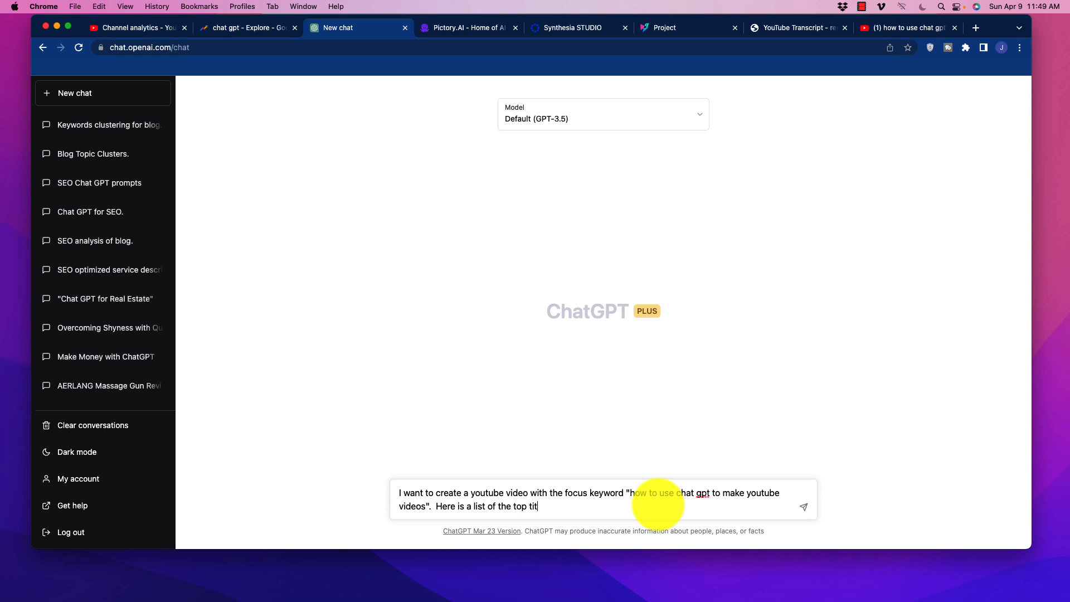
pyautogui.write('les')
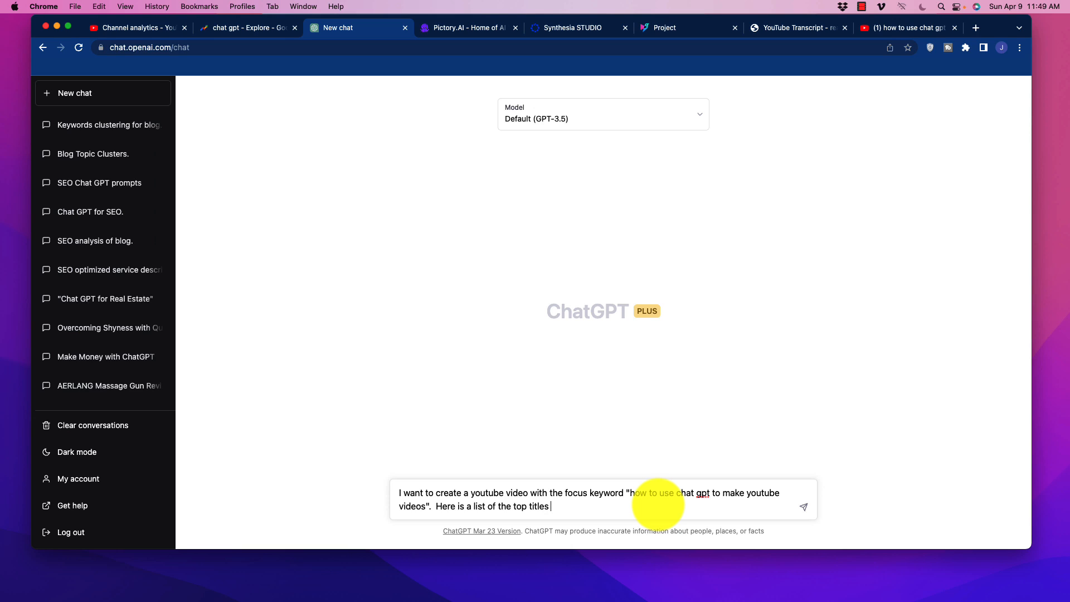
pyautogui.write('for video that are')
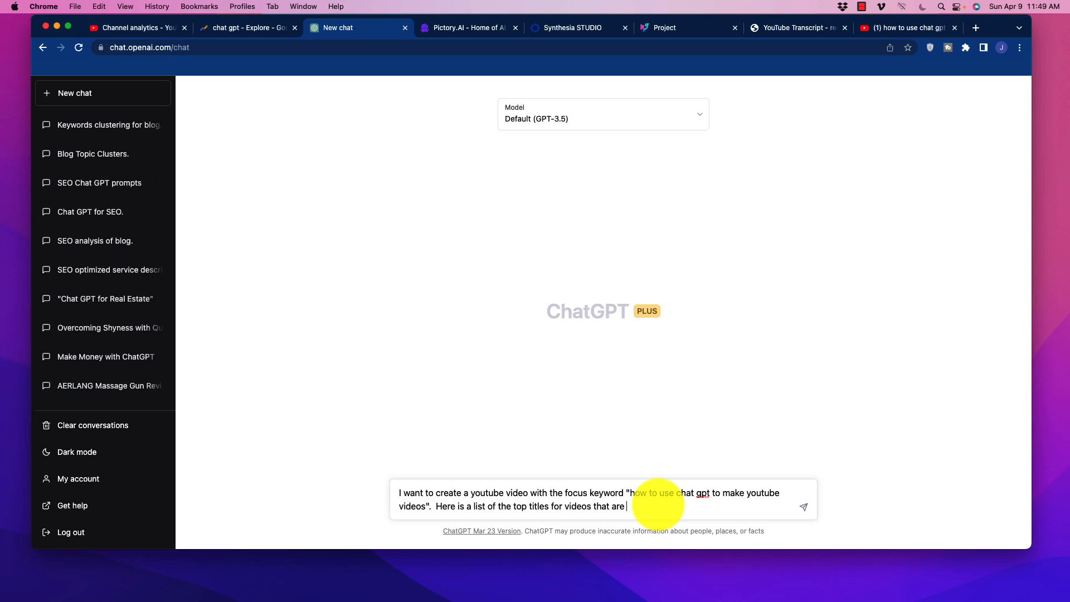
pyautogui.write('already ranking.')
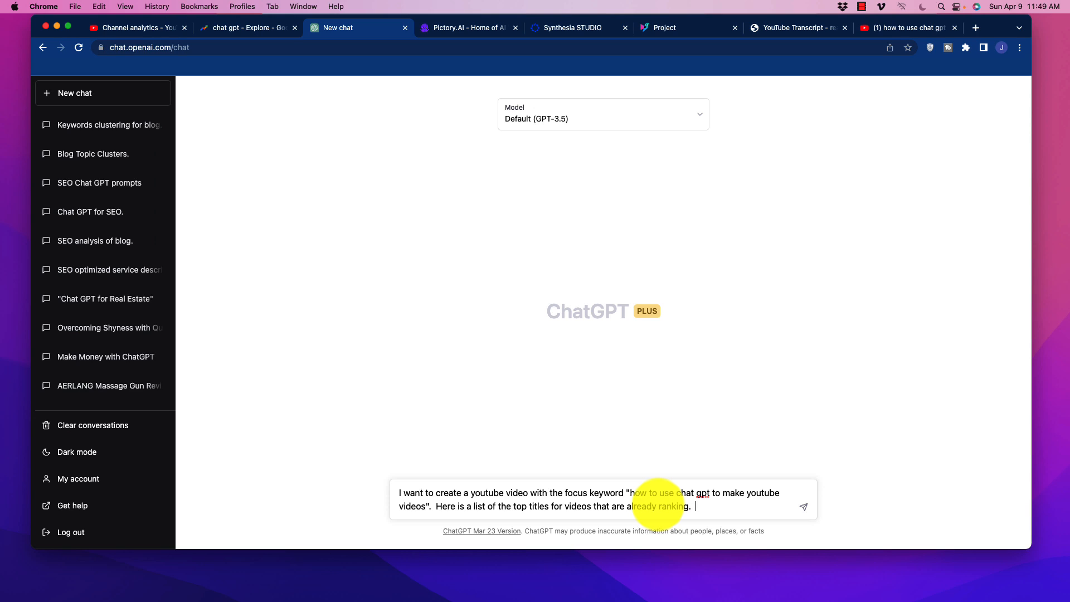
pyautogui.write('Create a list of potential')
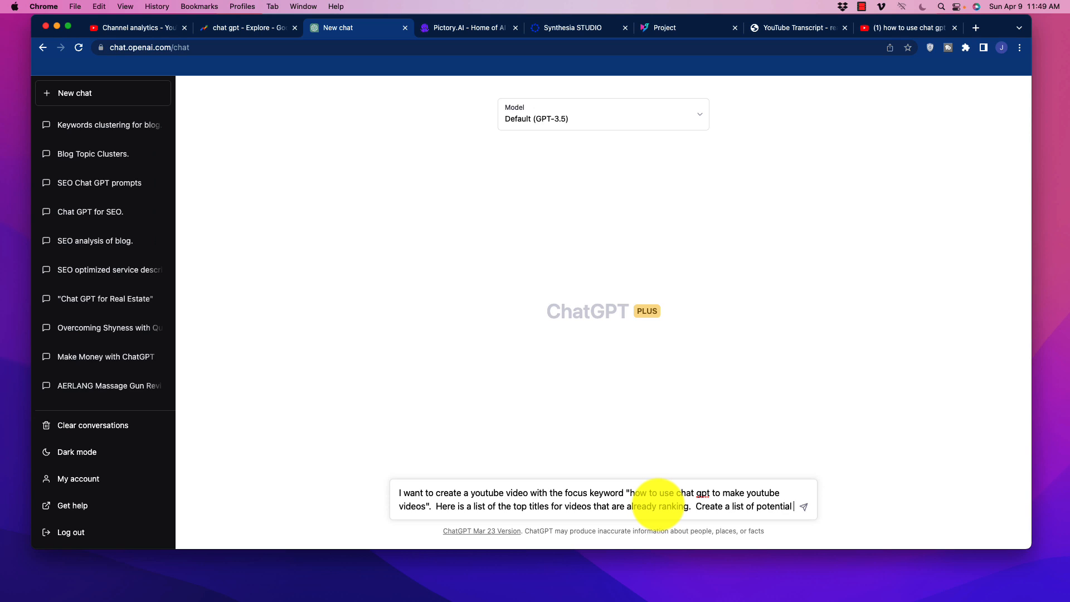
pyautogui.write('titles that still use the primary ke')
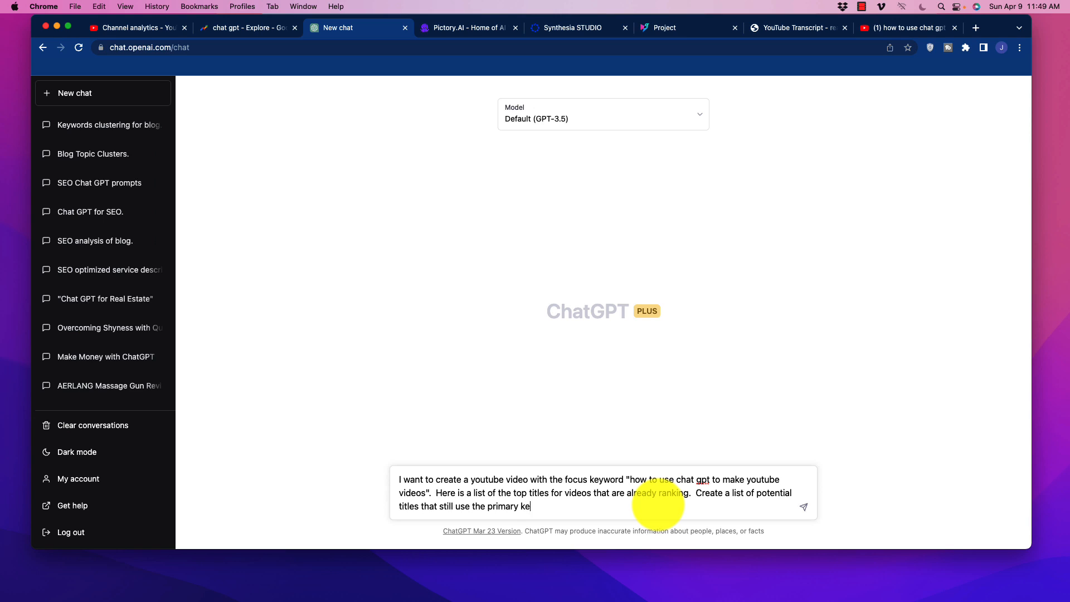
pyautogui.write('focus')
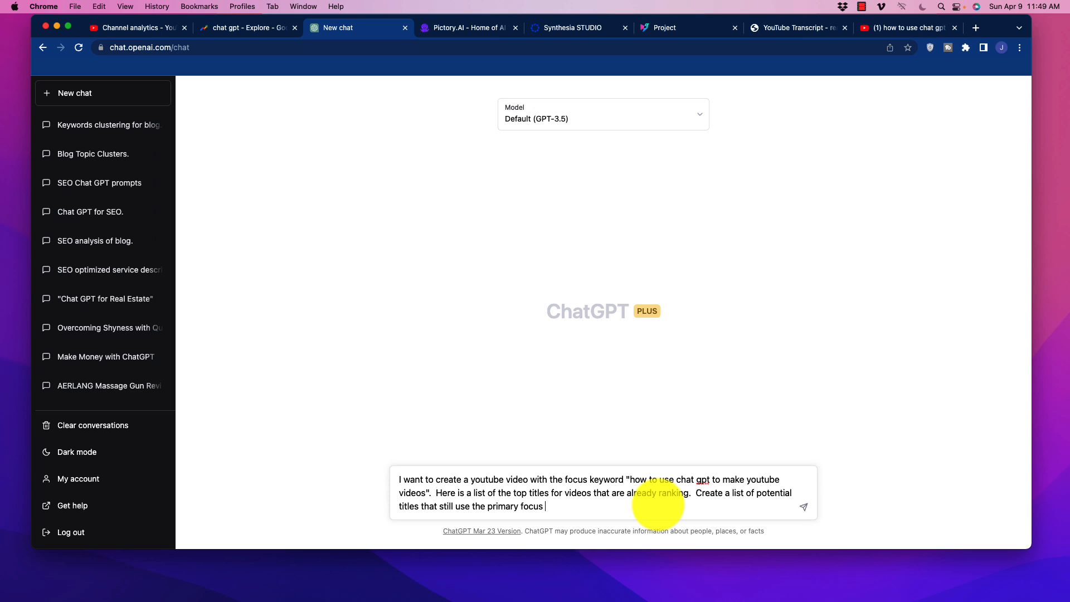
pyautogui.write('keyword')
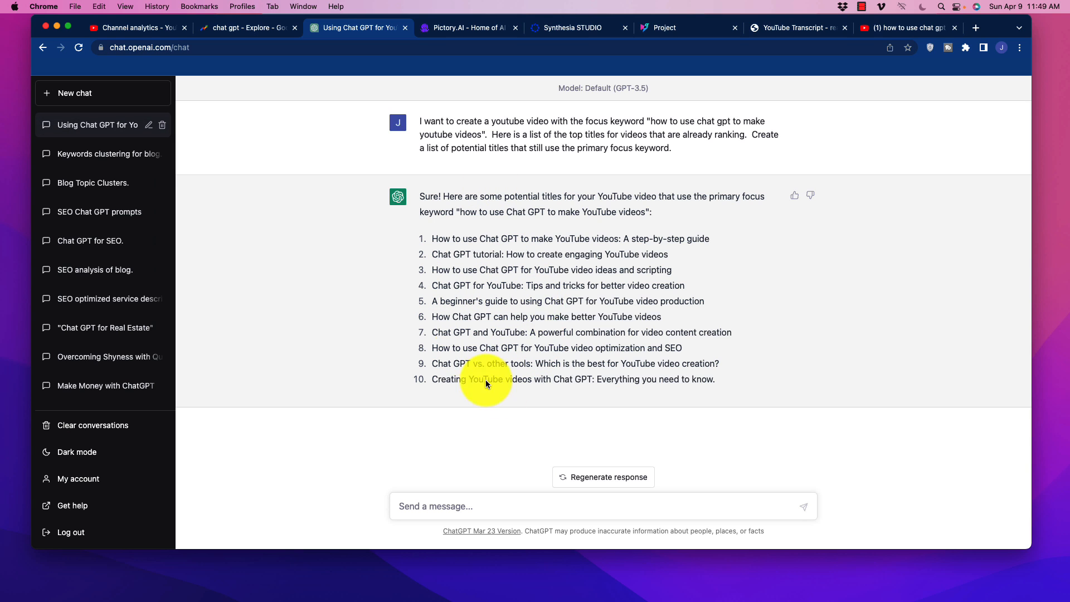
pyautogui.moveTo(475, 292)
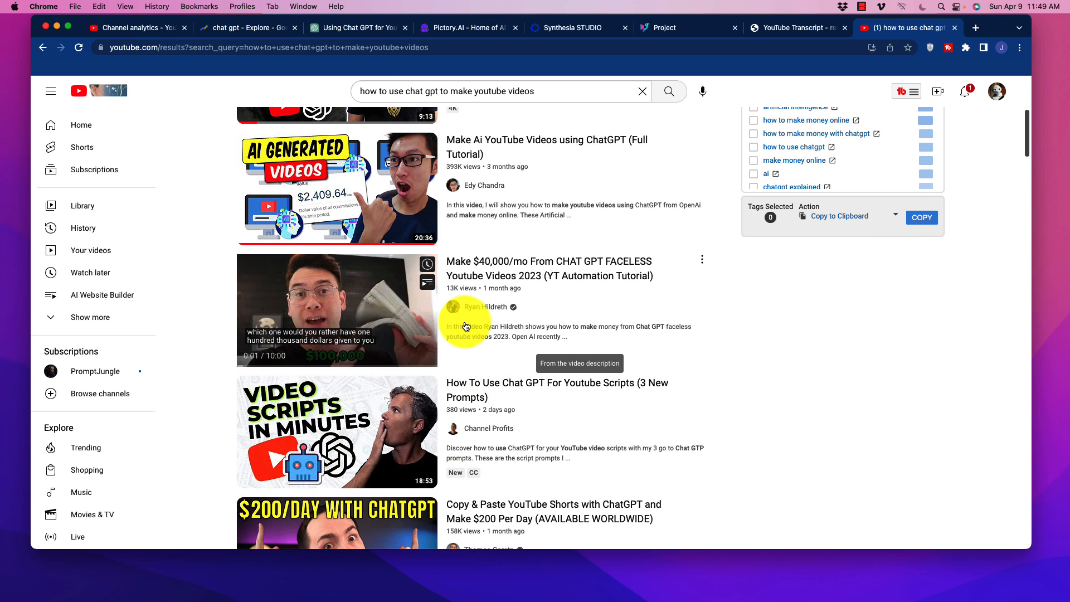
# Scroll the YouTube results and back up to the 67/100 keyword score
pyautogui.scroll(-3)
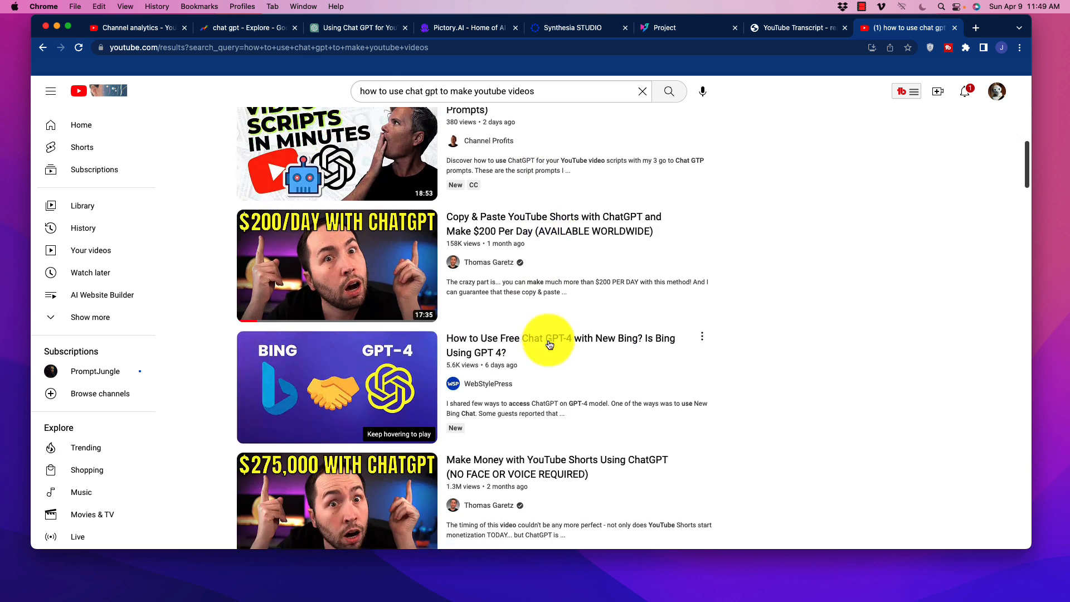
pyautogui.click(905, 91)
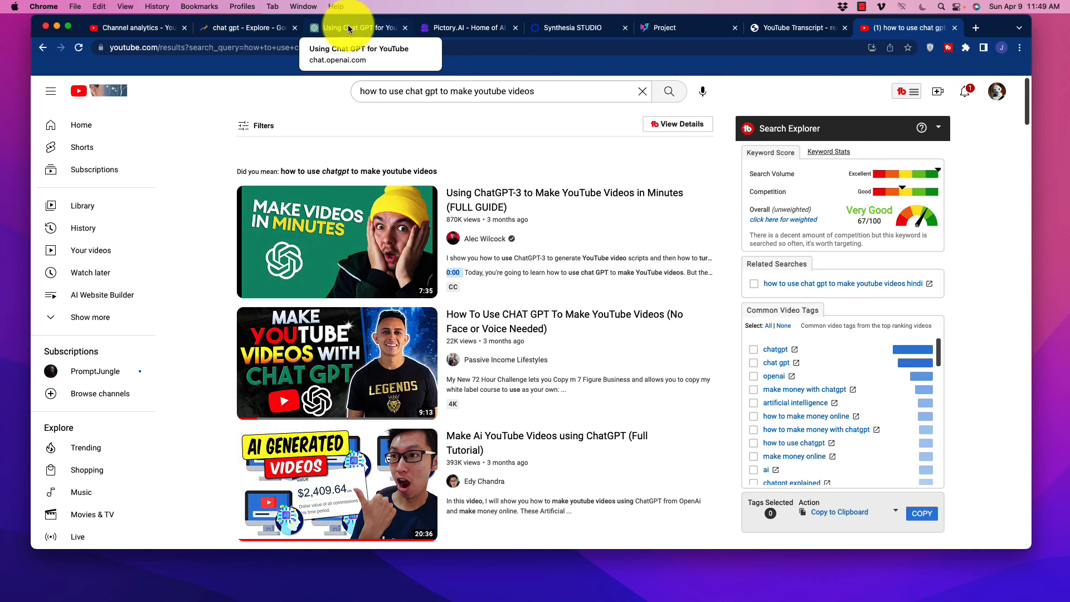
pyautogui.click(355, 27)
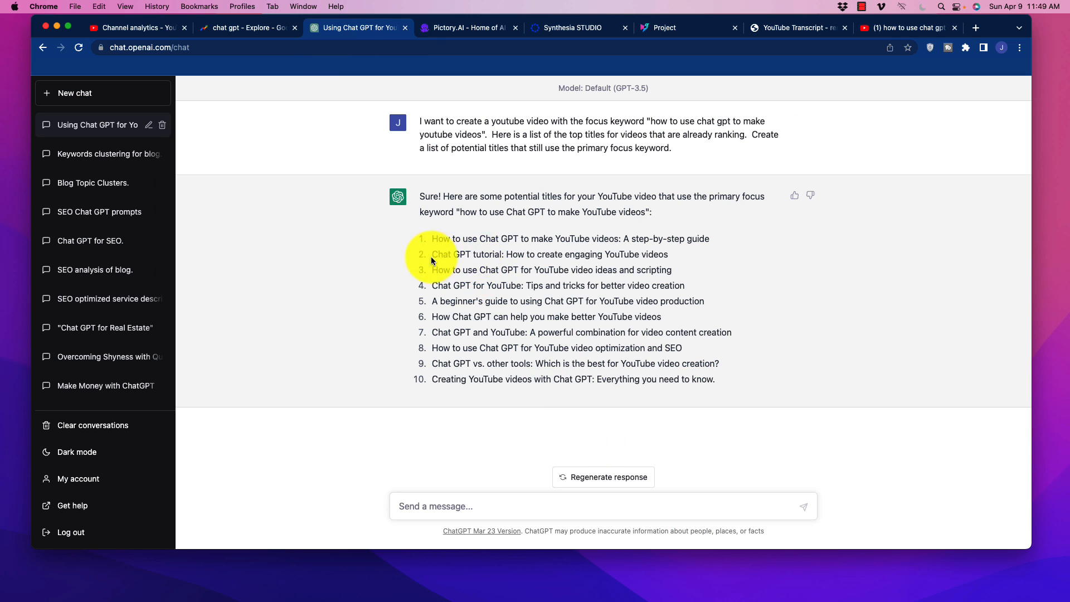
pyautogui.moveTo(434, 238); pyautogui.dragTo(640, 237)
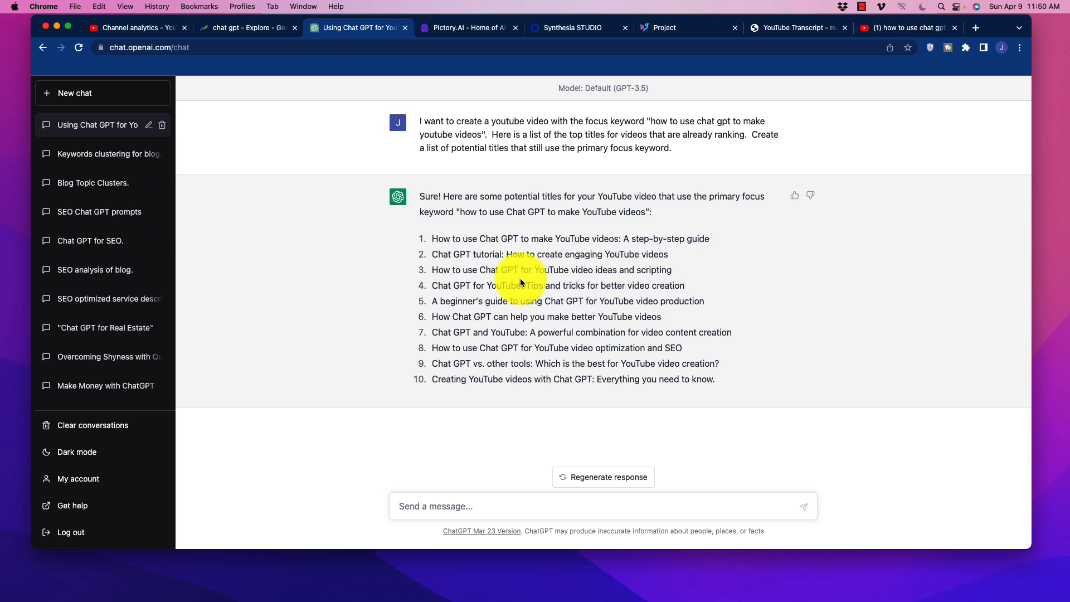
pyautogui.moveTo(508, 254)
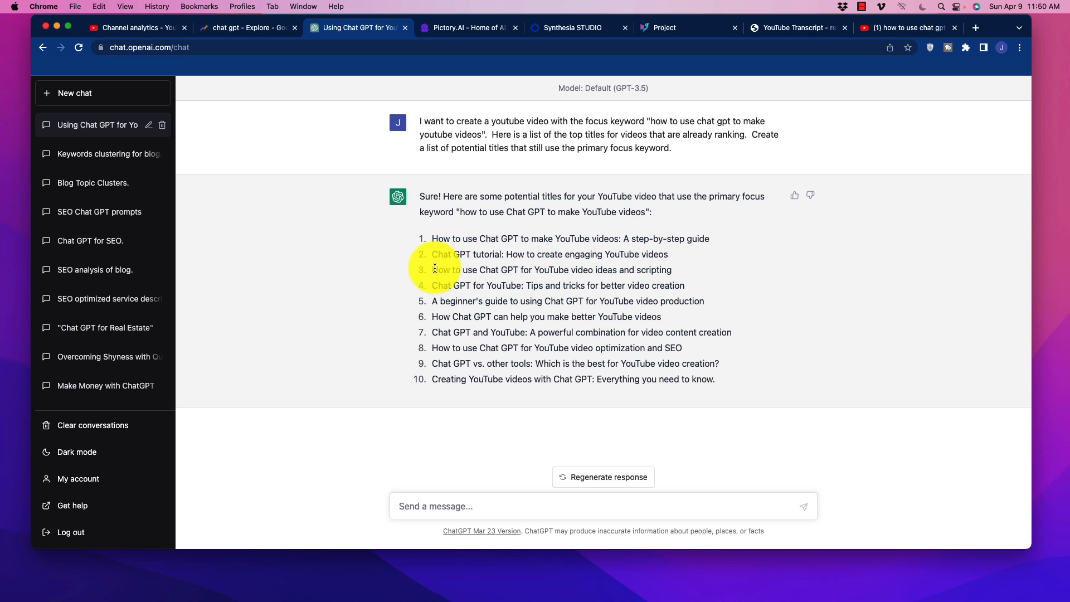
pyautogui.moveTo(433, 270); pyautogui.dragTo(641, 270)
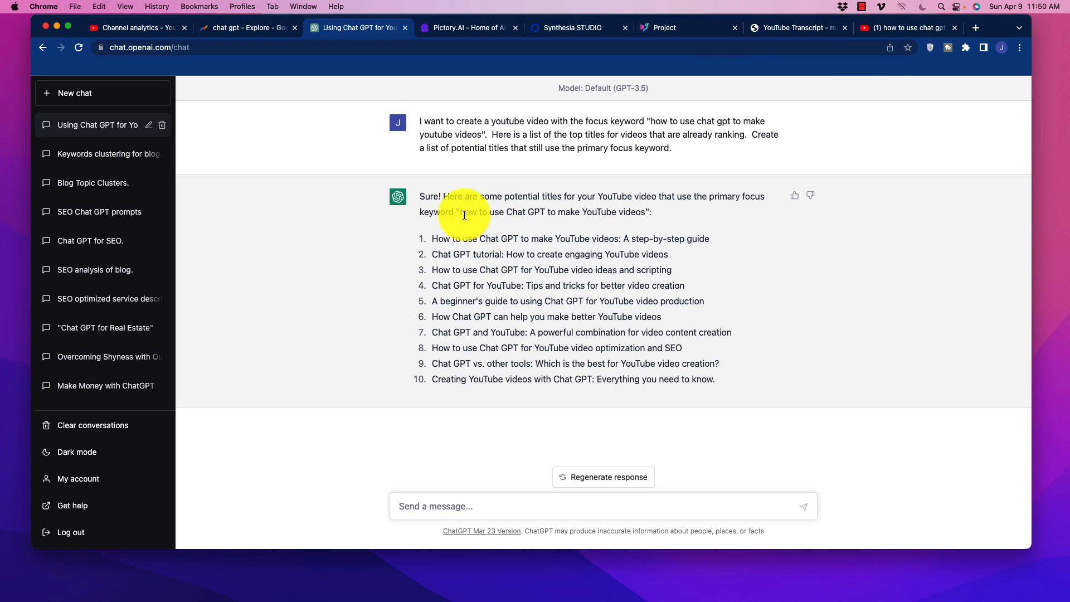
pyautogui.moveTo(462, 212); pyautogui.dragTo(646, 212)
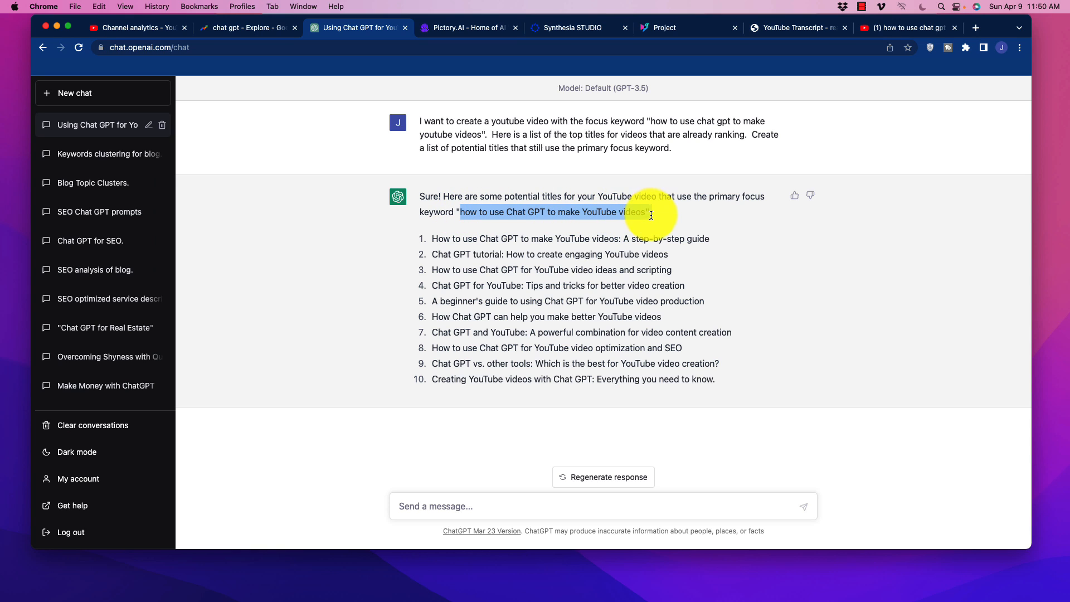
pyautogui.moveTo(647, 170)
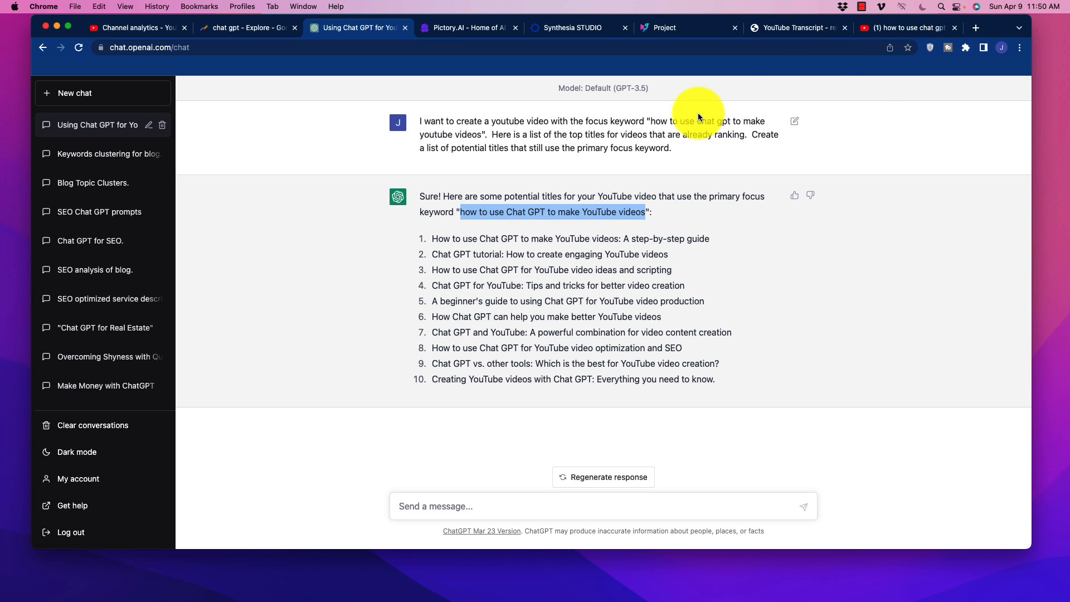
# Recheck the top-ranking YouTube results, then return to the ChatGPT chat
pyautogui.click(908, 27)
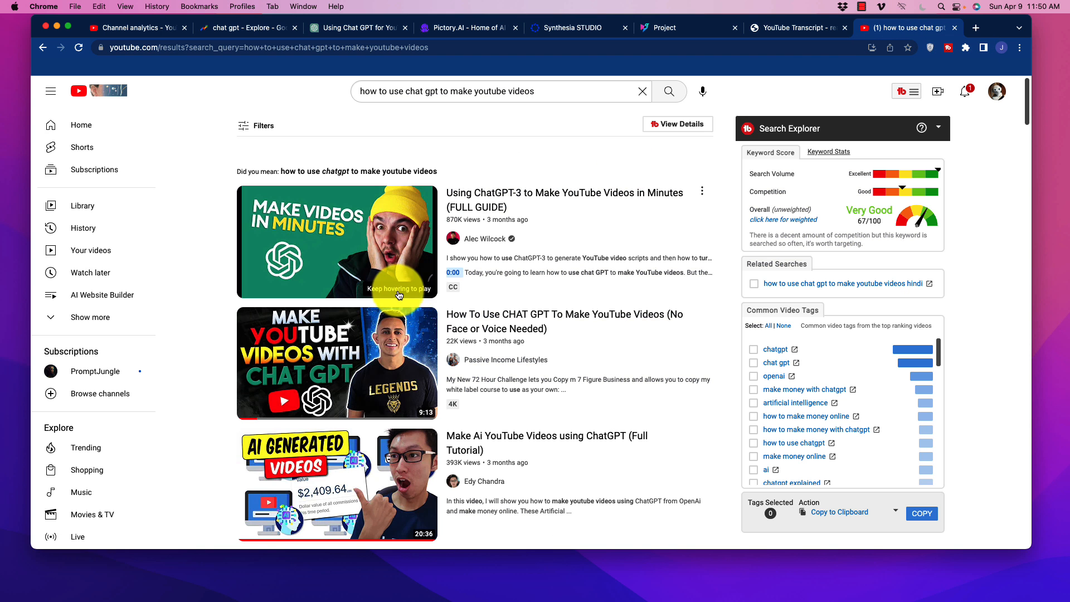
pyautogui.scroll(-3)
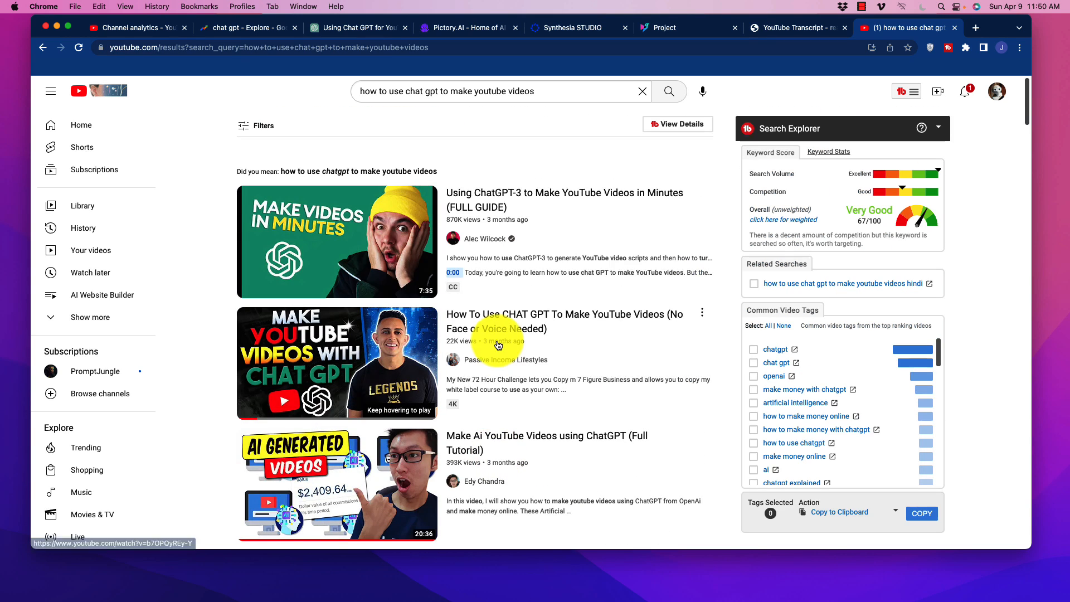
pyautogui.moveTo(787, 27)
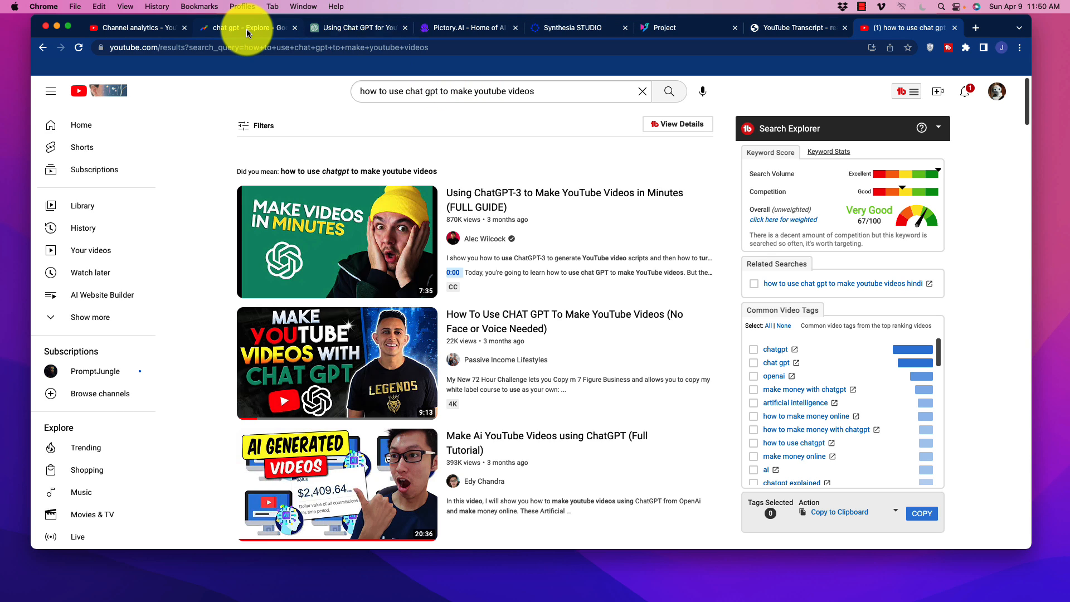
pyautogui.click(358, 27)
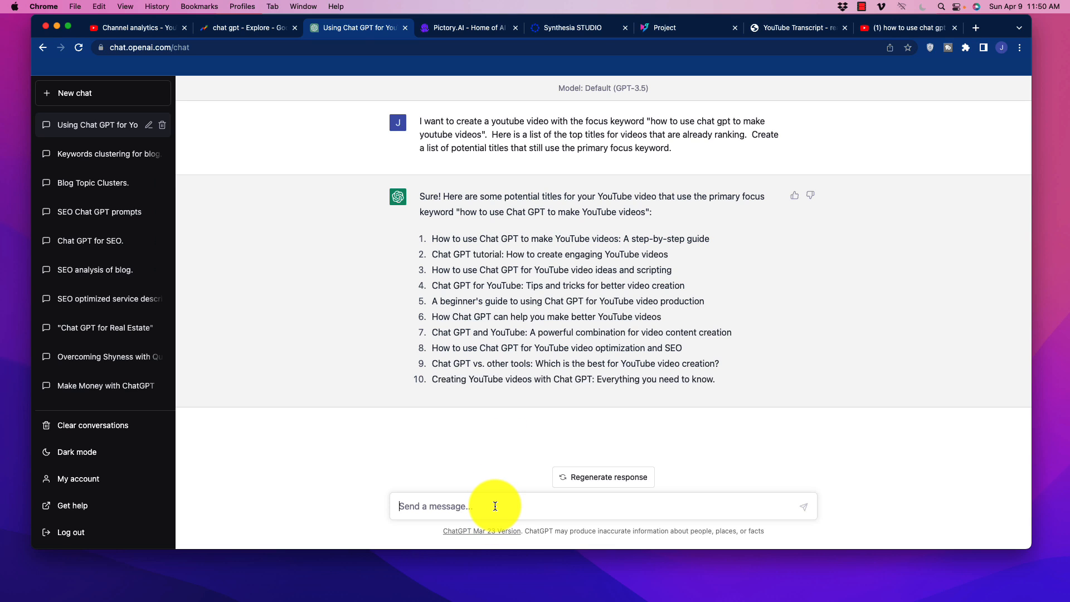
# Ask ChatGPT 'Create an outline for #1' and scroll through the outline
pyautogui.write('Create a')
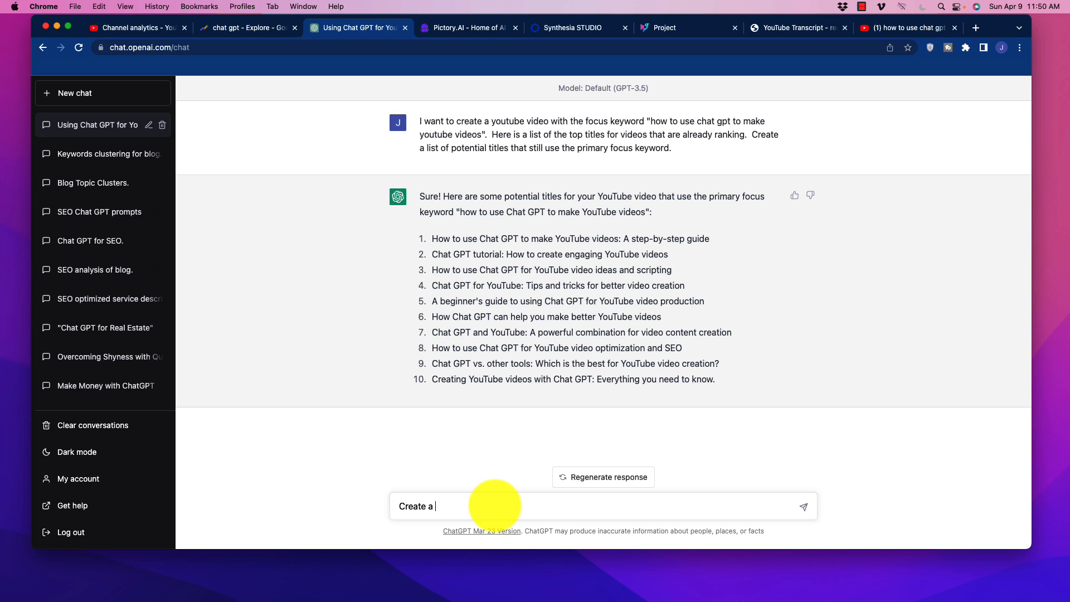
pyautogui.write('n outline')
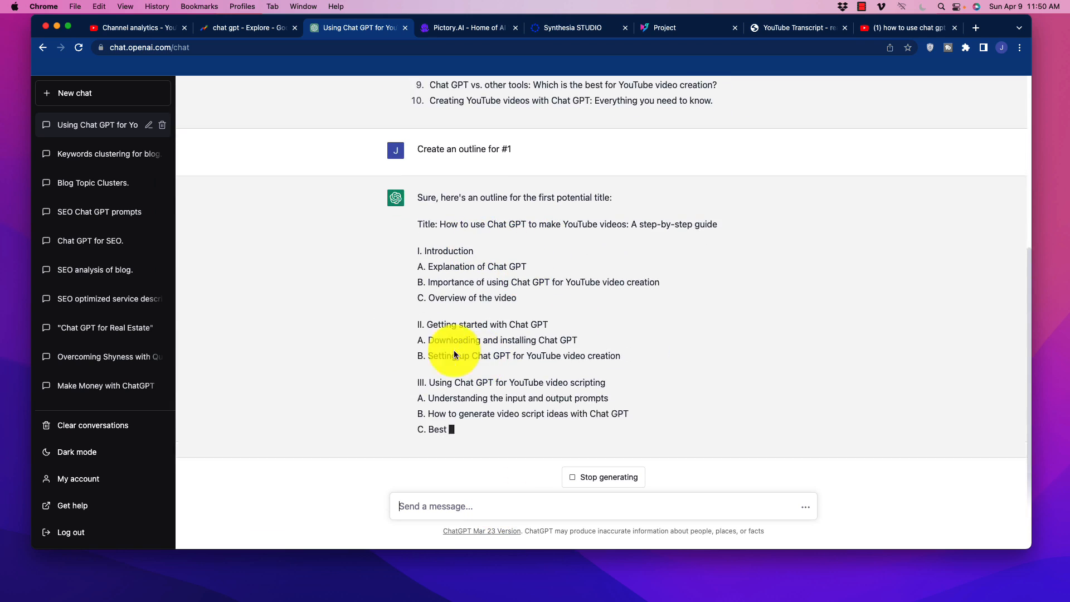
pyautogui.scroll(-3)
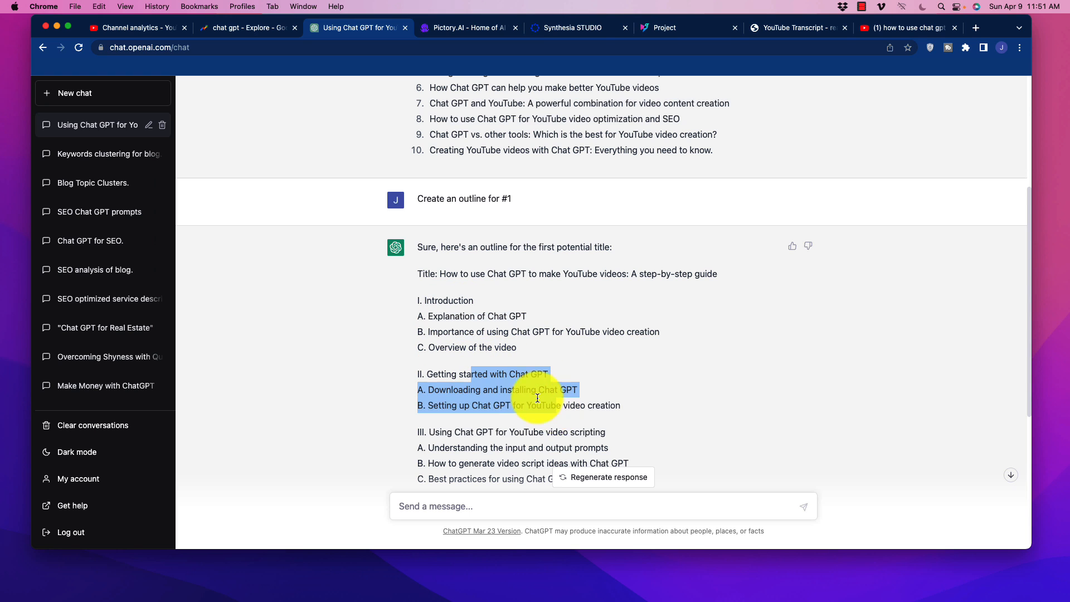
pyautogui.scroll(-3)
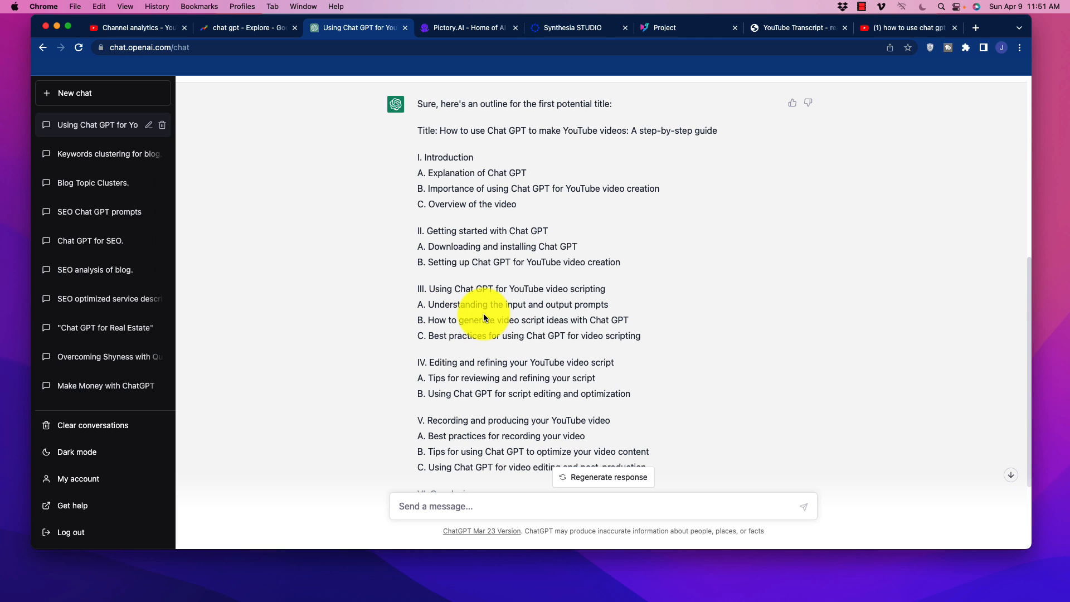
pyautogui.scroll(-3)
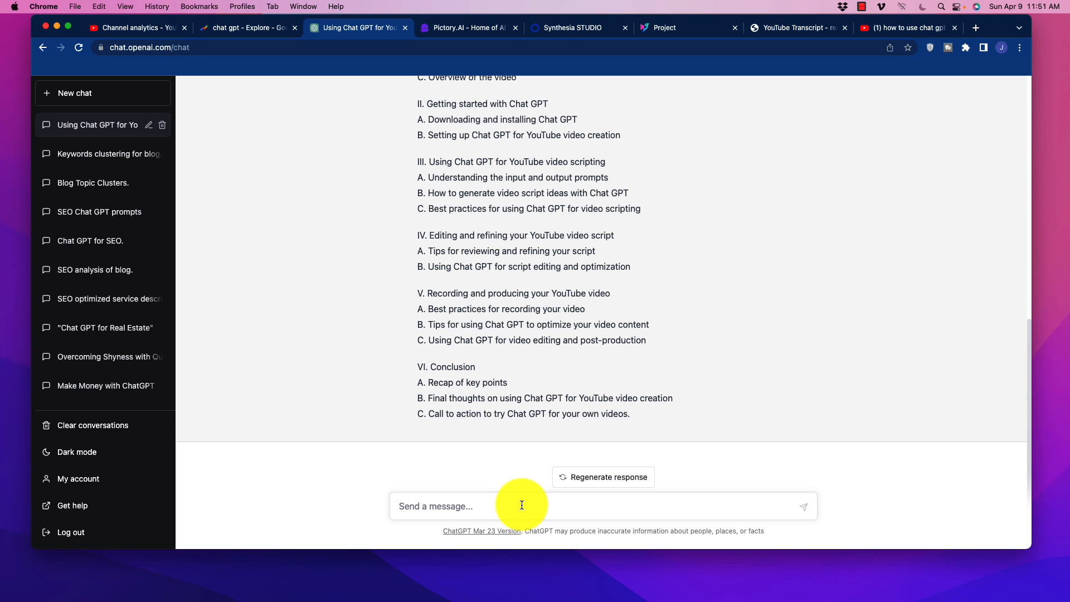
# Ask ChatGPT for a video script that recommends visual elements
pyautogui.write('Create a youtube scrip')
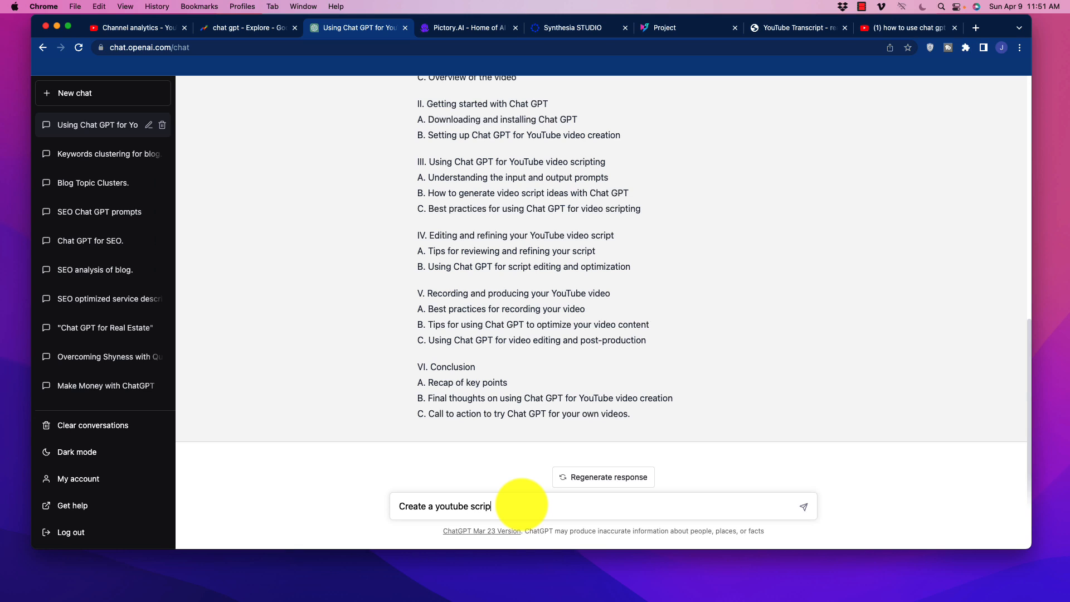
pyautogui.write('for the video')
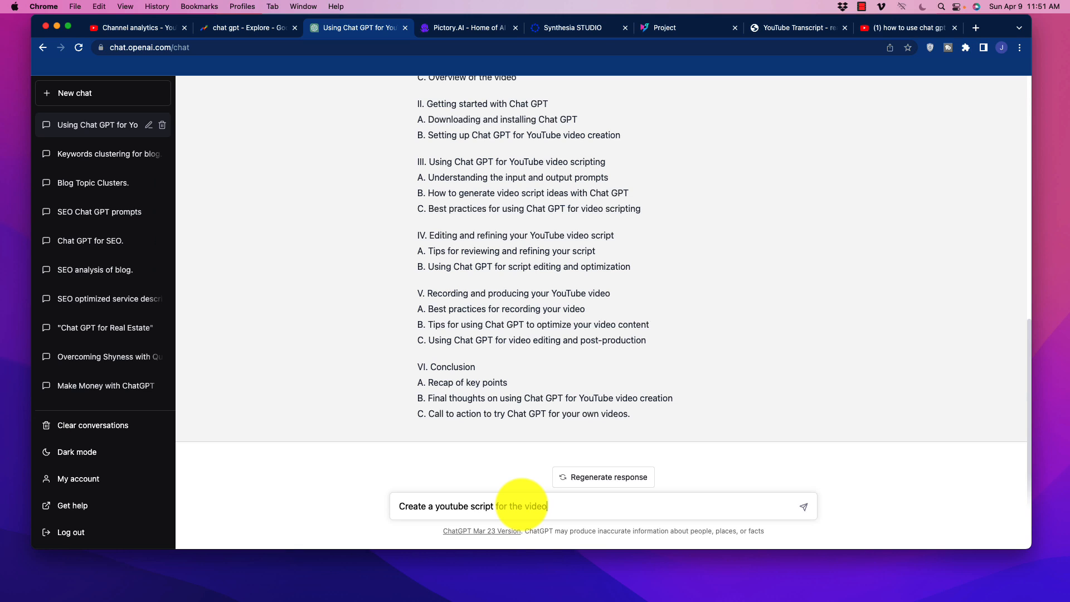
pyautogui.press('Backspace')
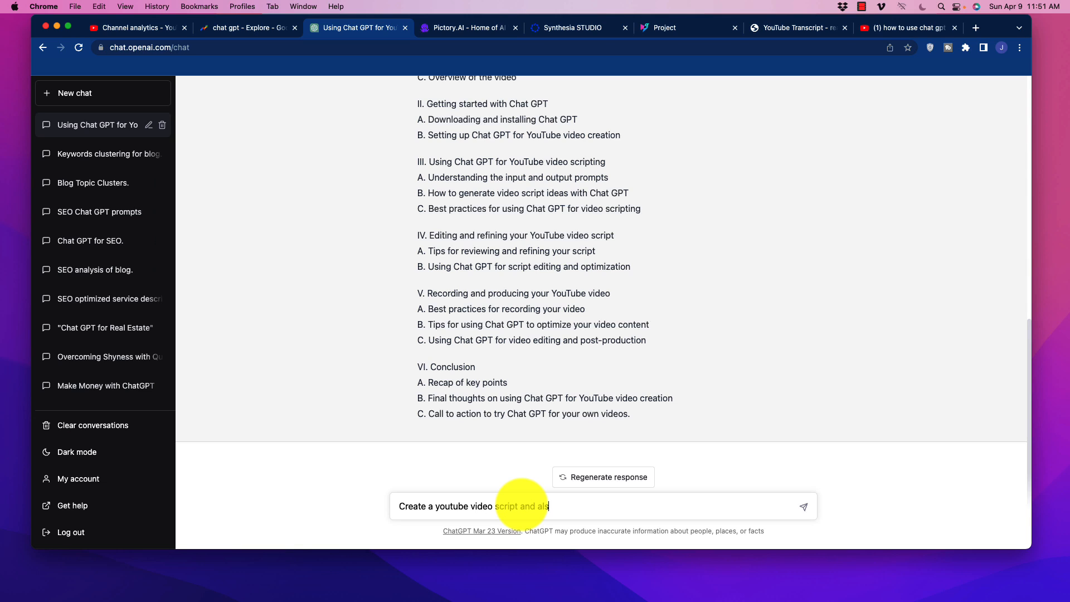
pyautogui.write('o recommend')
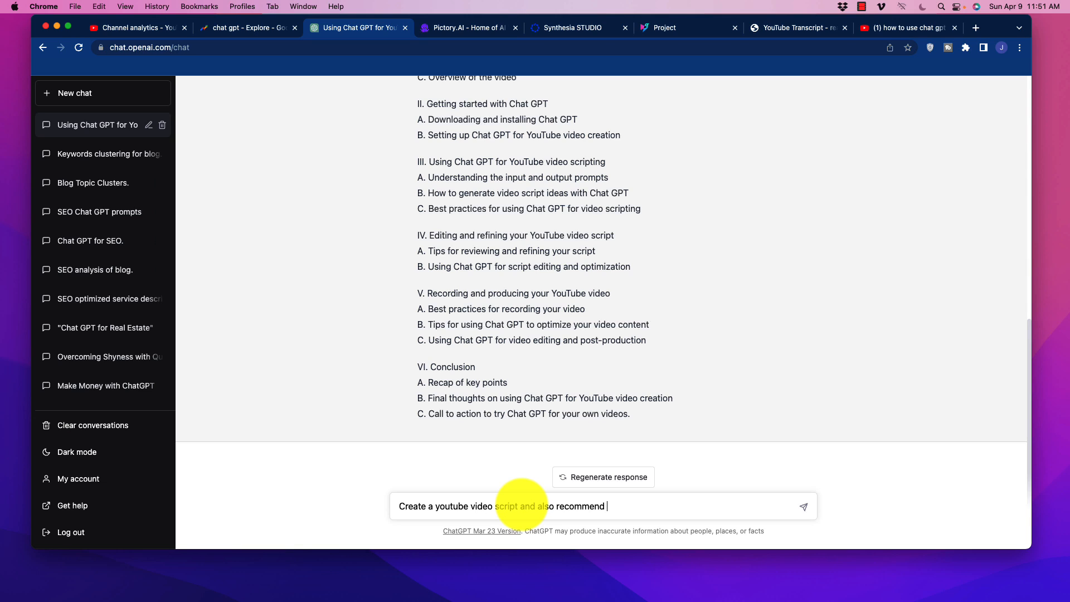
pyautogui.write('visual elements')
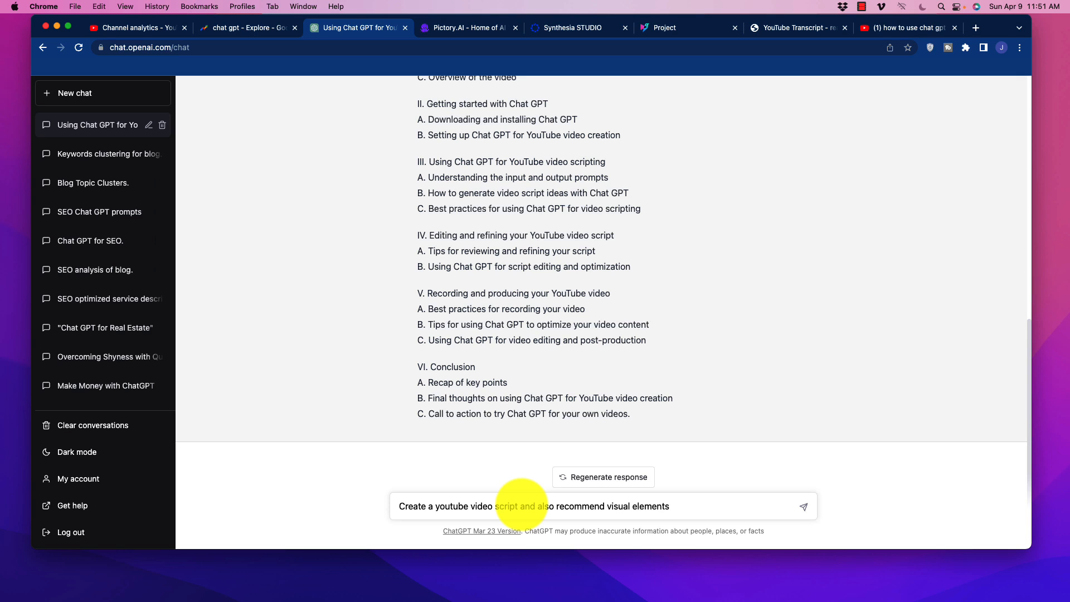
pyautogui.click(803, 507)
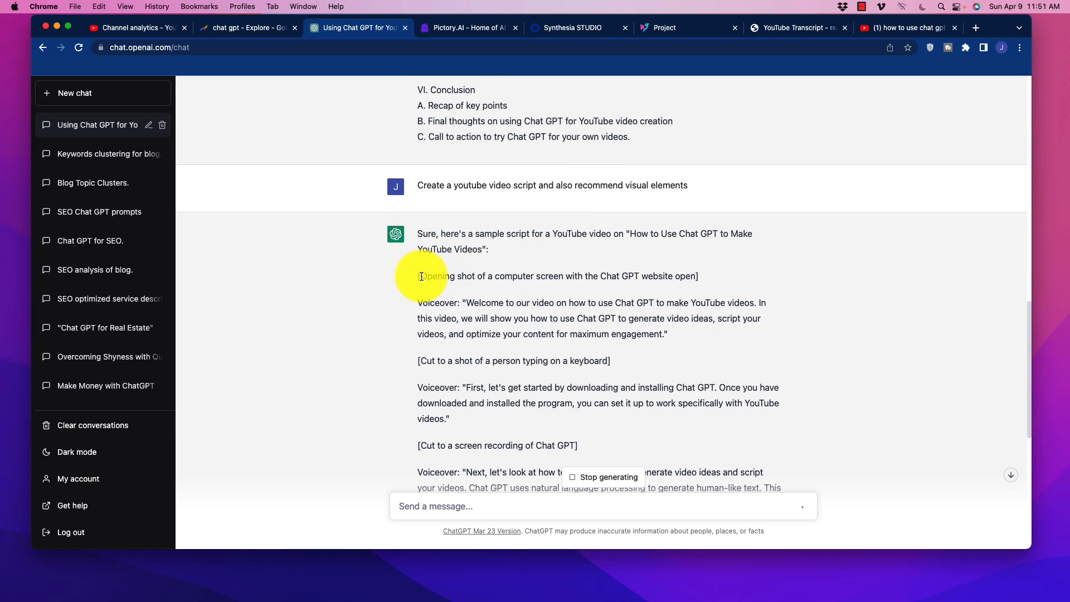
# Select the script text from the first Voiceover line through the end
pyautogui.moveTo(421, 276); pyautogui.dragTo(587, 276)
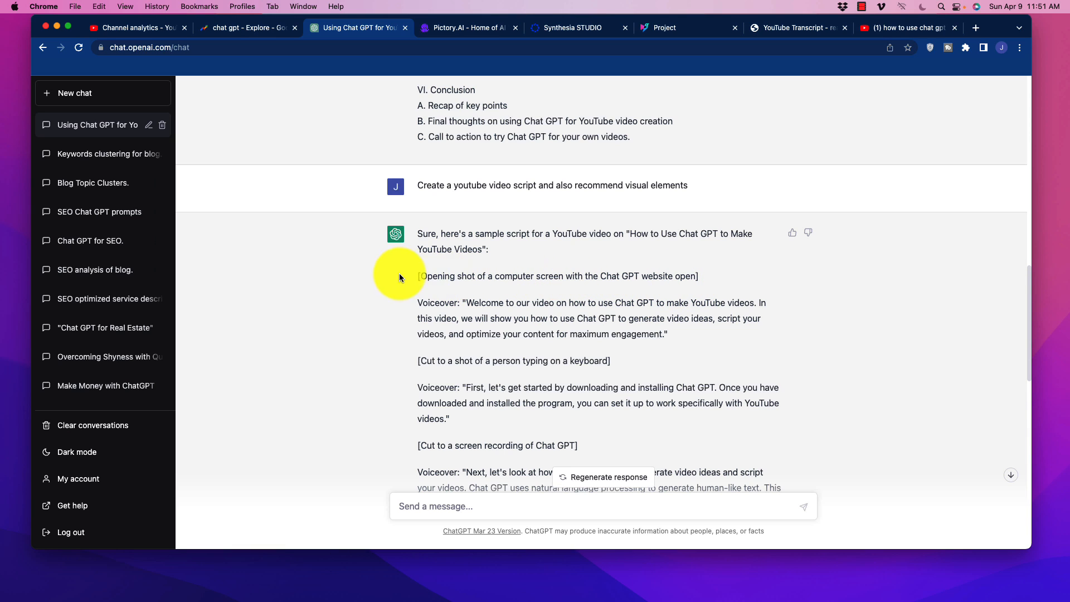
pyautogui.moveTo(467, 238); pyautogui.dragTo(654, 269)
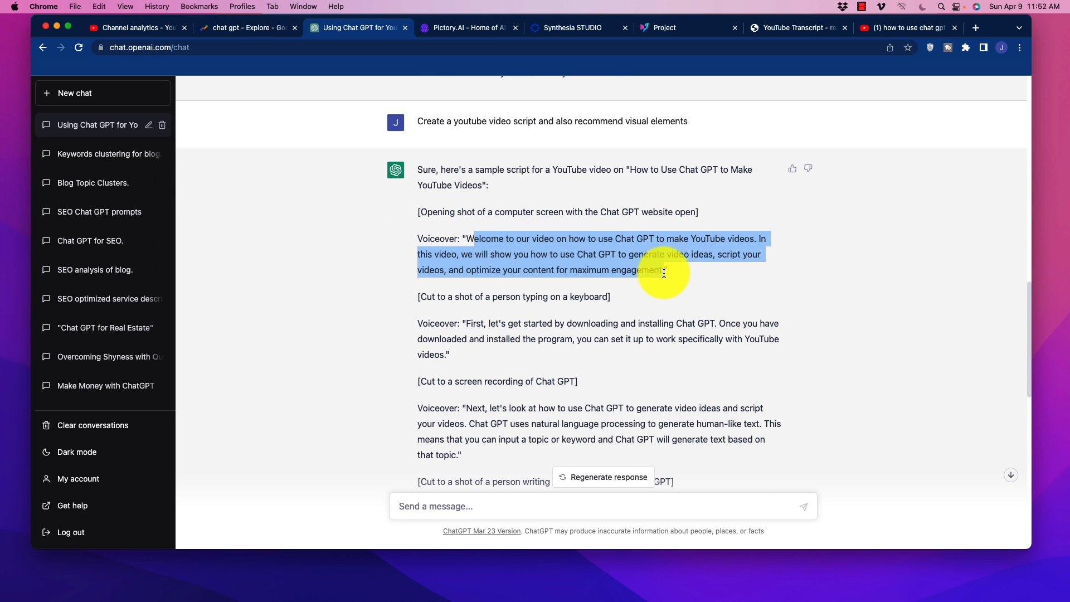
pyautogui.scroll(-3)
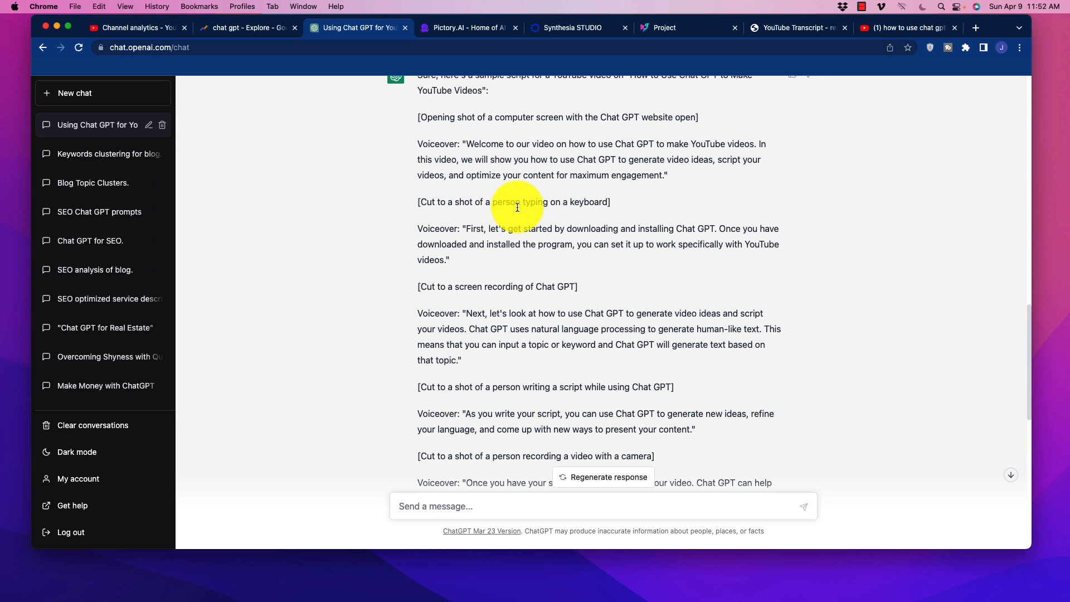
pyautogui.moveTo(578, 256)
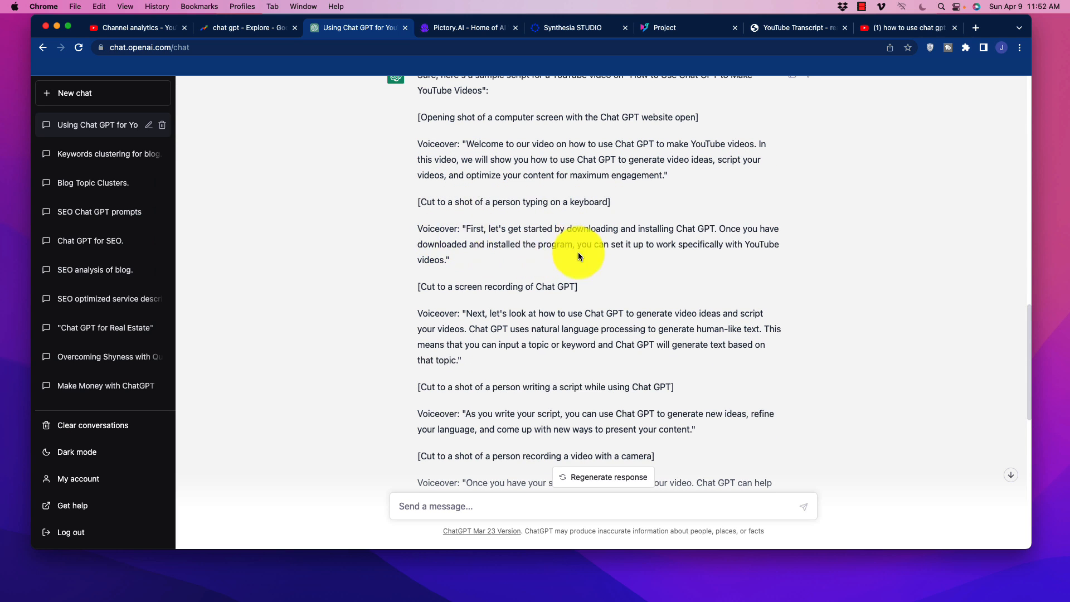
pyautogui.scroll(-3)
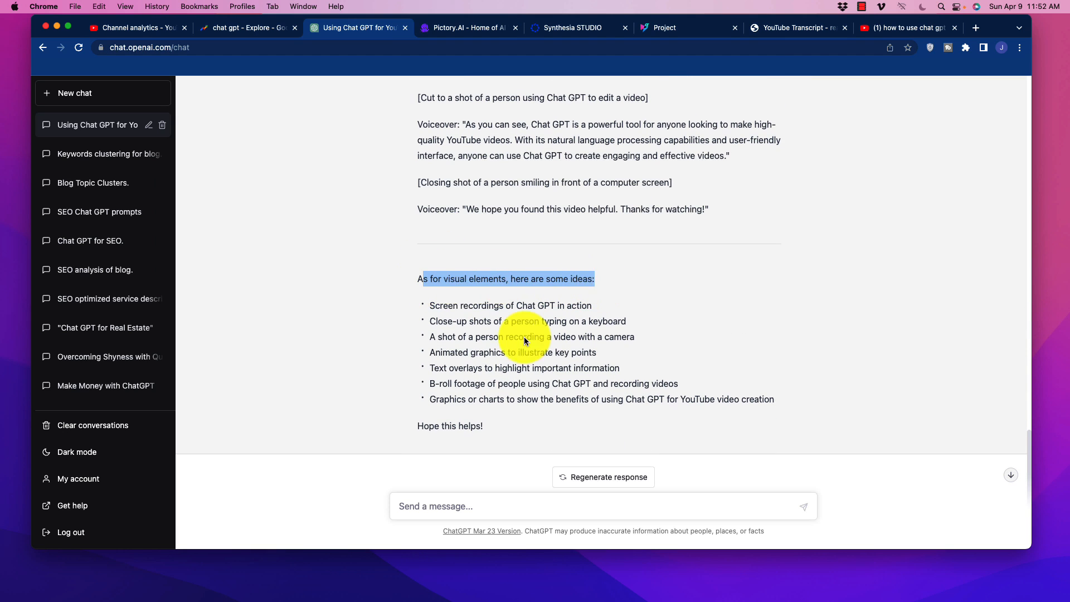
pyautogui.moveTo(526, 341); pyautogui.dragTo(628, 364)
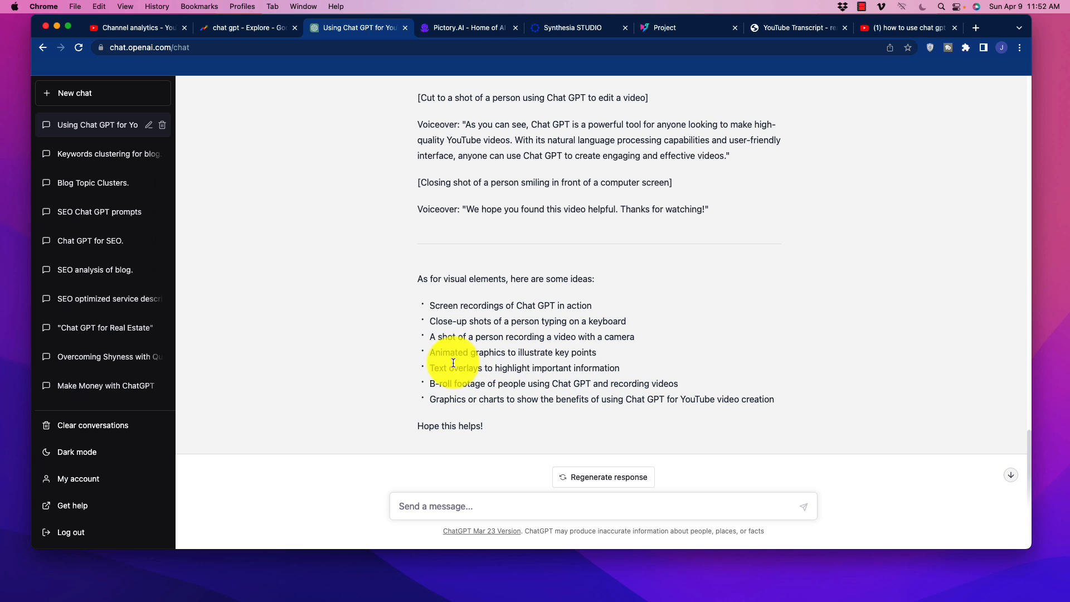
pyautogui.moveTo(454, 362); pyautogui.dragTo(629, 399)
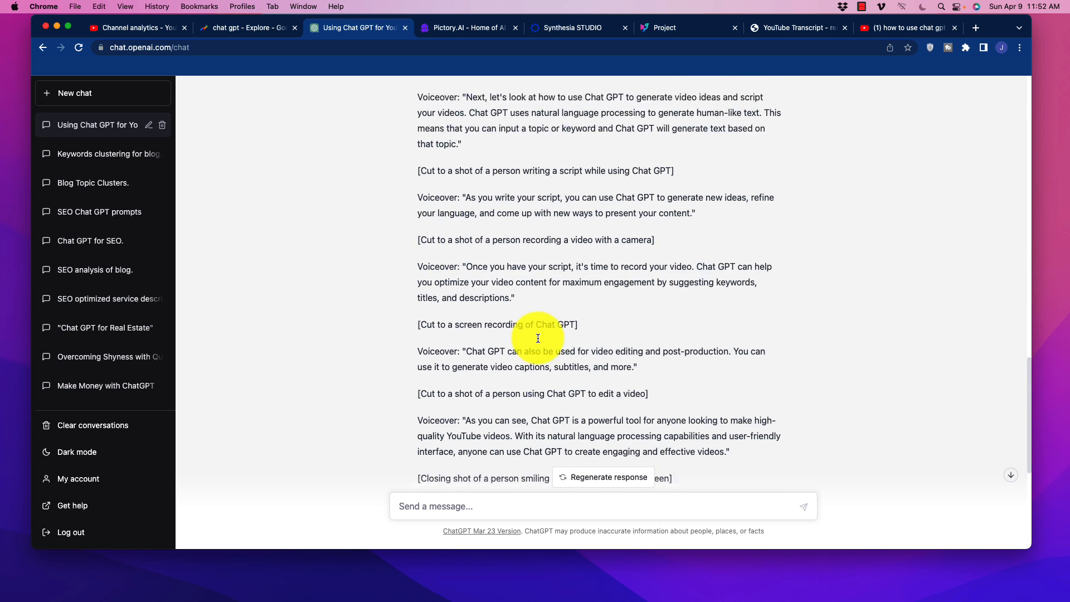
pyautogui.scroll(-3)
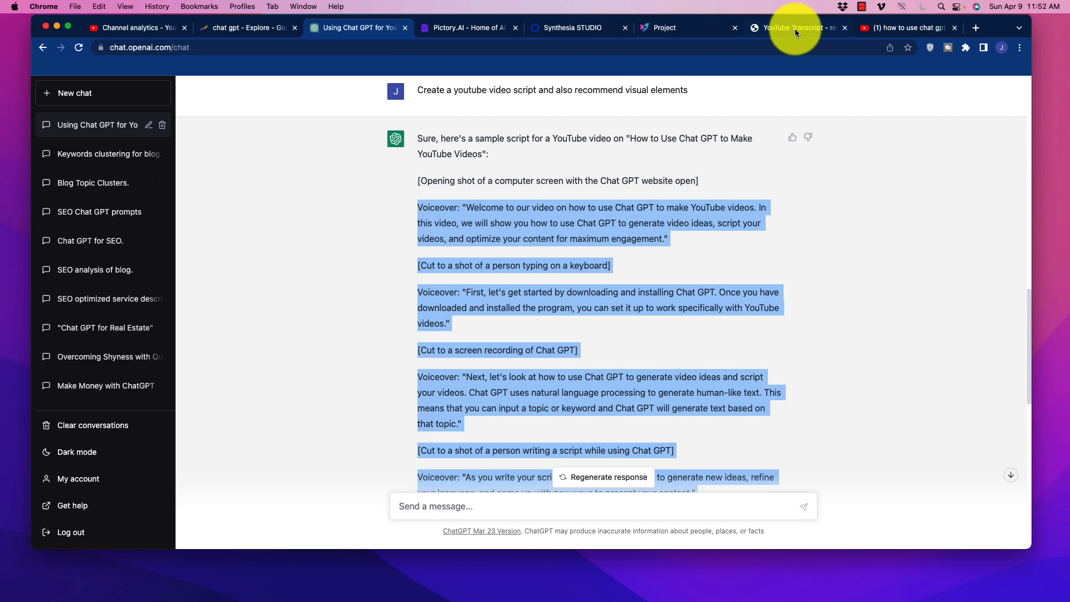
# Clean the pasted script of labels and create a Corporate 16:9 Pictory video
pyautogui.click(468, 27)
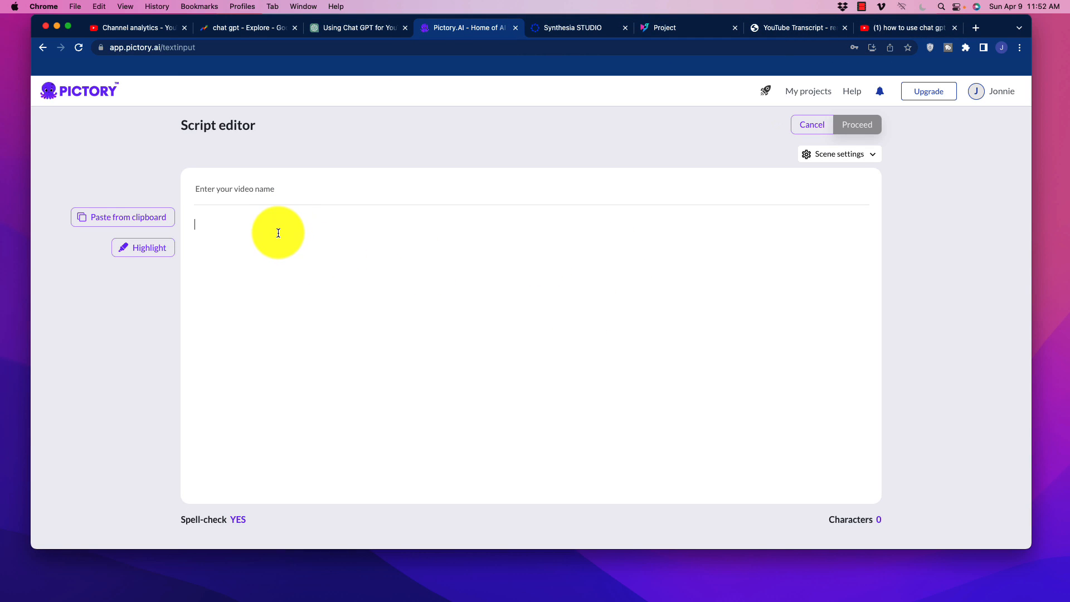
pyautogui.moveTo(448, 52)
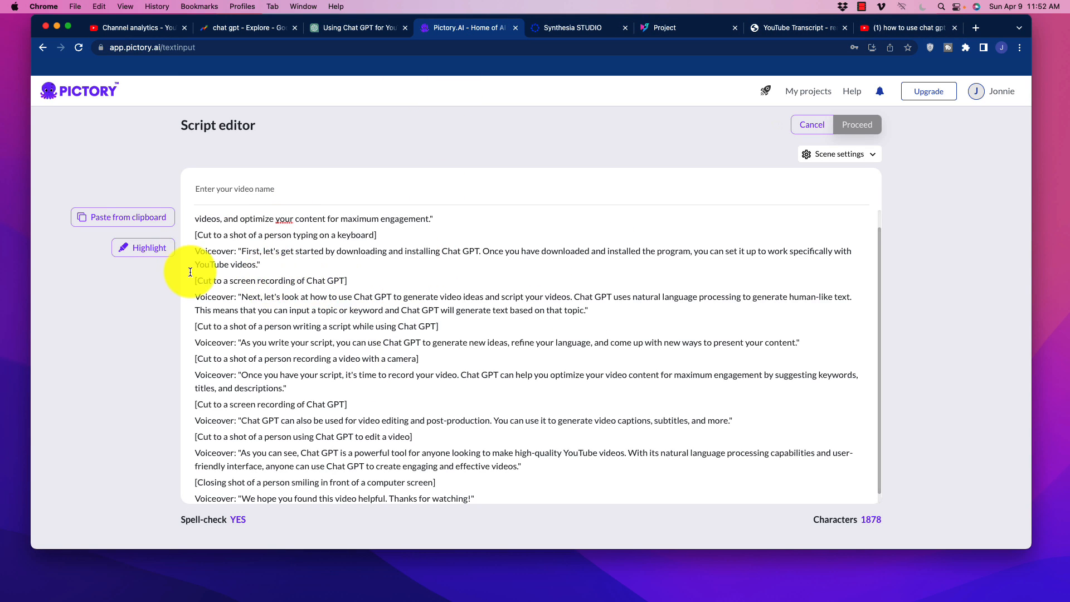
pyautogui.doubleClick(270, 280)
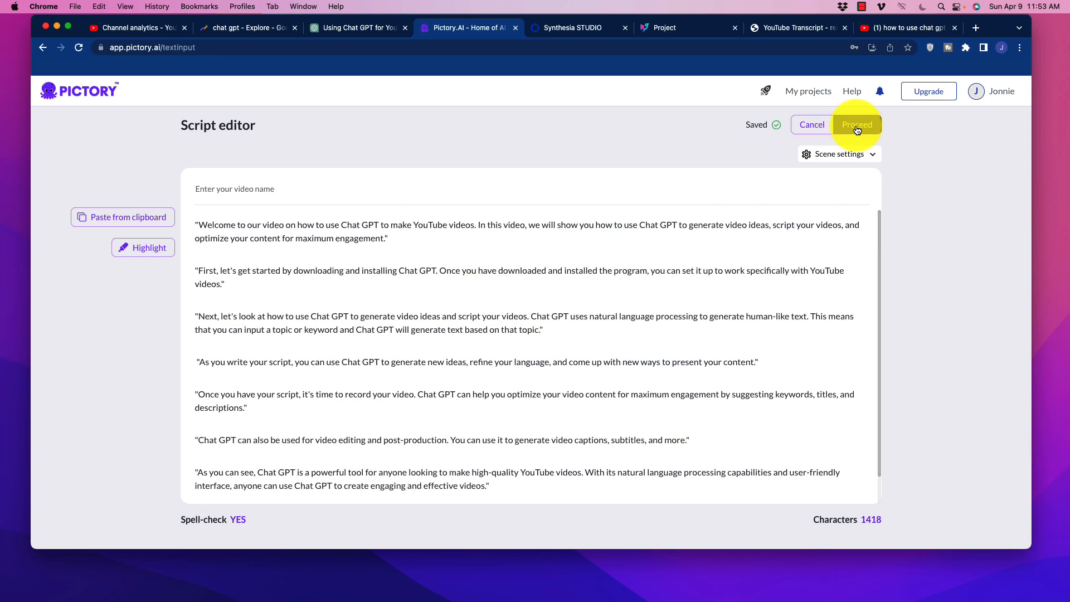
pyautogui.click(856, 125)
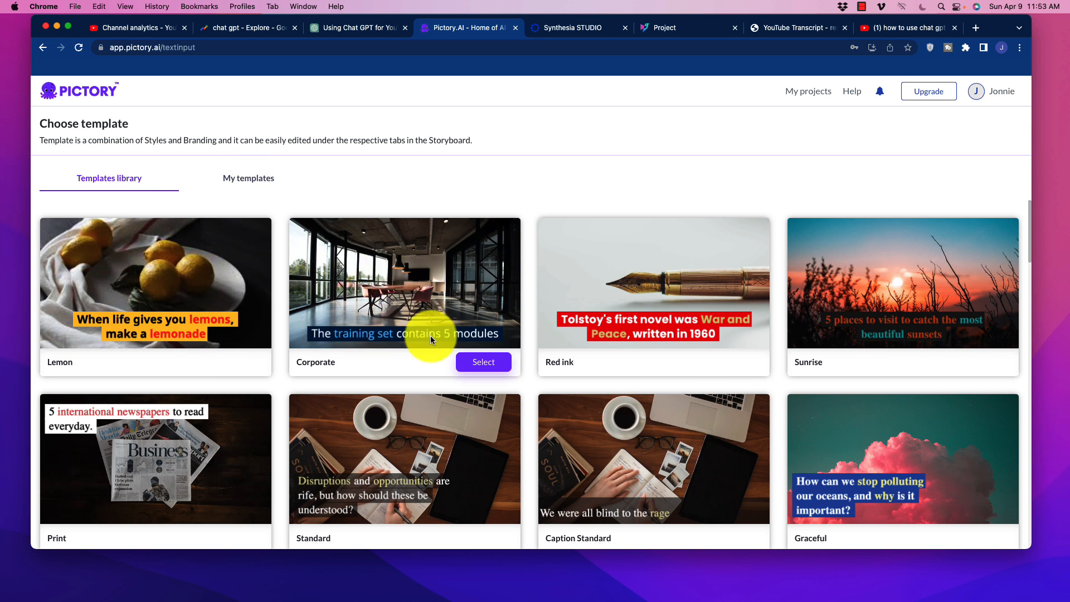
pyautogui.click(483, 362)
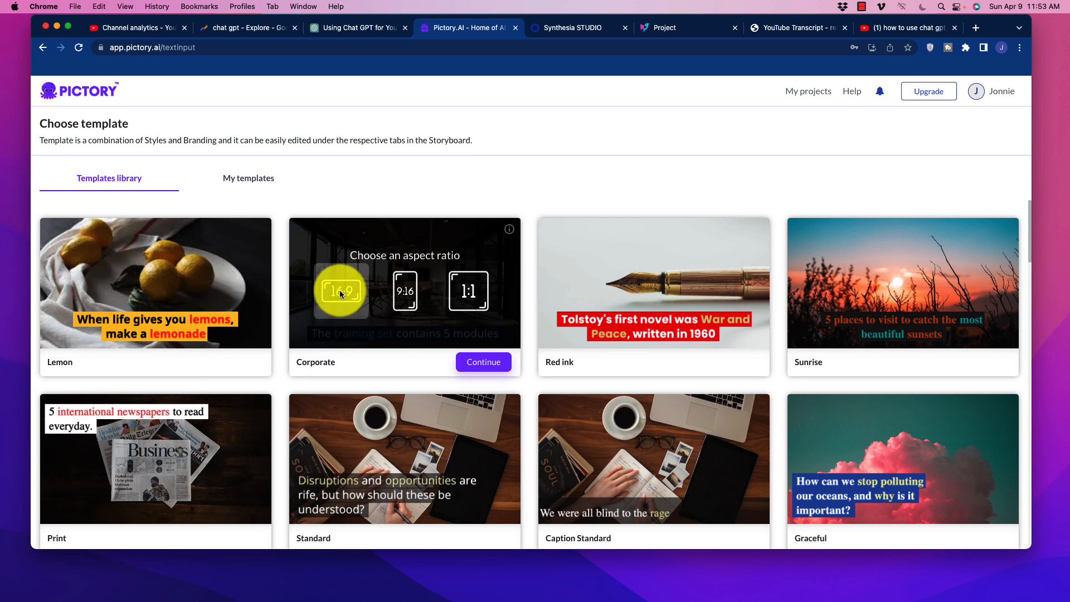
pyautogui.click(482, 362)
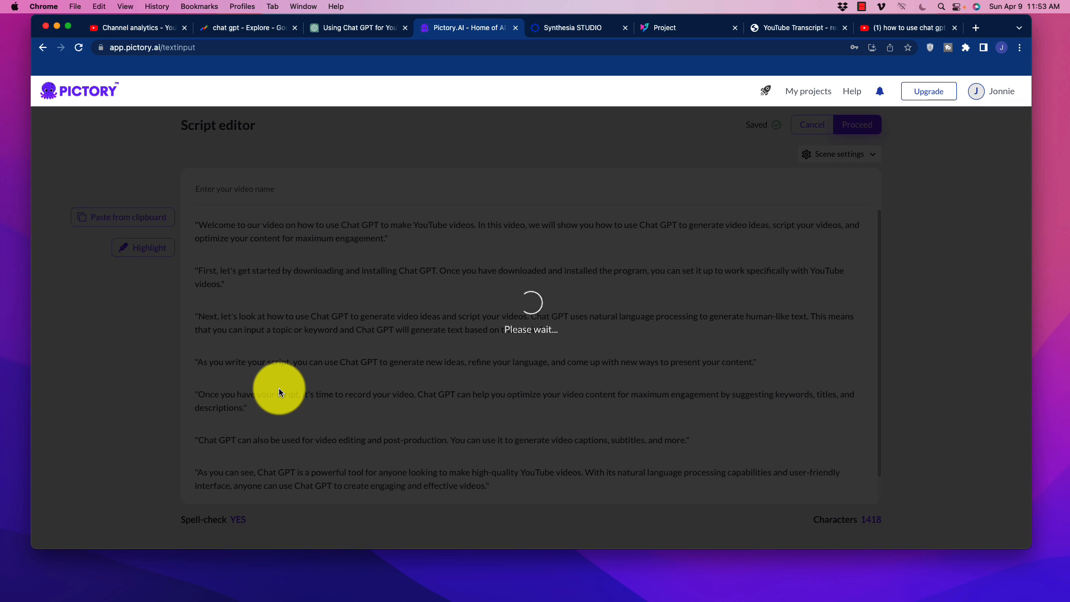
pyautogui.click(856, 124)
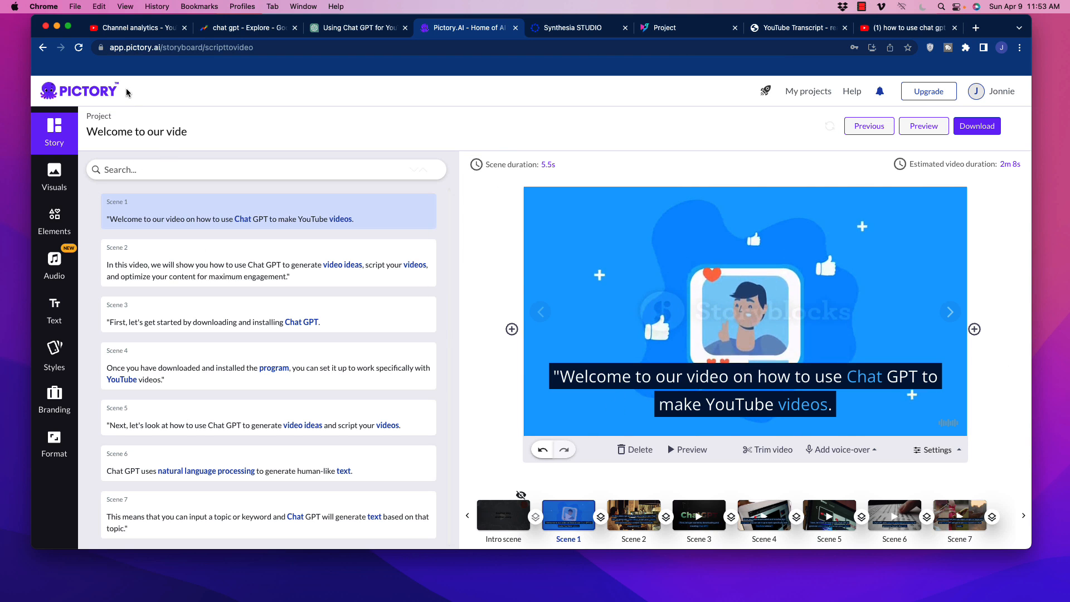
# Scroll through at least 14 Pictory storyboard scenes, checking them against ChatGPT's script shot cues
pyautogui.scroll(-3)
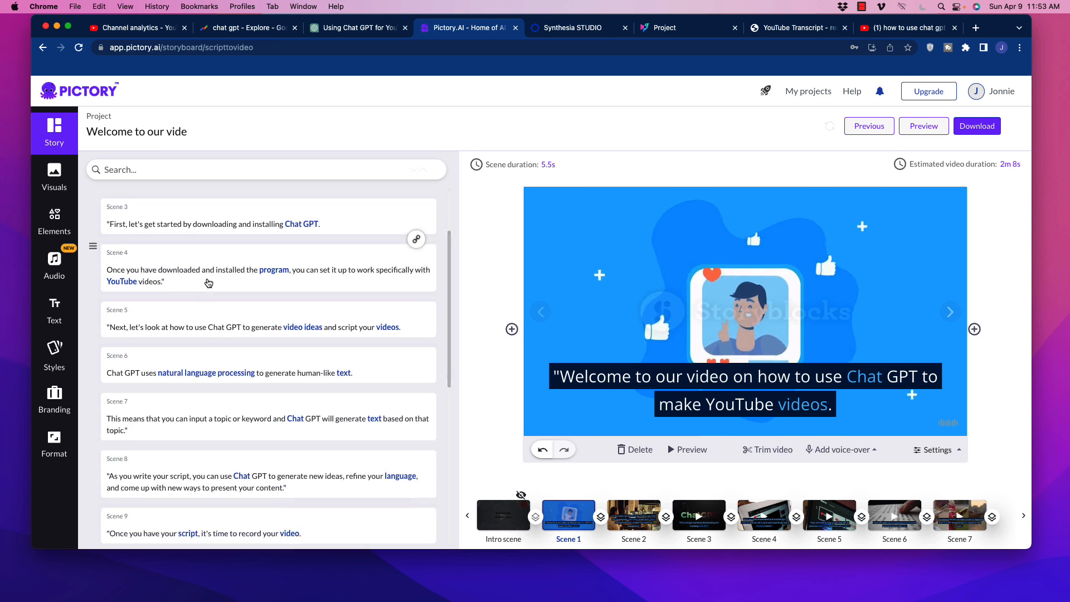
pyautogui.scroll(-3)
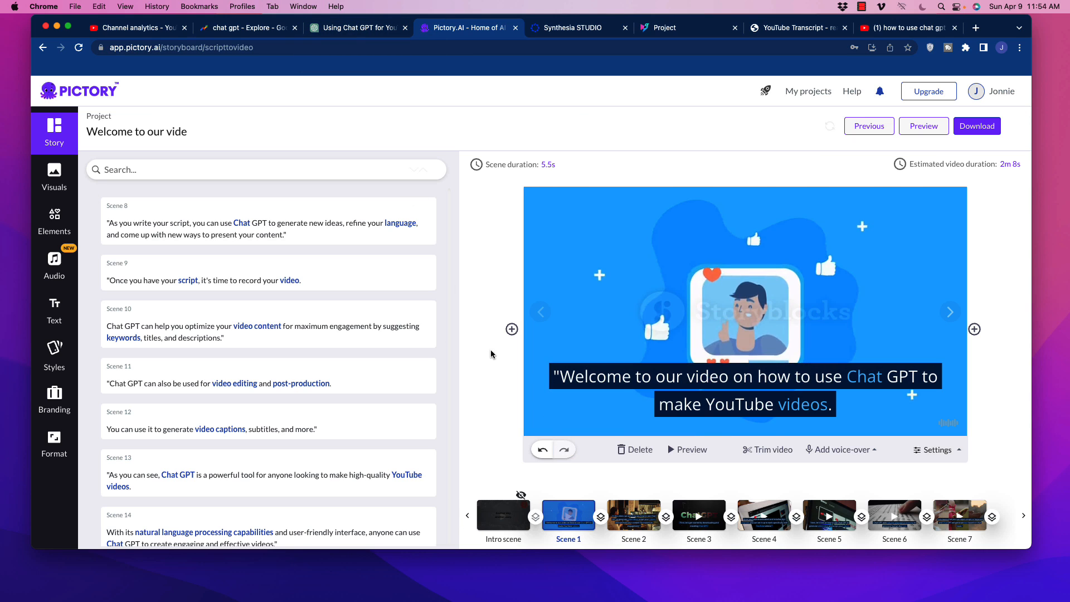
pyautogui.click(355, 27)
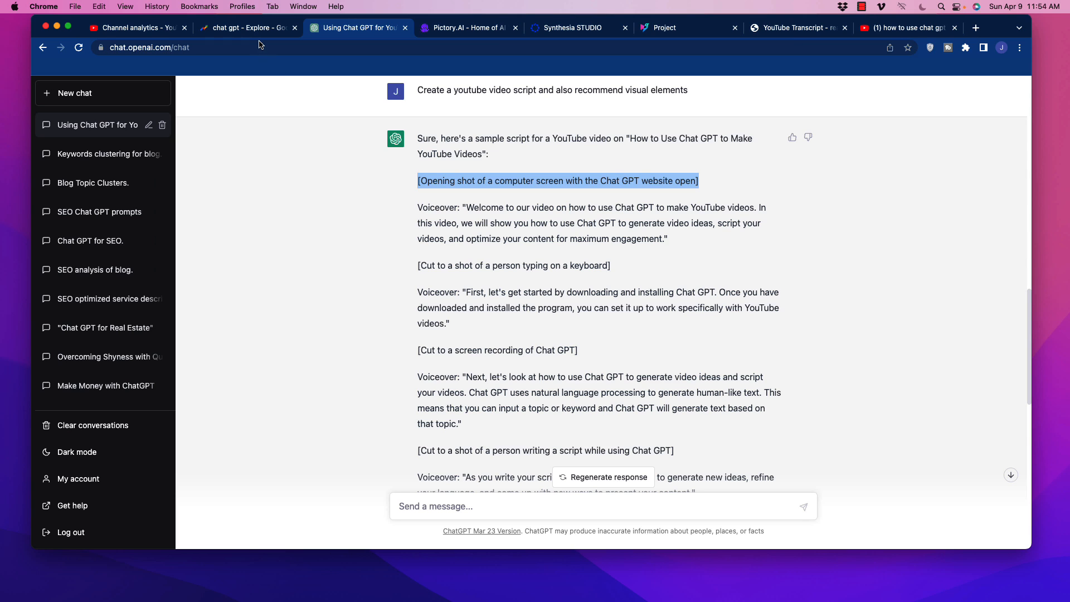
pyautogui.click(468, 27)
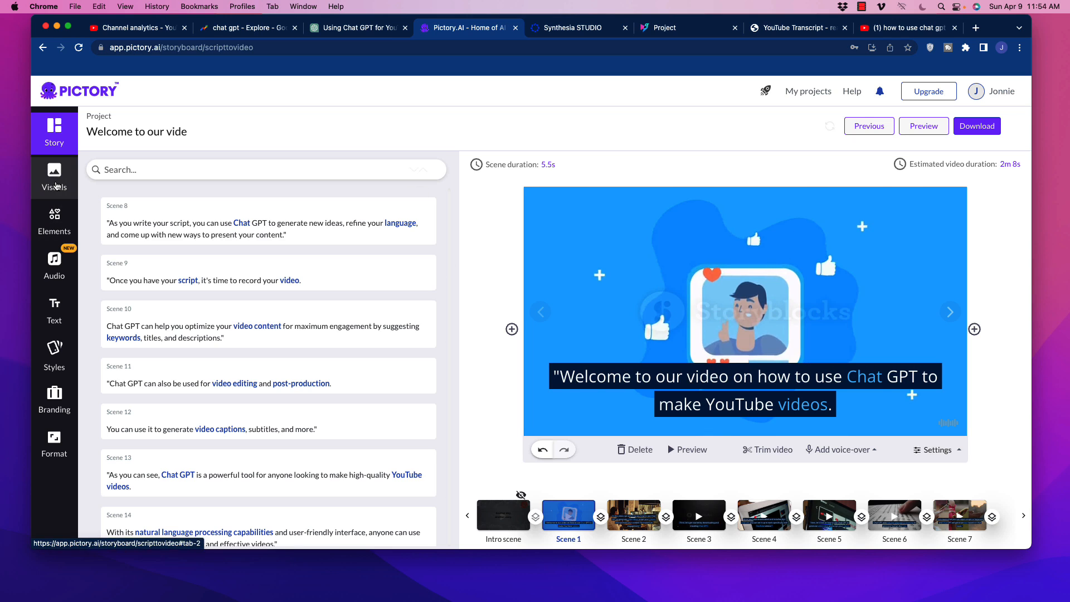
# Search stock visuals for 'laptop' then 'youtube' and apply the man-with-camera clip to Scene 1
pyautogui.click(53, 177)
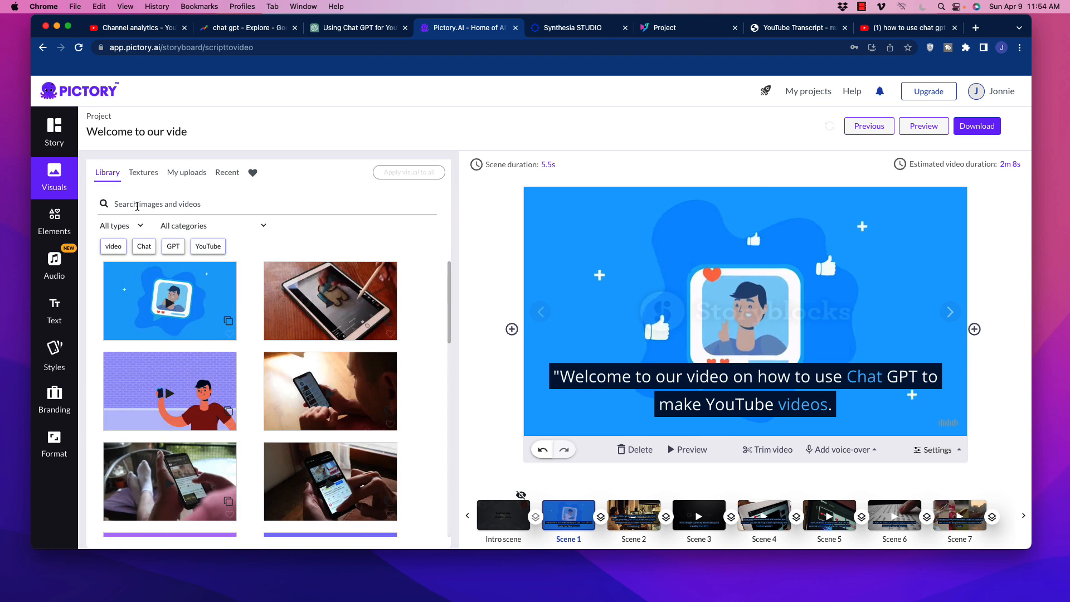
pyautogui.write('laptop')
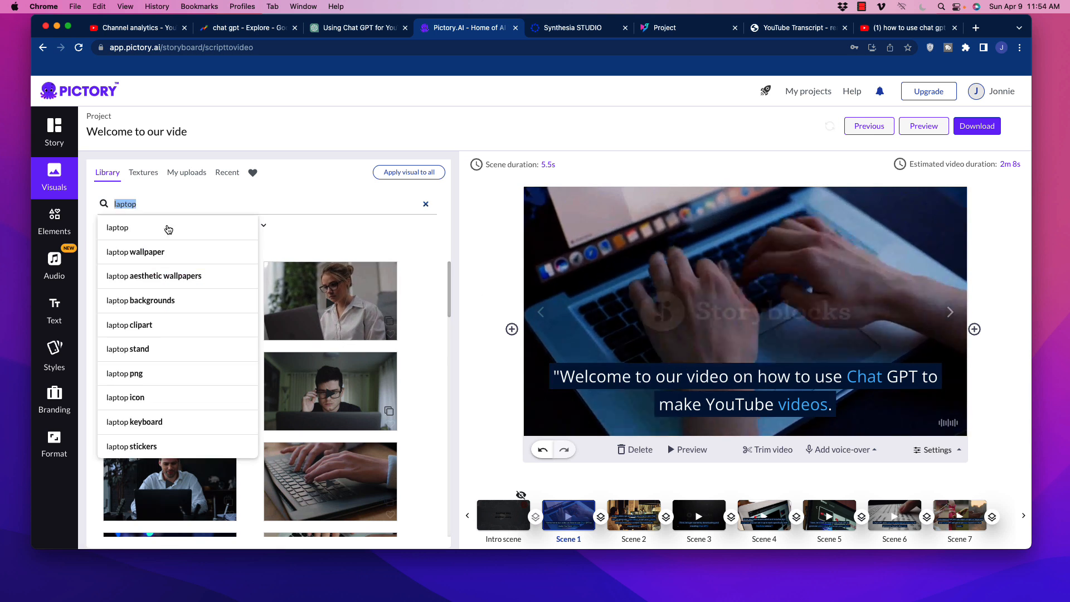
pyautogui.write('youtube')
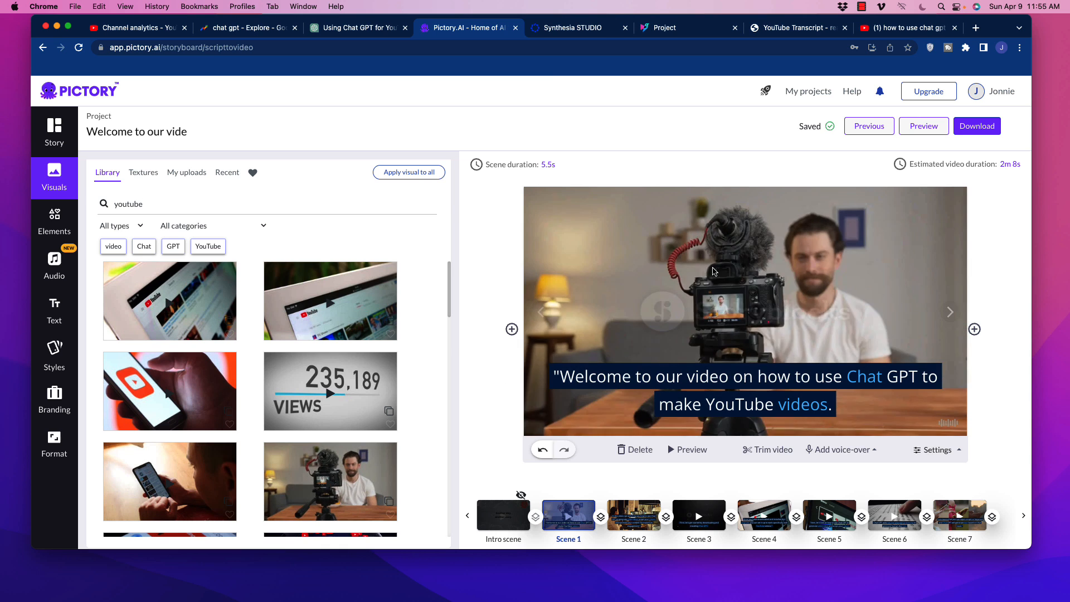
pyautogui.click(356, 28)
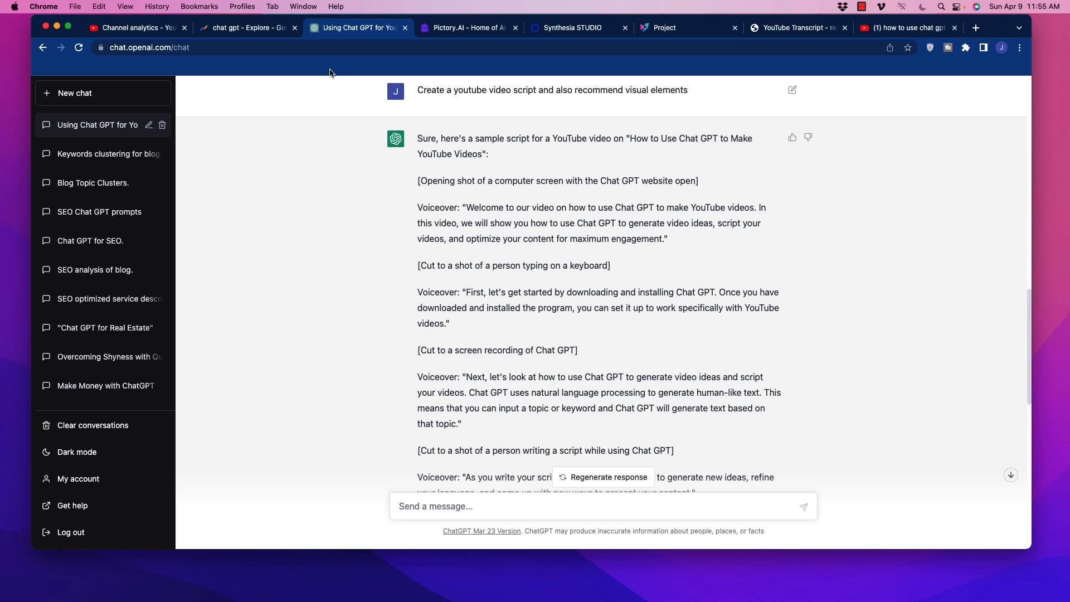
pyautogui.click(468, 27)
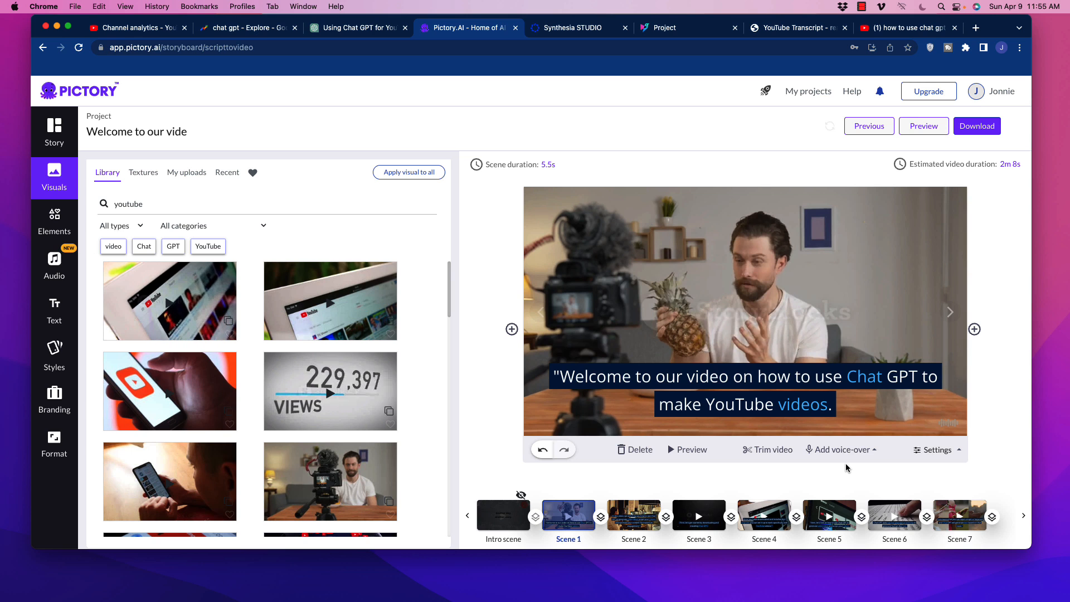
# Open Scene 1's voice-over recorder, start a recording, then close the audio panel
pyautogui.click(839, 449)
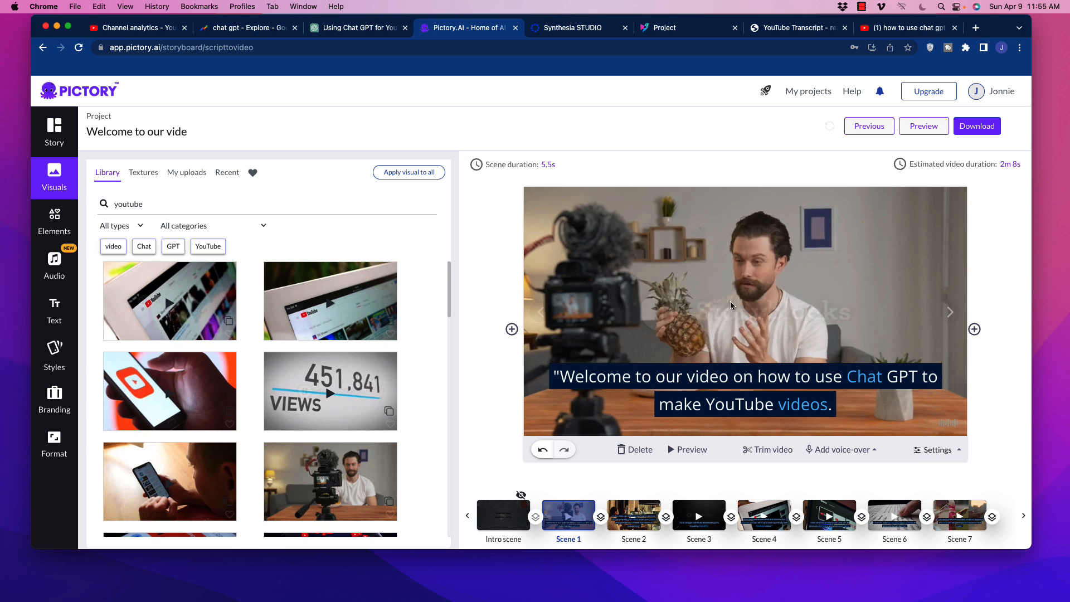
pyautogui.click(842, 449)
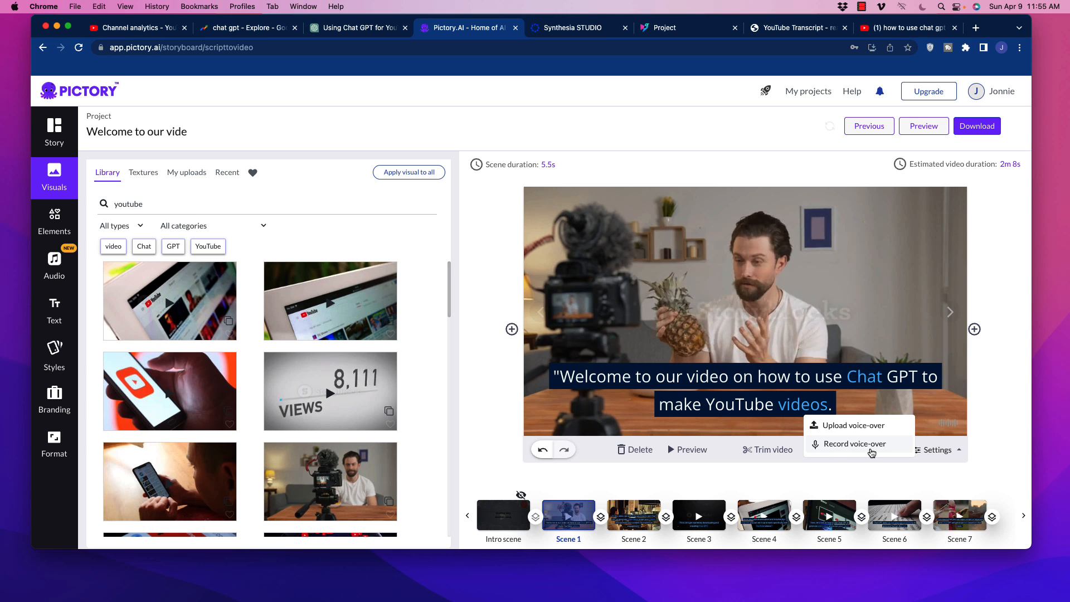
pyautogui.click(852, 444)
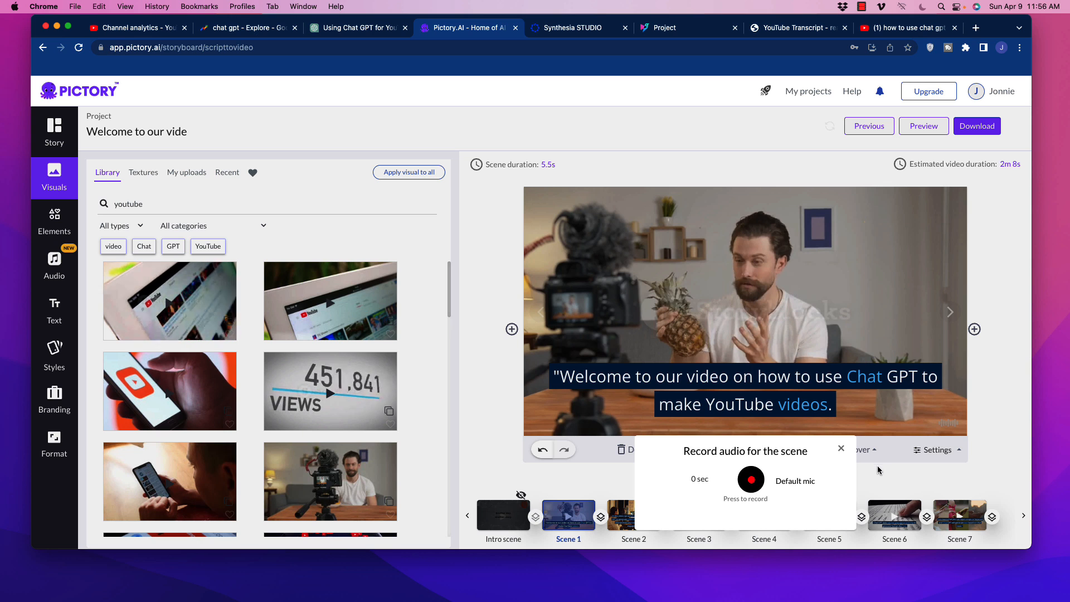
pyautogui.click(841, 449)
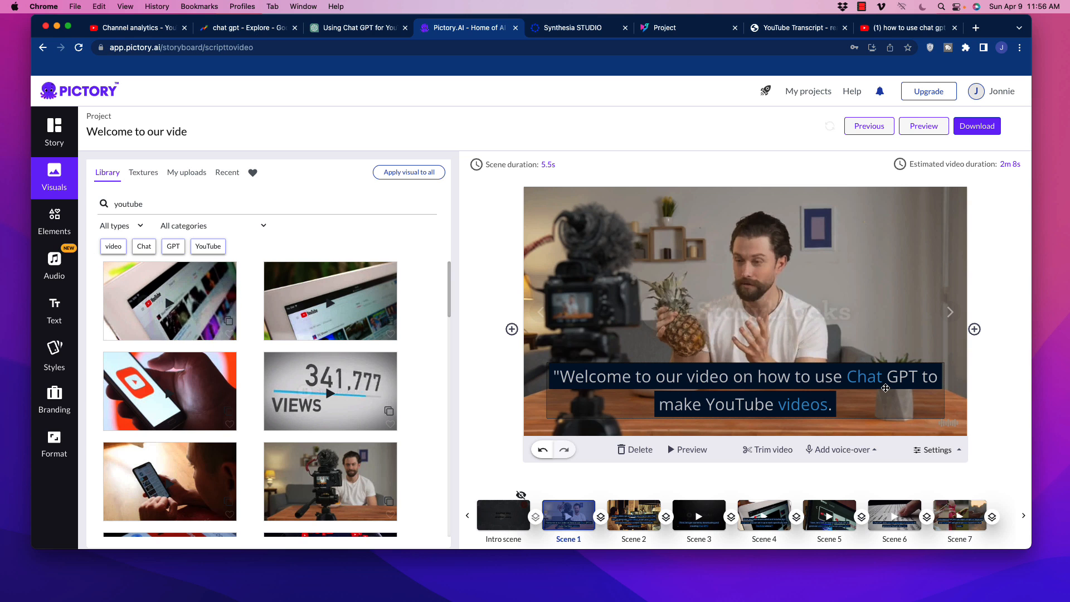
pyautogui.click(522, 163)
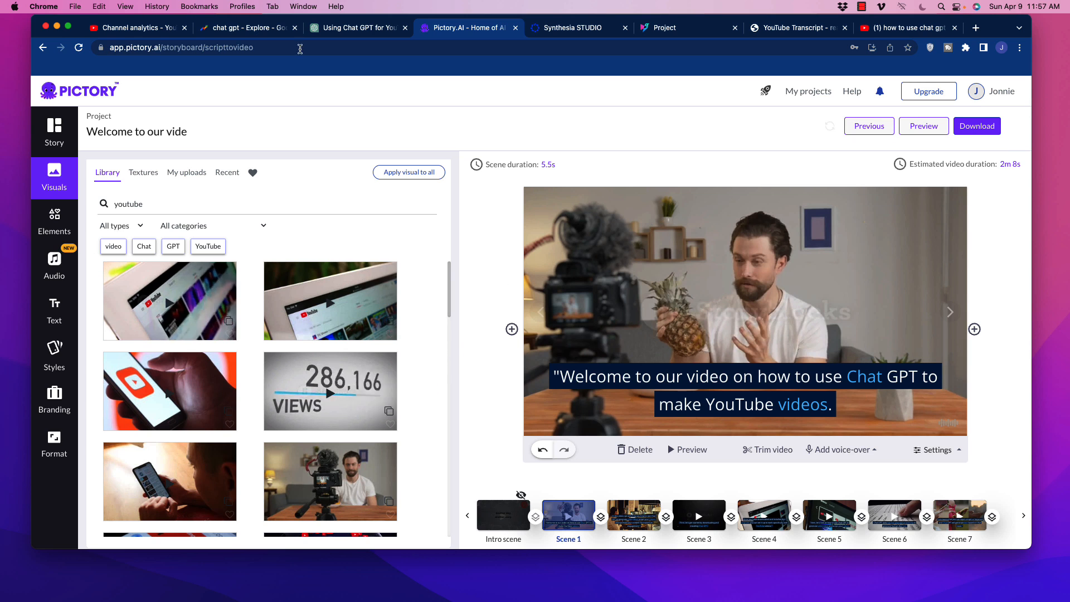
# Scroll through ChatGPT's script response again, then return to the Synthesia project
pyautogui.click(355, 28)
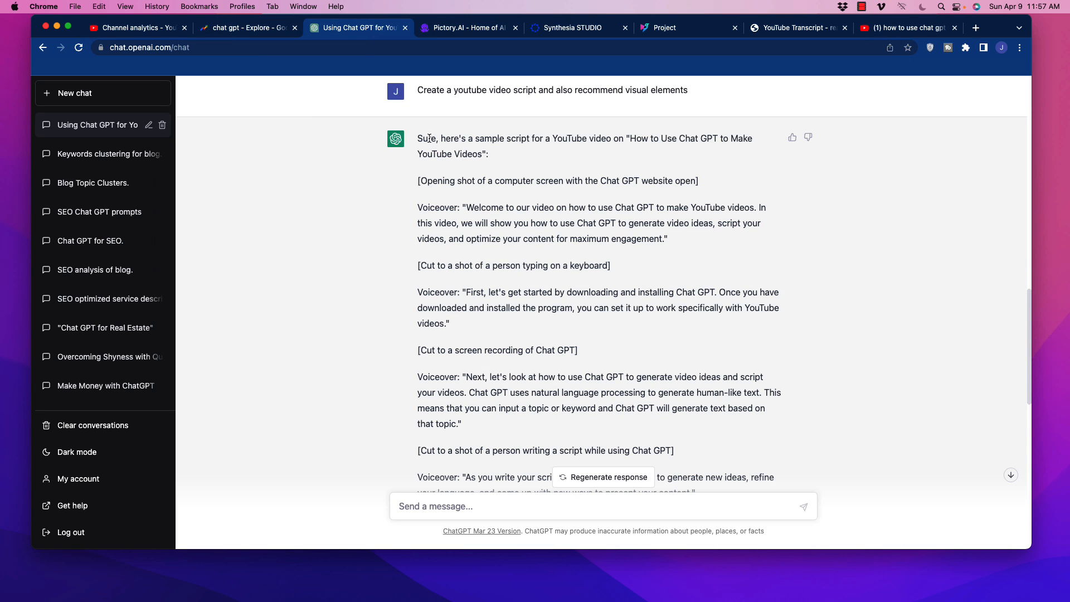
pyautogui.scroll(-3)
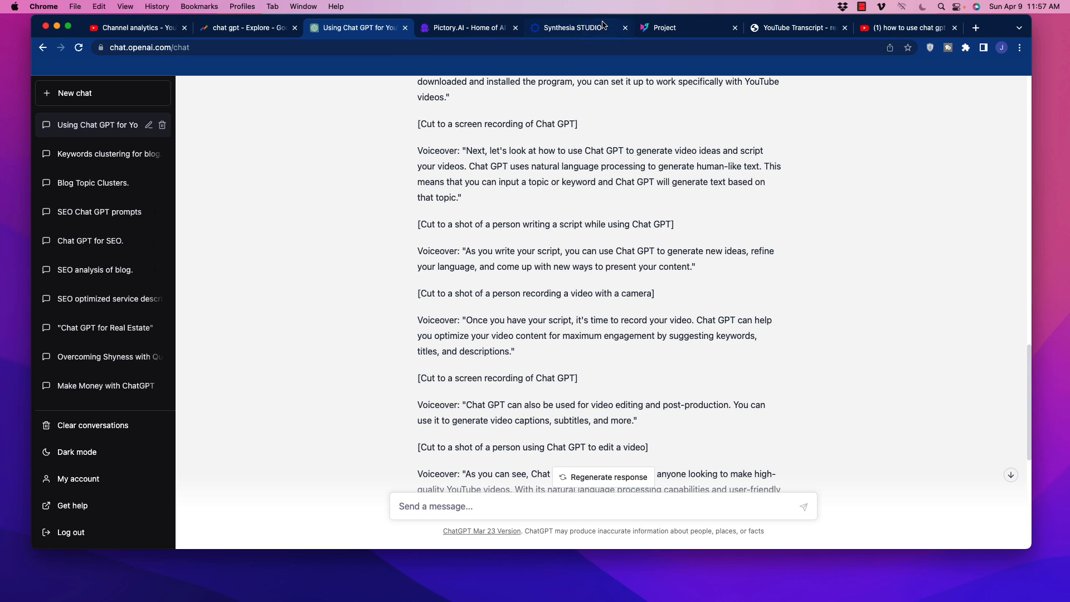
pyautogui.click(570, 28)
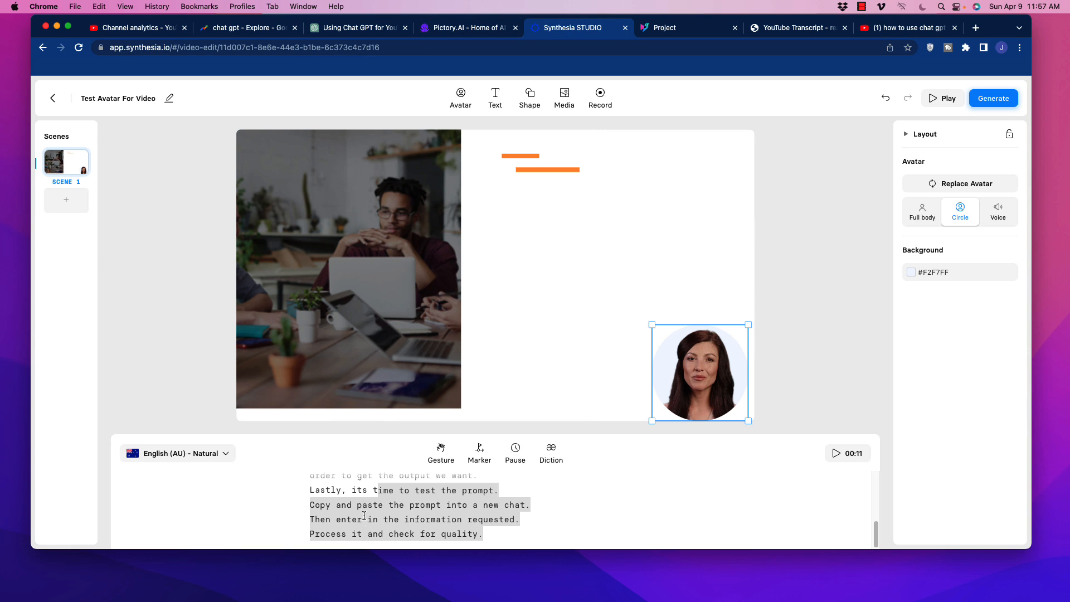
pyautogui.click(347, 270)
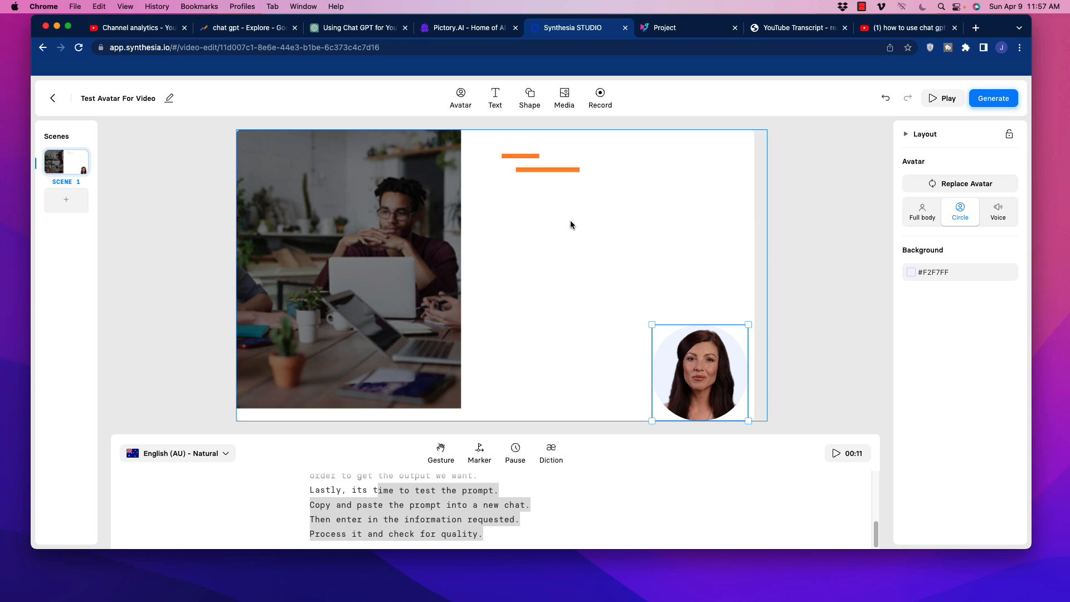
pyautogui.moveTo(578, 247)
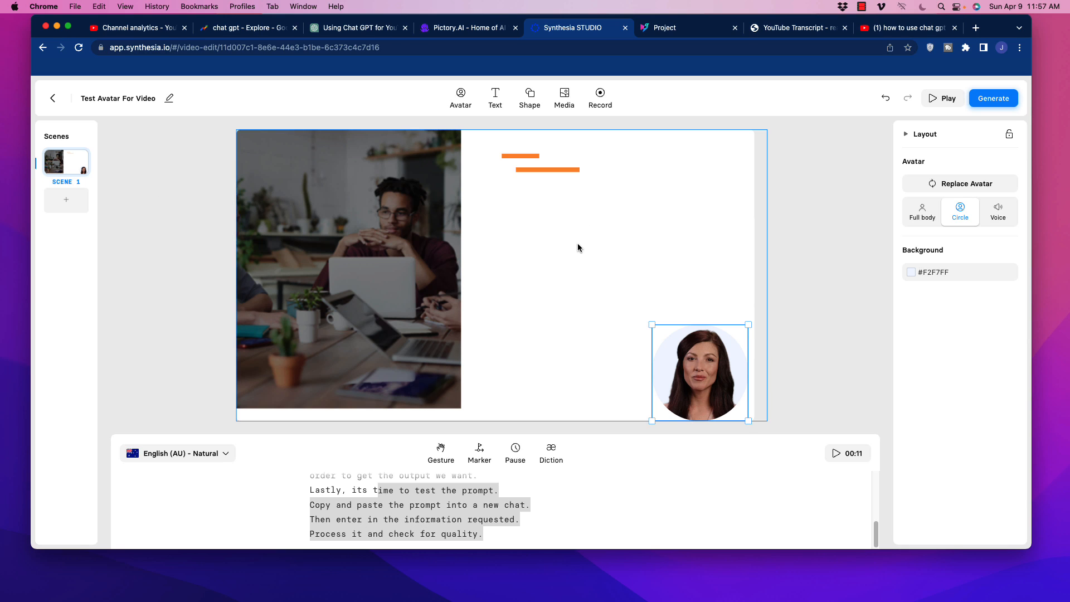
pyautogui.moveTo(528, 289)
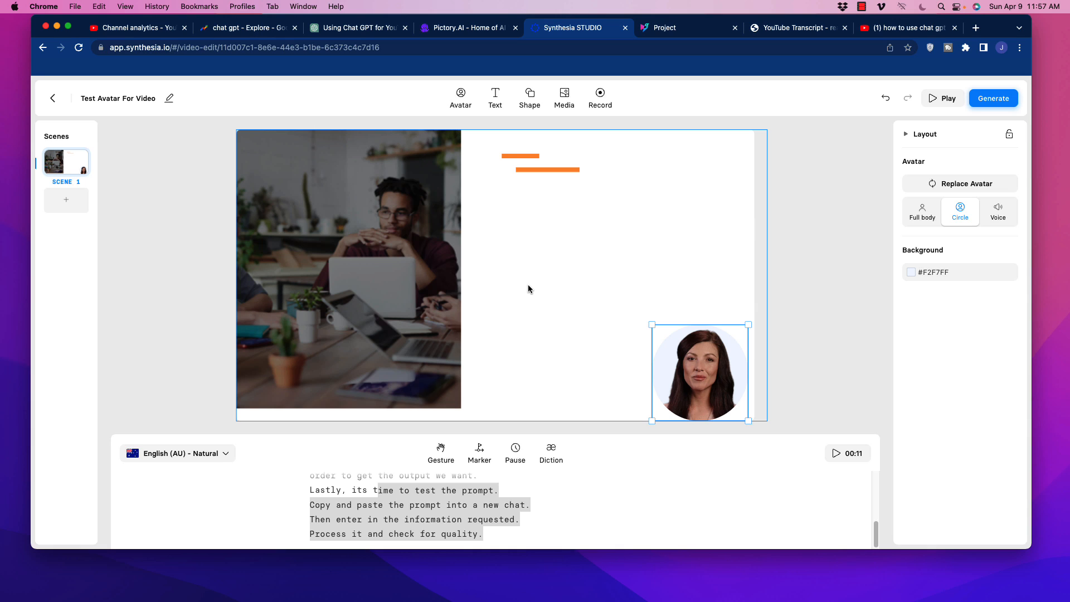
pyautogui.moveTo(541, 213)
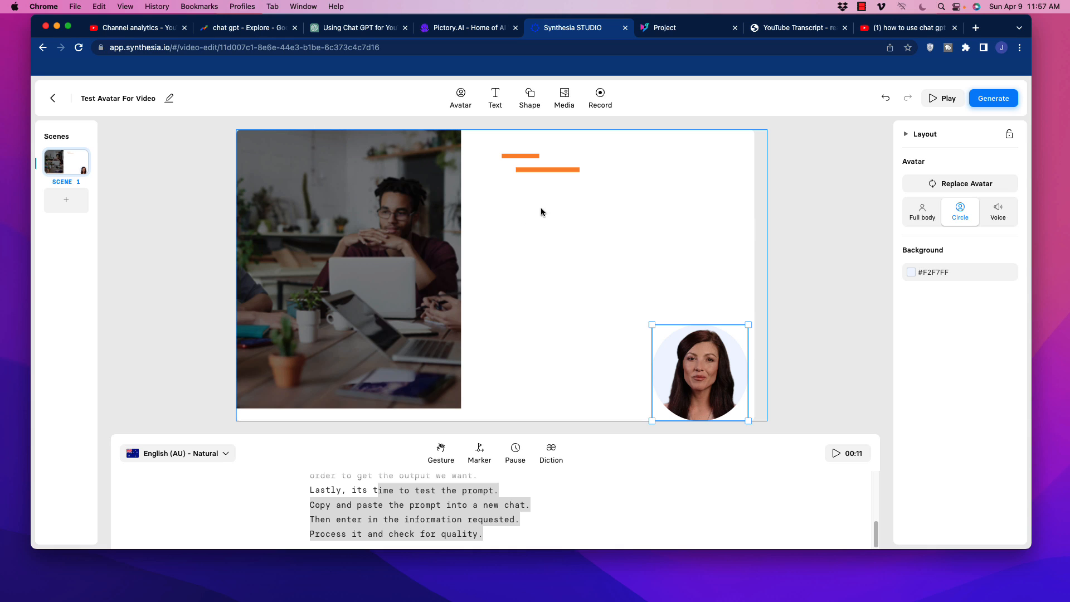
pyautogui.click(563, 97)
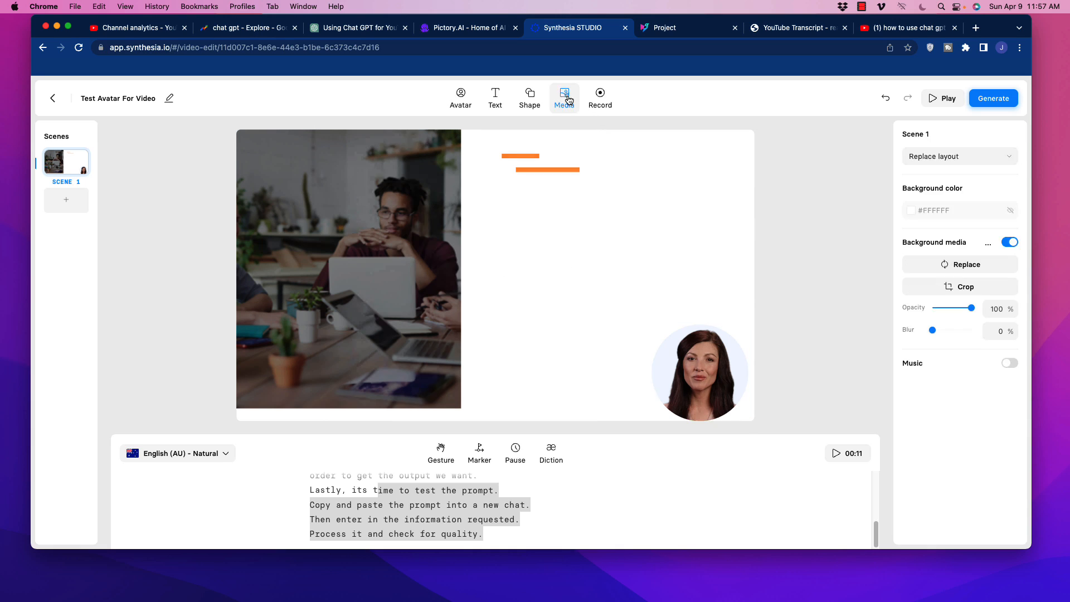
pyautogui.click(563, 95)
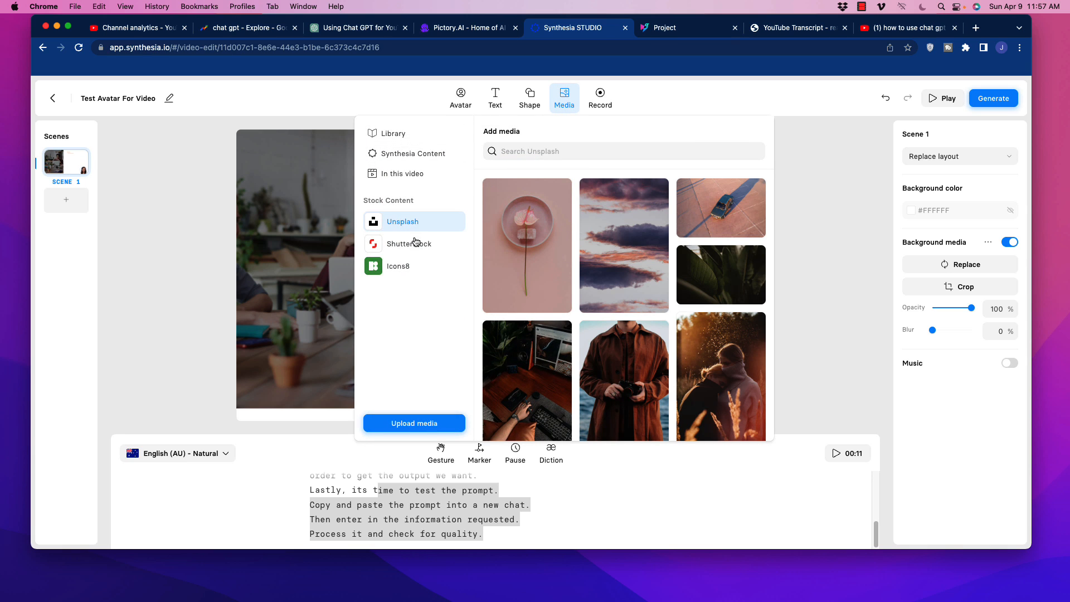
pyautogui.click(392, 133)
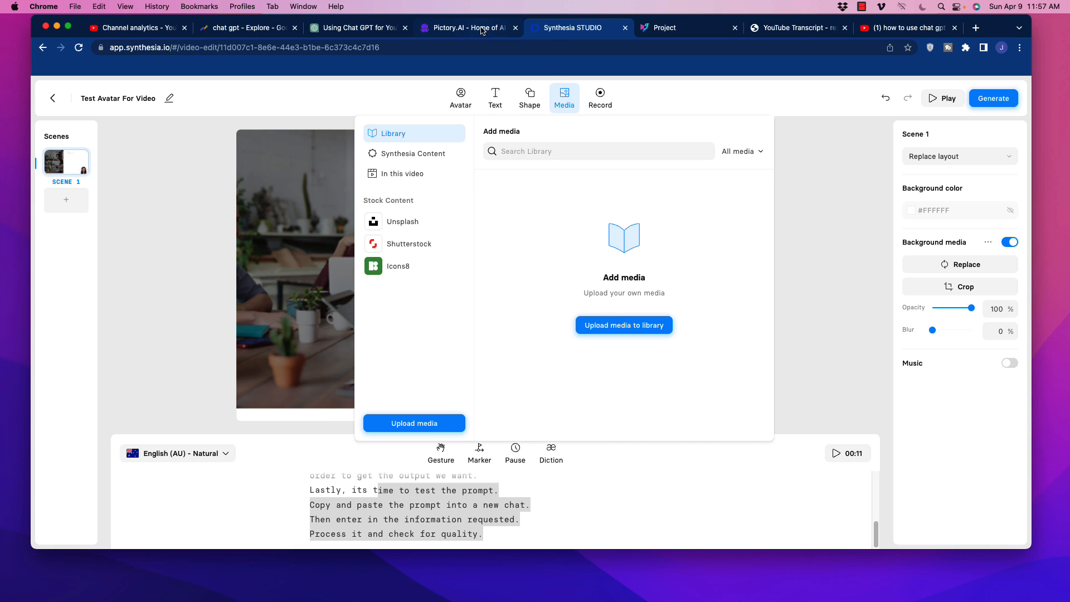
pyautogui.click(563, 97)
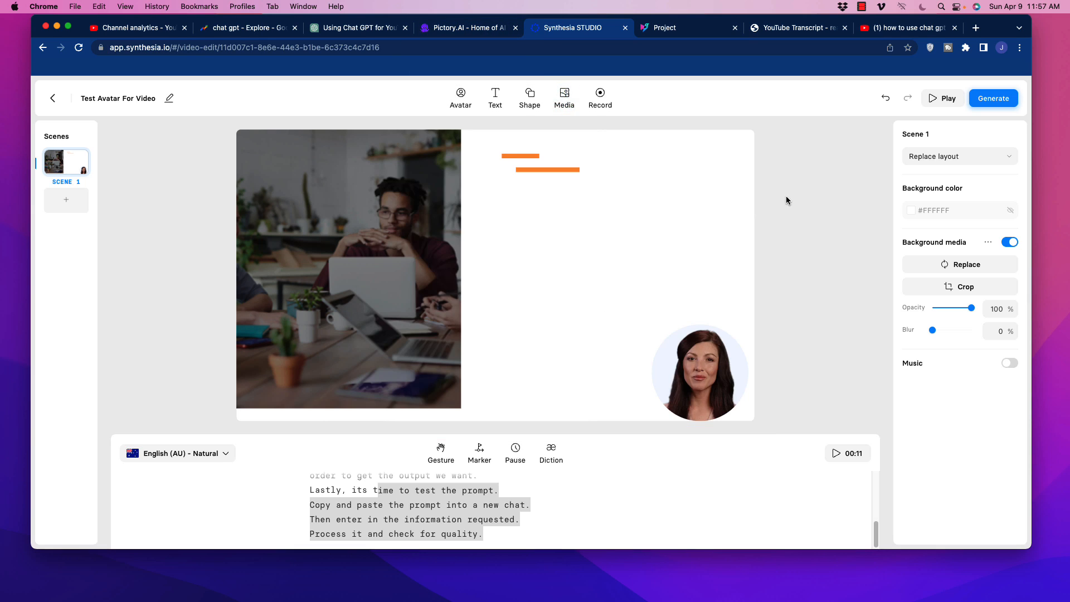
pyautogui.click(698, 371)
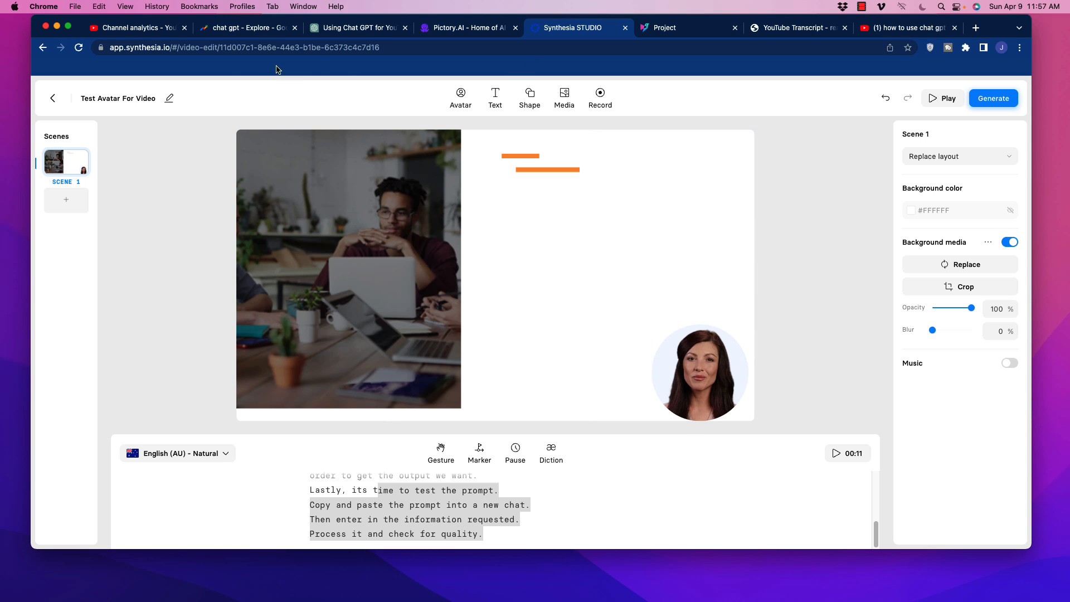
pyautogui.moveTo(680, 100)
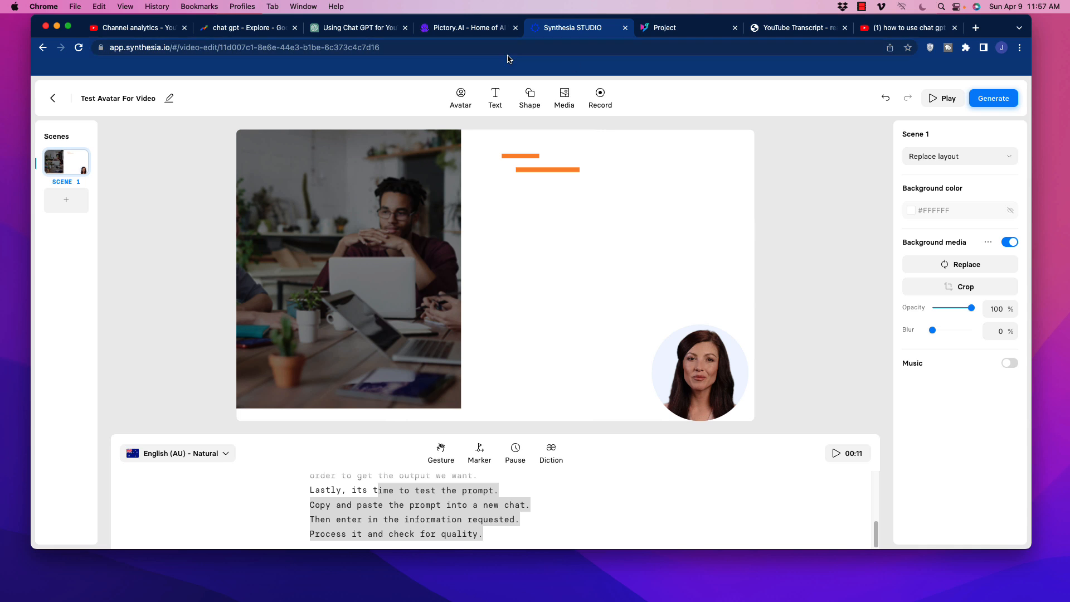
# Ask ChatGPT to create a list of YouTube tags and highlight its tag-relevance advice
pyautogui.click(355, 27)
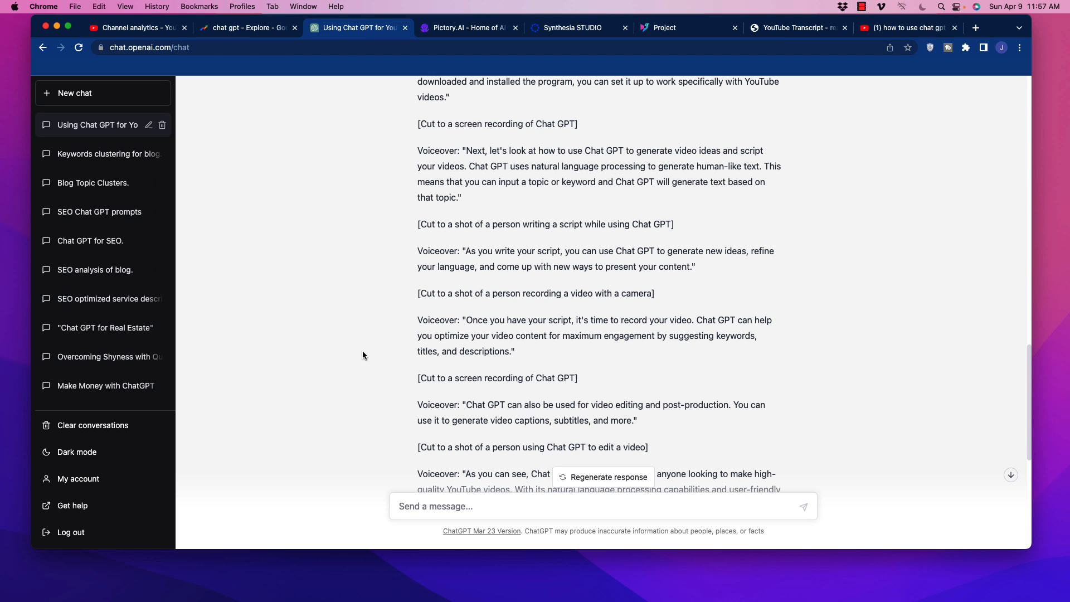
pyautogui.scroll(-3)
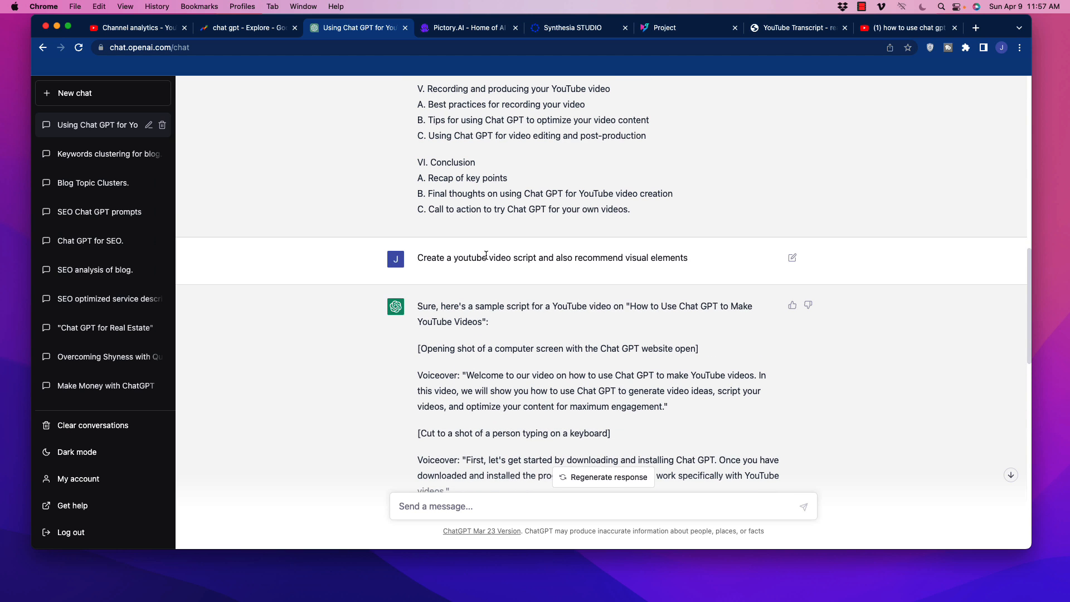
pyautogui.scroll(-3)
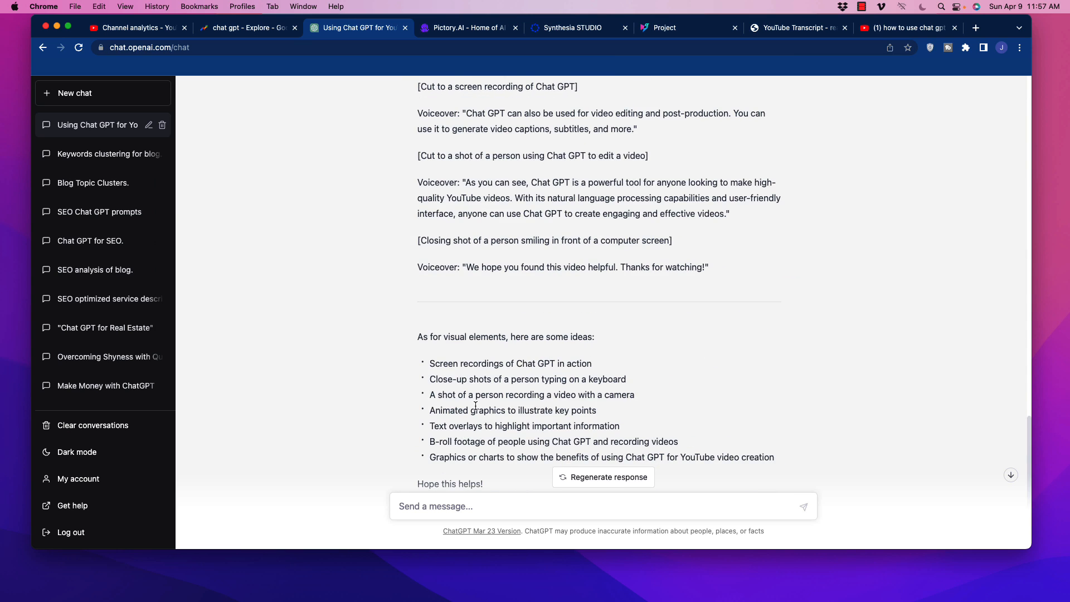
pyautogui.moveTo(475, 422)
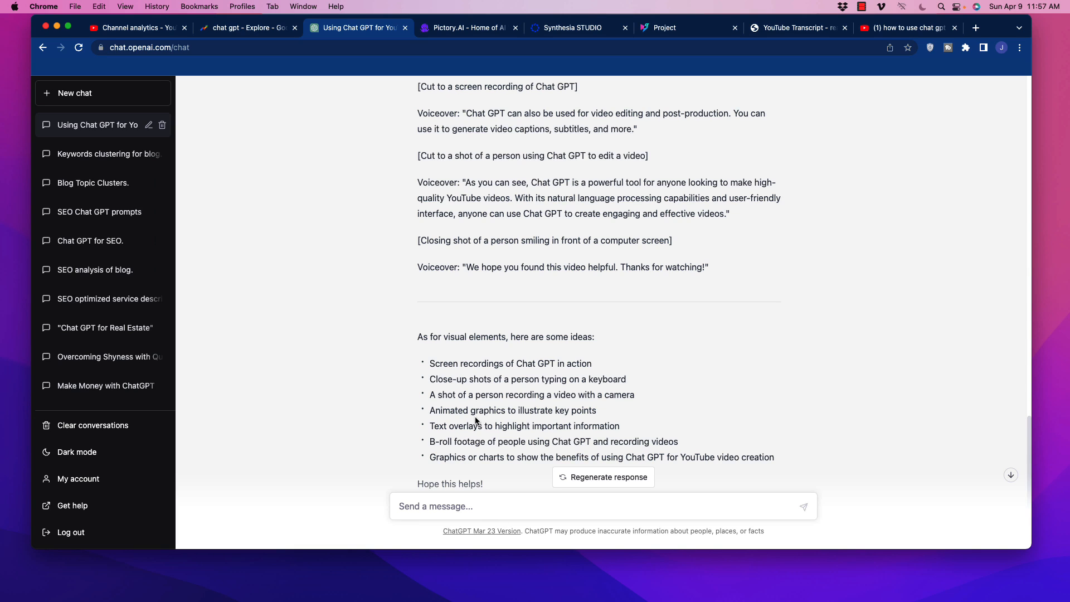
pyautogui.moveTo(505, 519)
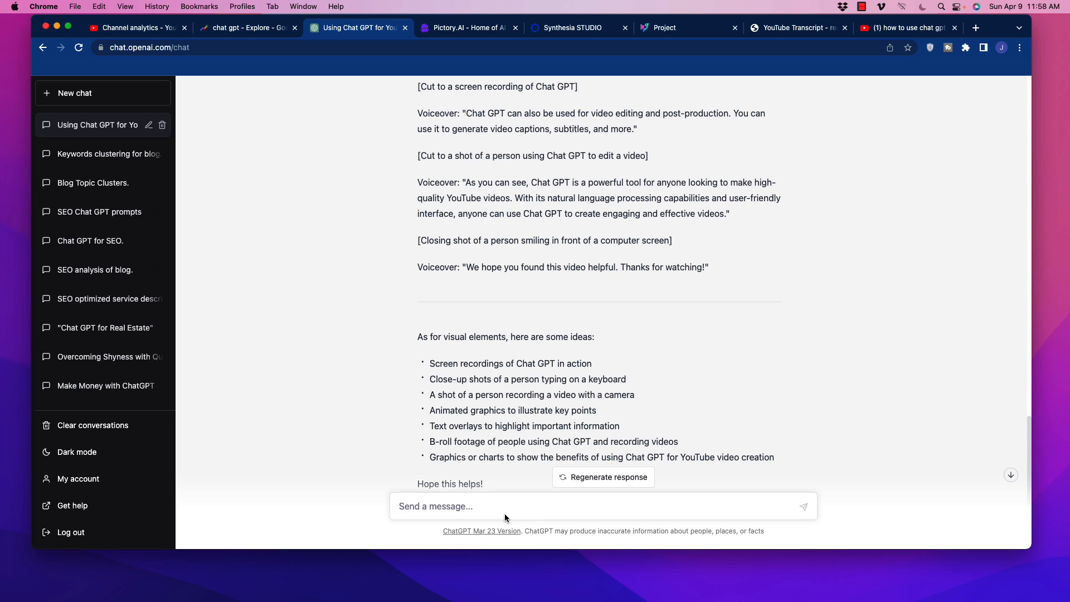
pyautogui.moveTo(501, 508)
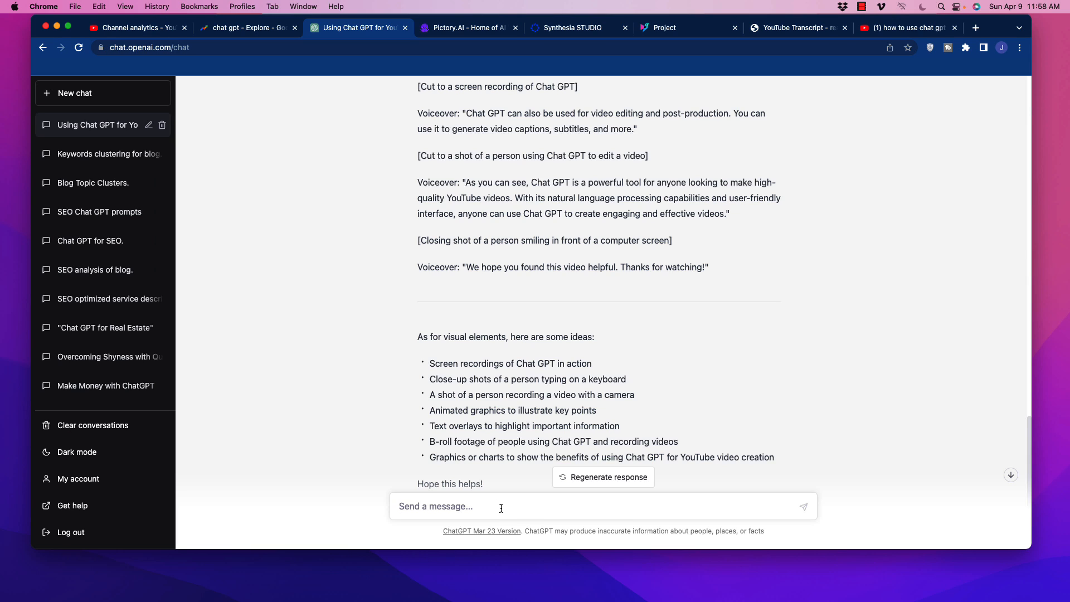
pyautogui.write('Create a li')
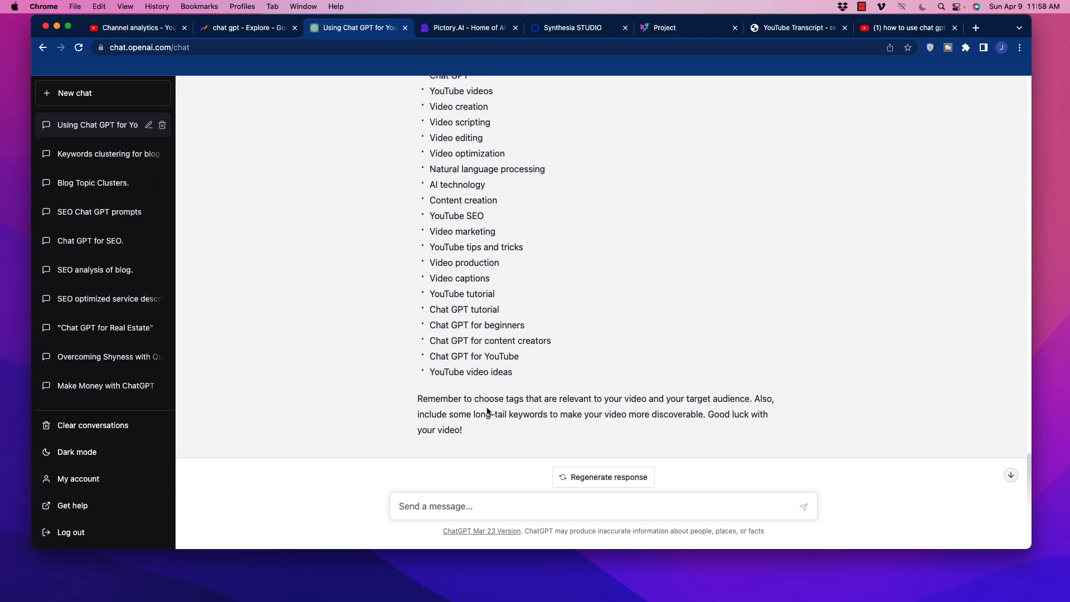
pyautogui.moveTo(518, 399); pyautogui.dragTo(689, 399)
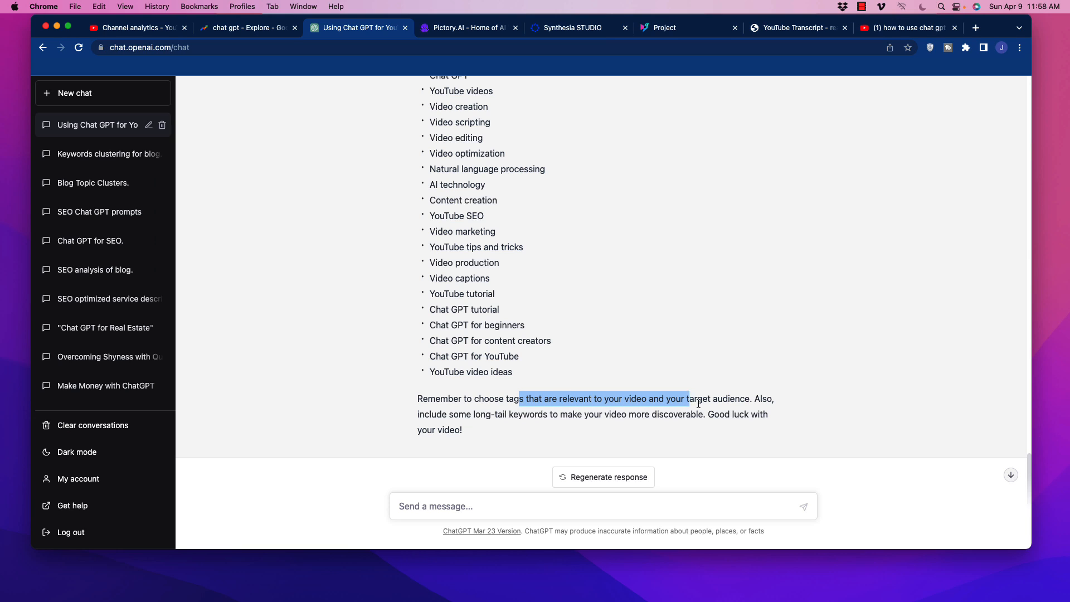
pyautogui.click(715, 410)
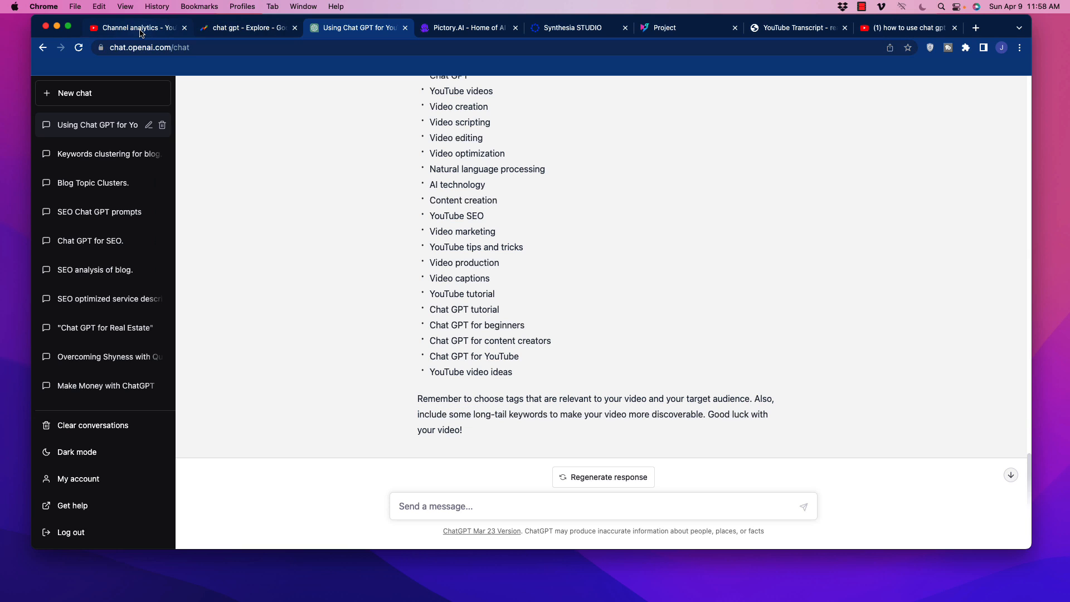
# Show TubeBuddy Keyword Explorer's Common Tags for 'how to use chat gpt to make youtube videos'
pyautogui.click(133, 27)
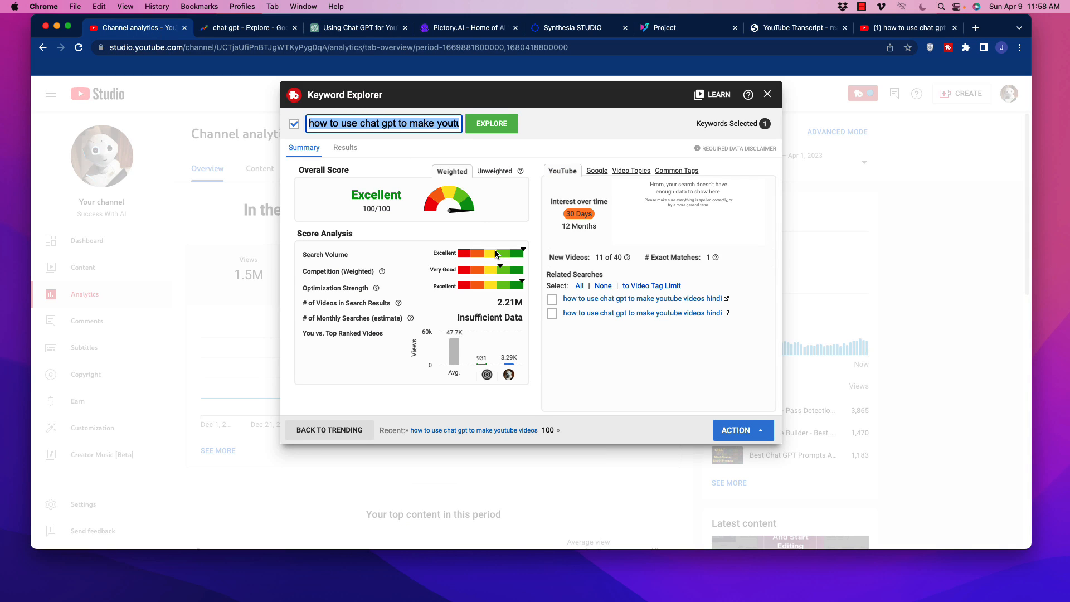
pyautogui.moveTo(669, 178)
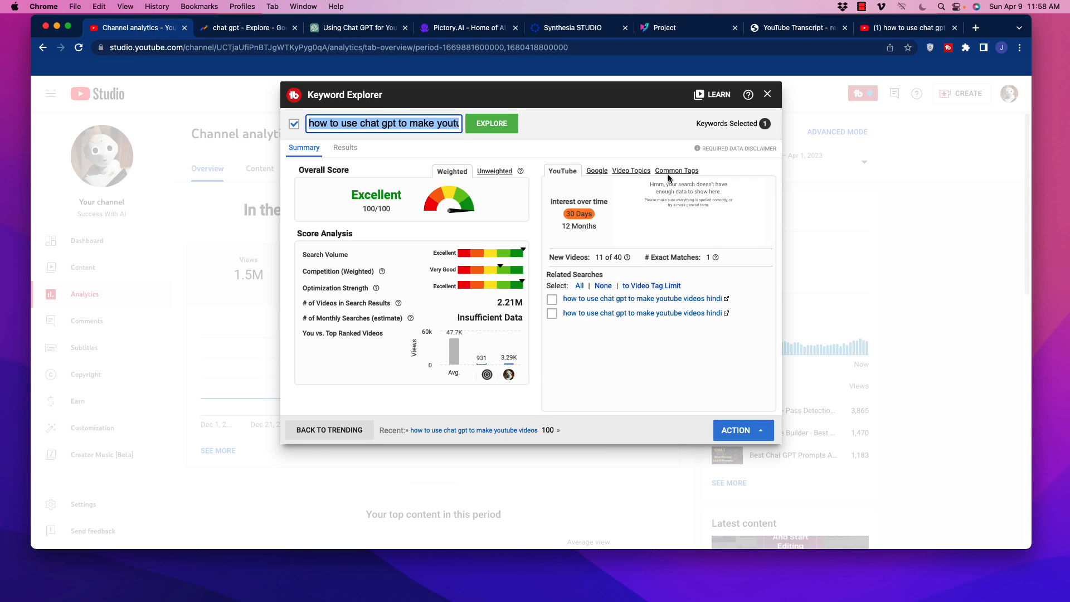
pyautogui.click(675, 170)
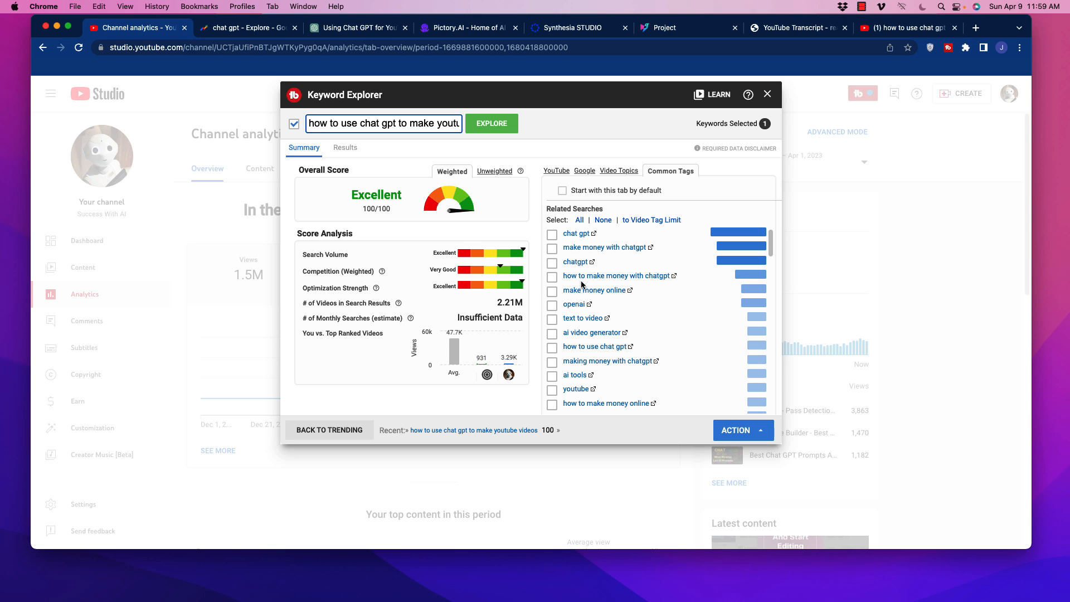
pyautogui.moveTo(584, 354)
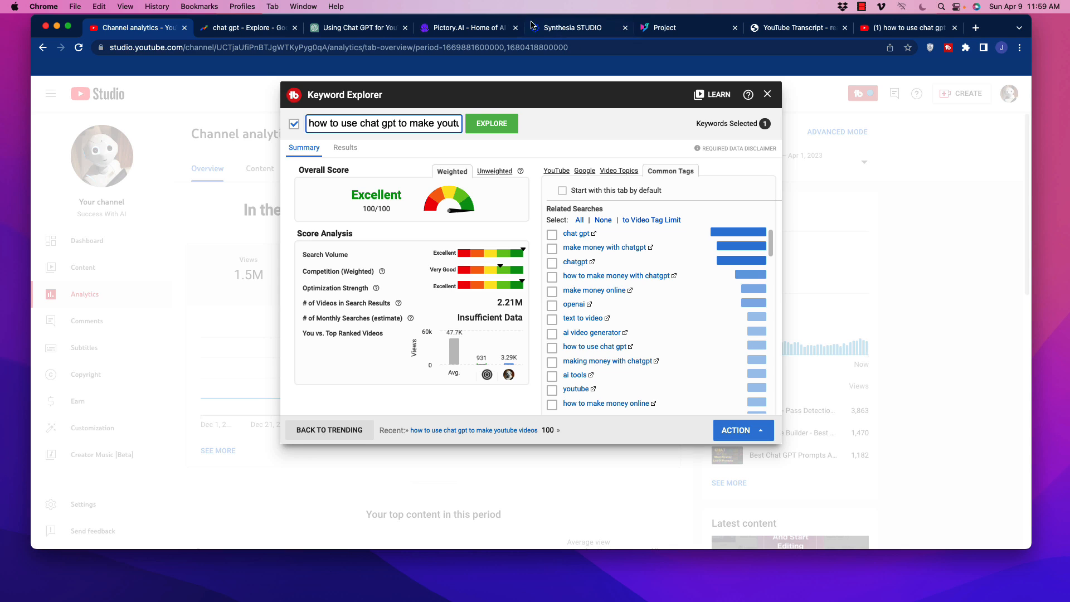
# Scroll through ChatGPT's tag list, highlighting the opening of the tags answer
pyautogui.click(355, 28)
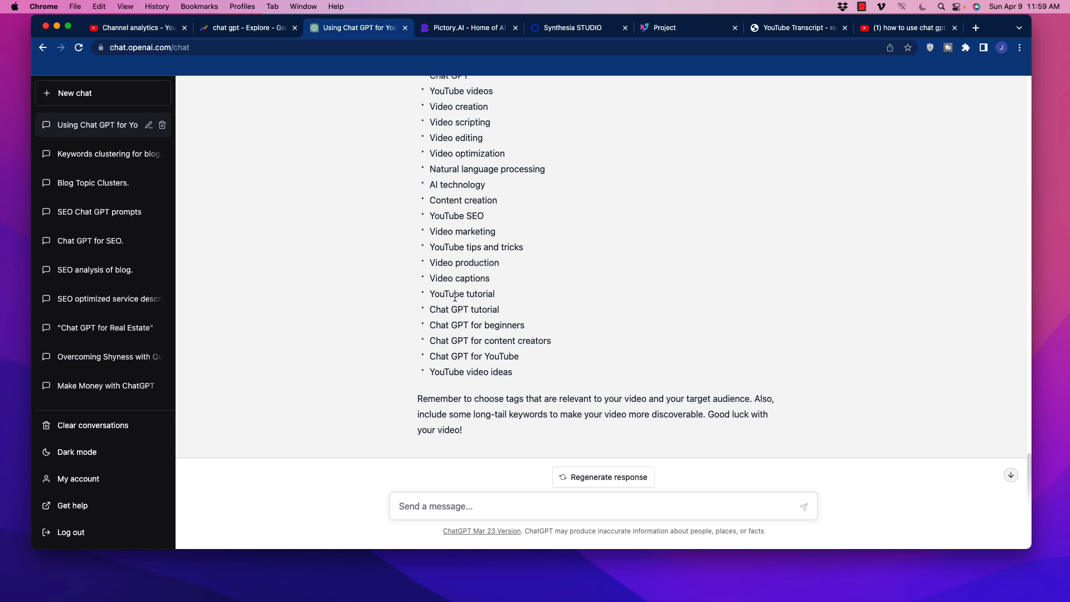
pyautogui.moveTo(469, 338)
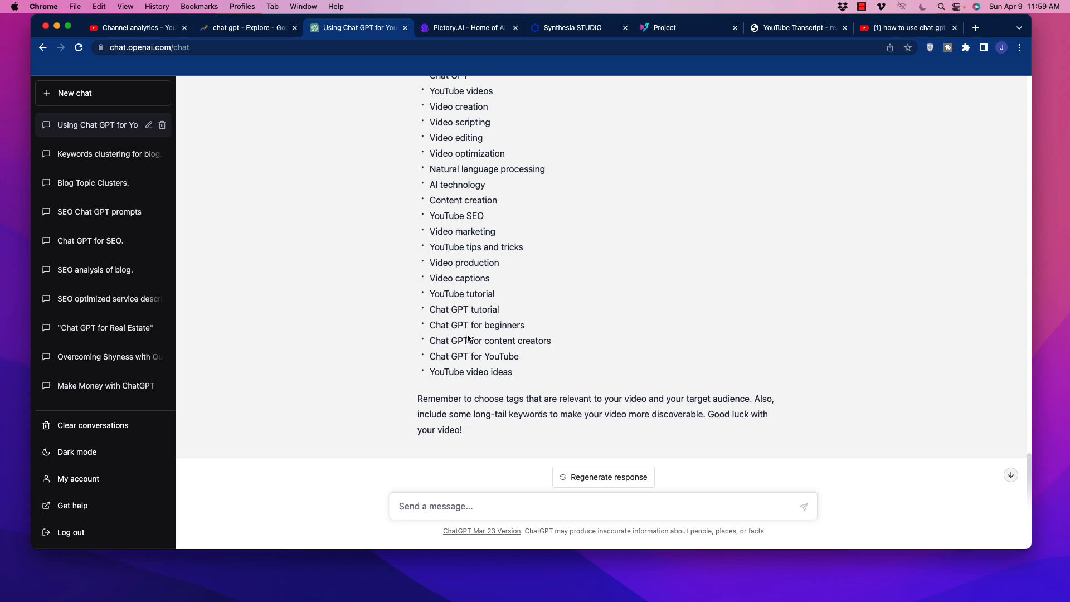
pyautogui.scroll(-3)
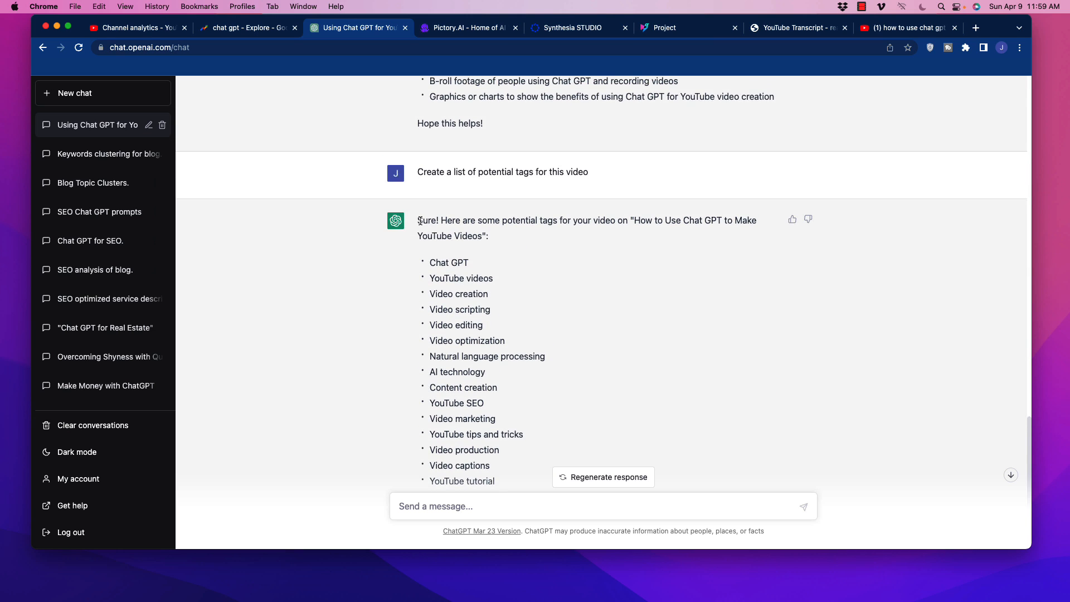
pyautogui.moveTo(419, 219); pyautogui.dragTo(484, 278)
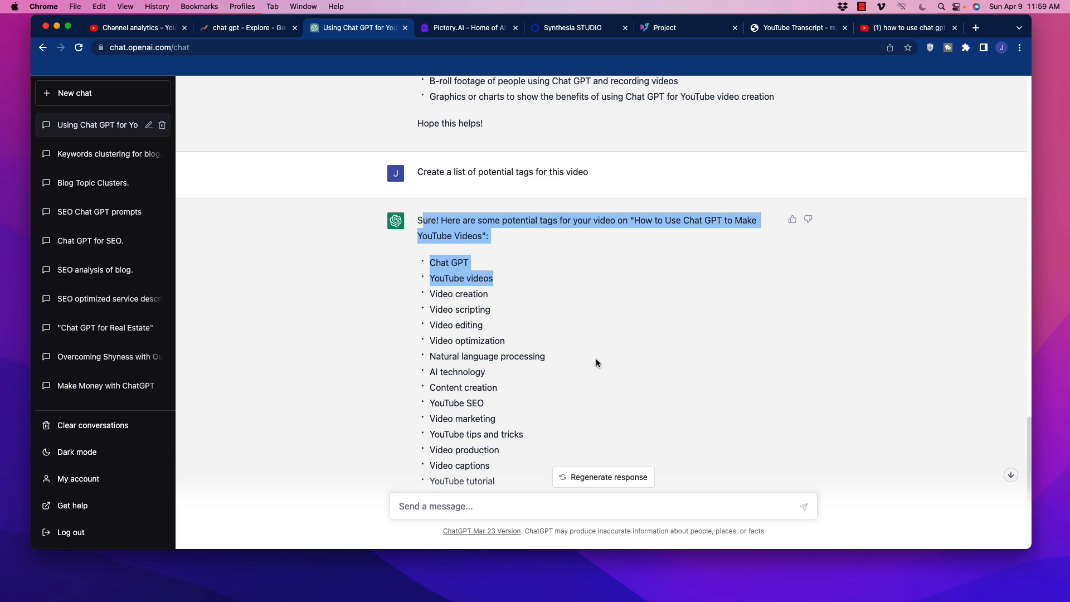
pyautogui.scroll(-3)
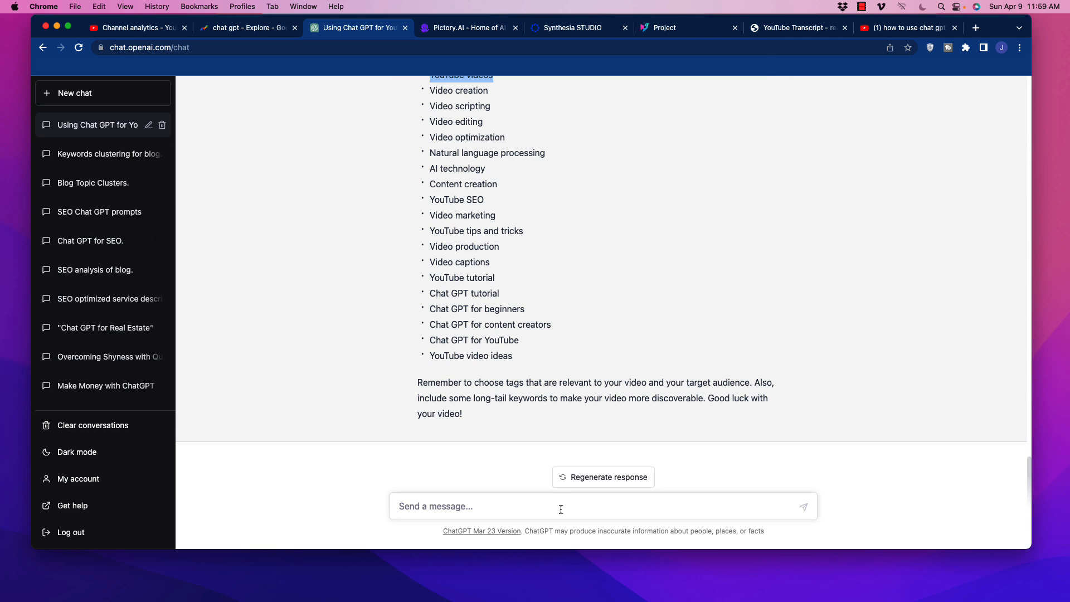
# Type a prompt requesting a YouTube video description using the tags listed above where it makes sense
pyautogui.write('Crate')
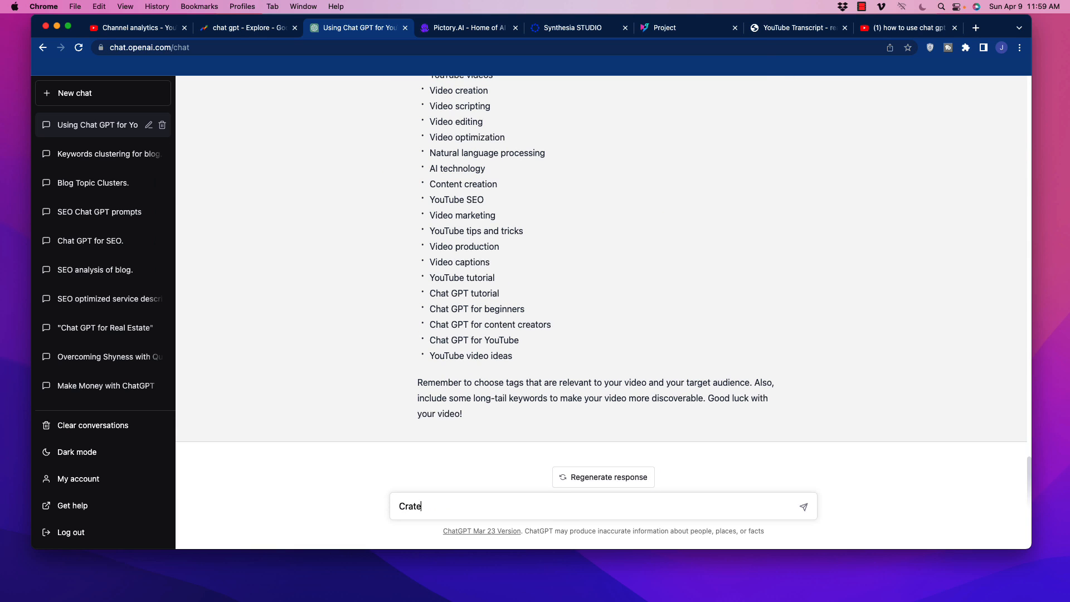
pyautogui.write('Create a')
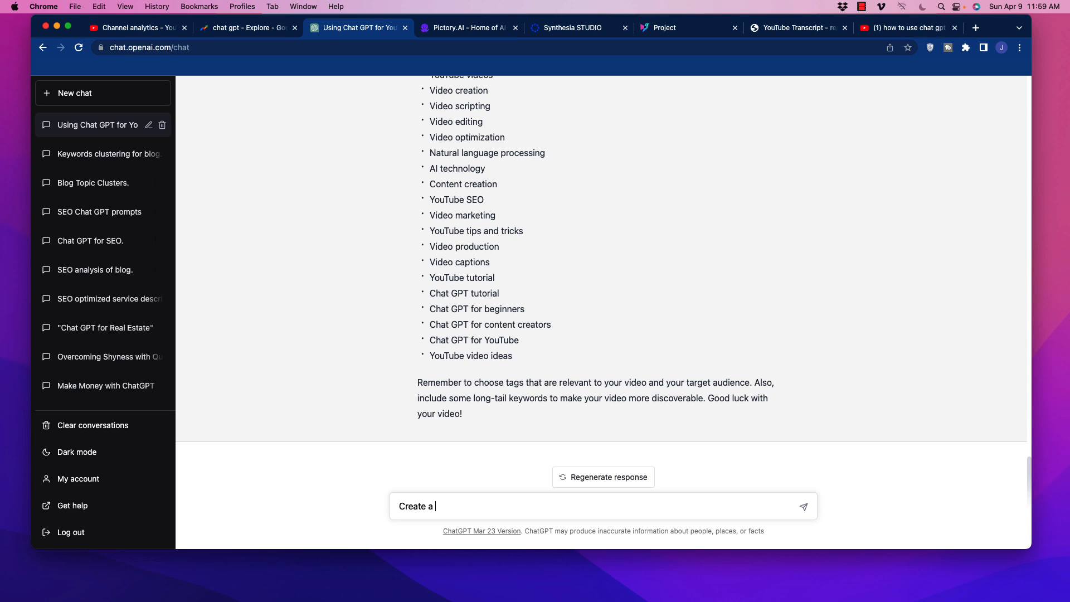
pyautogui.write('youtube vie')
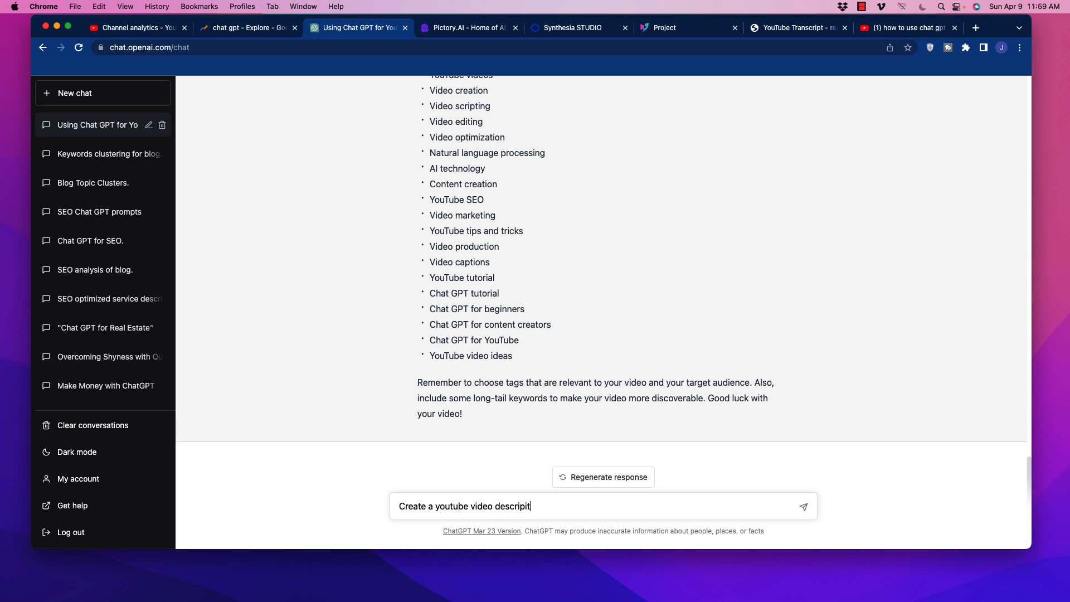
pyautogui.press('Backspace')
pyautogui.write('tion utilizing the')
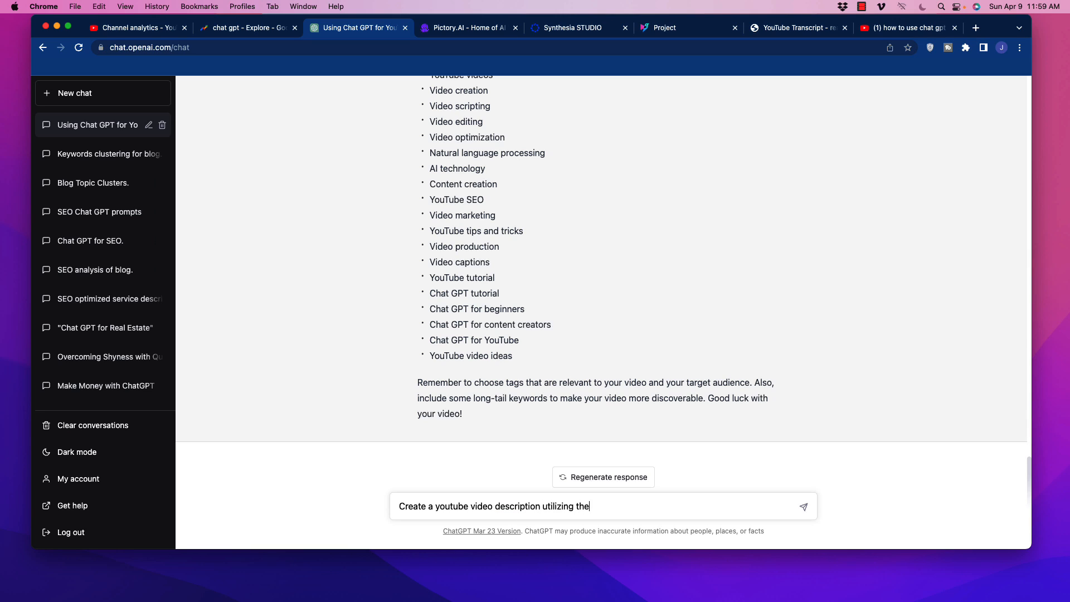
pyautogui.write('k')
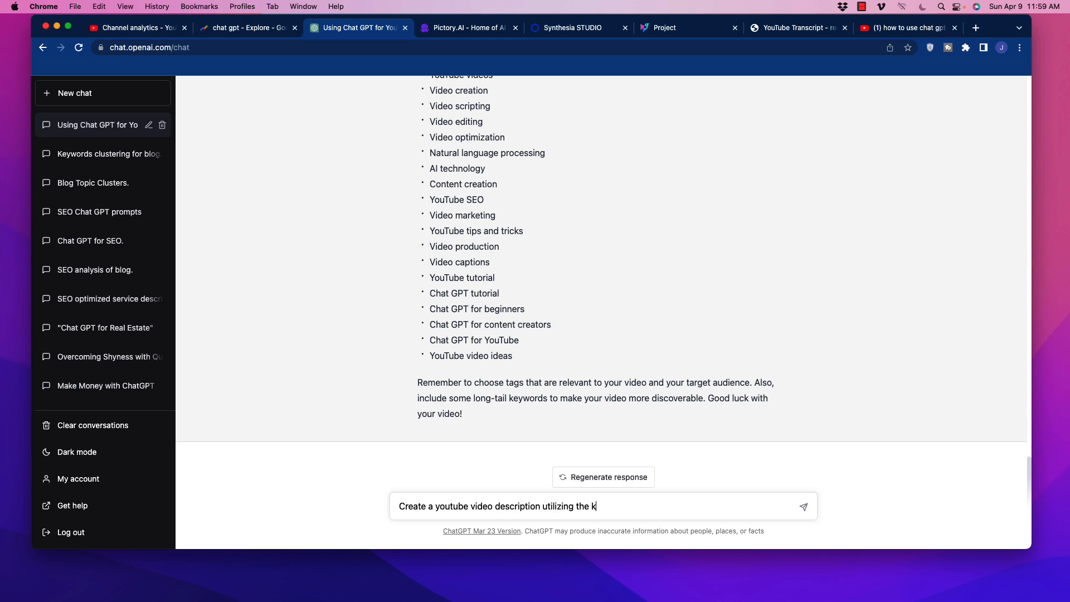
pyautogui.write('tags')
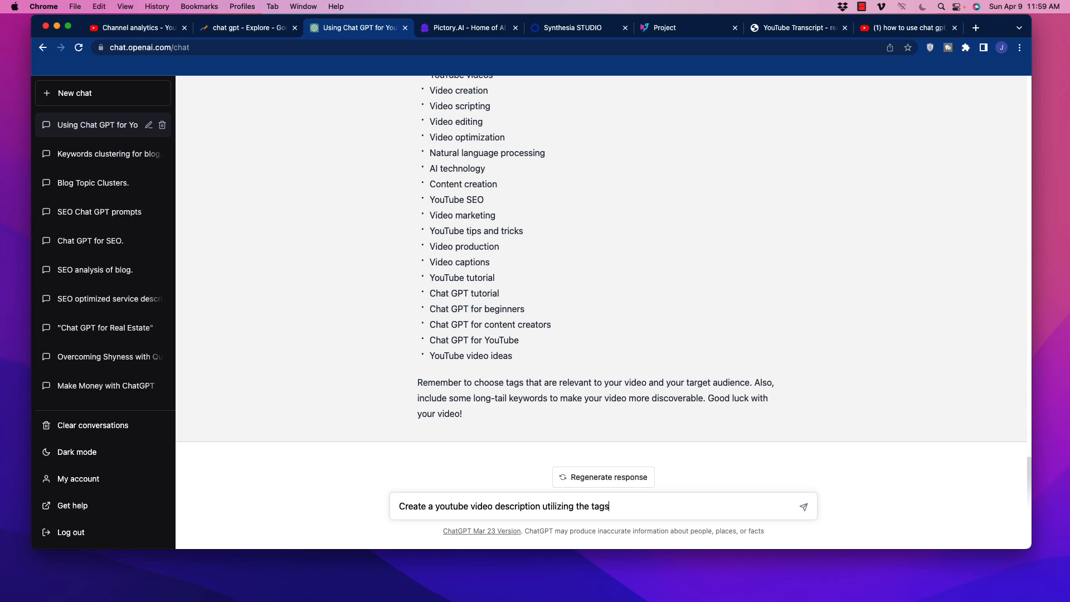
pyautogui.write('listed above when it')
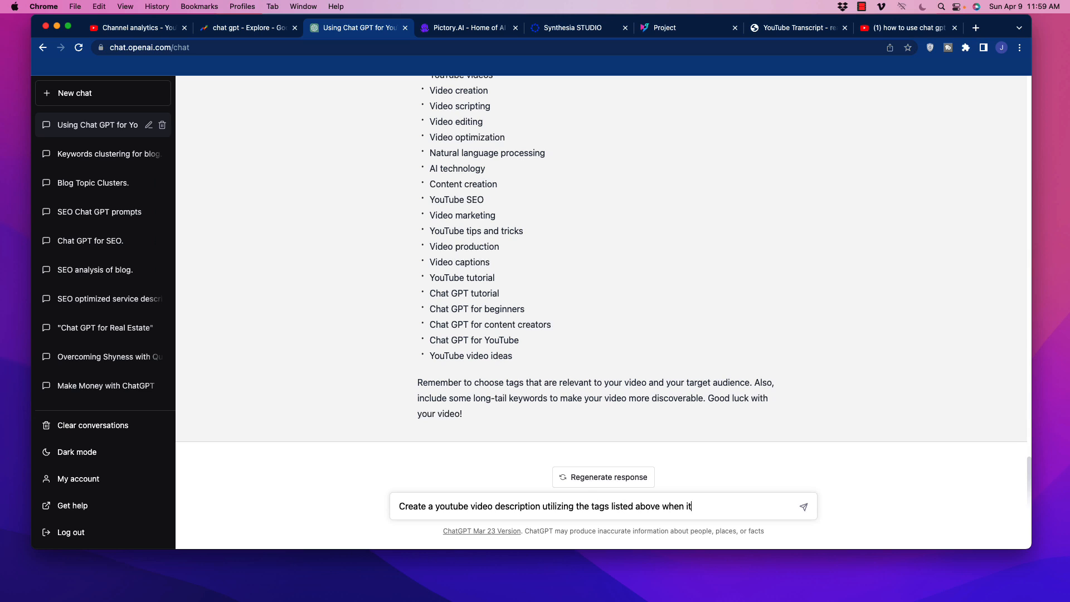
pyautogui.write('makes sense to do so.')
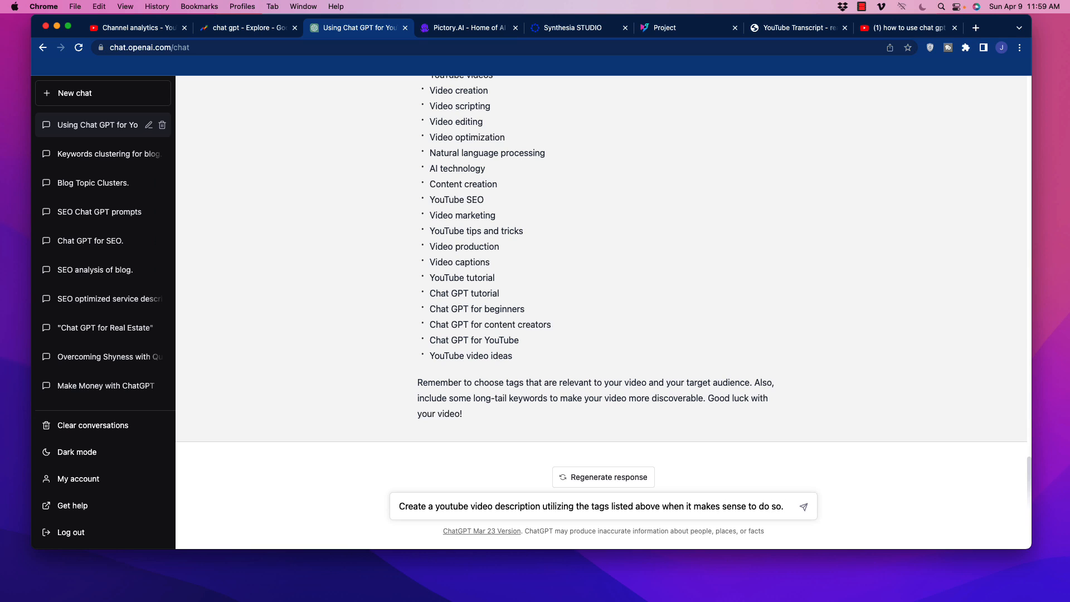
pyautogui.moveTo(665, 450)
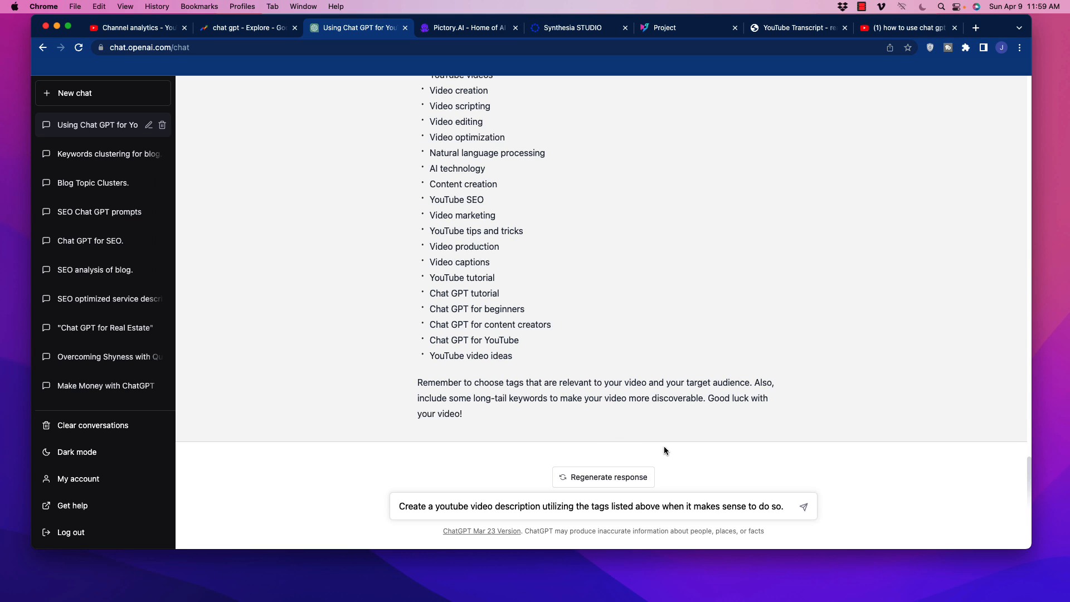
# Send the description request, review the generated description, then open Scene 1's duration in Pictory
pyautogui.click(803, 506)
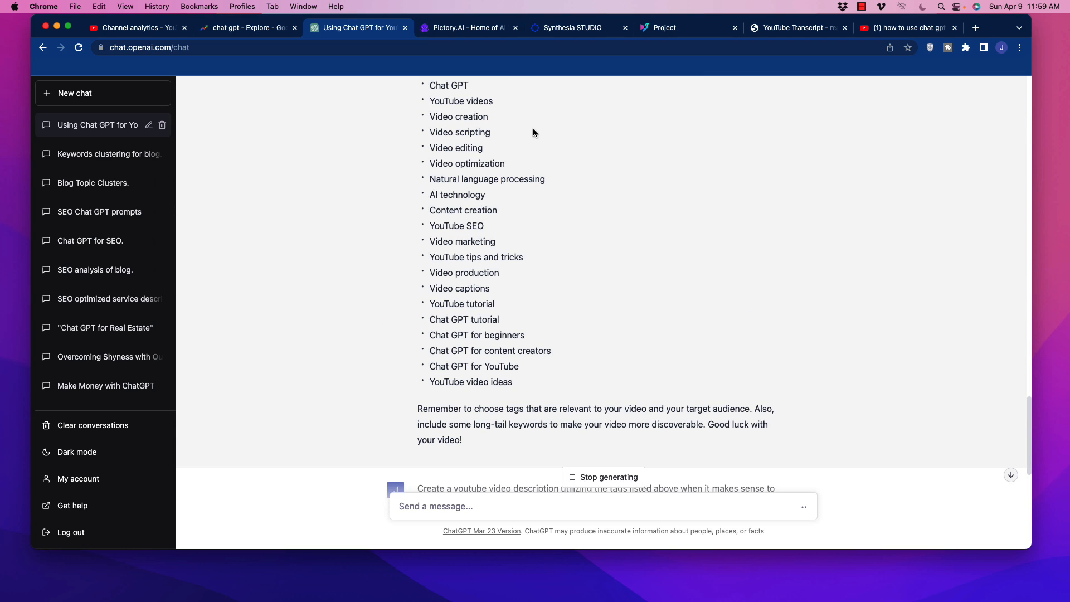
pyautogui.scroll(3)
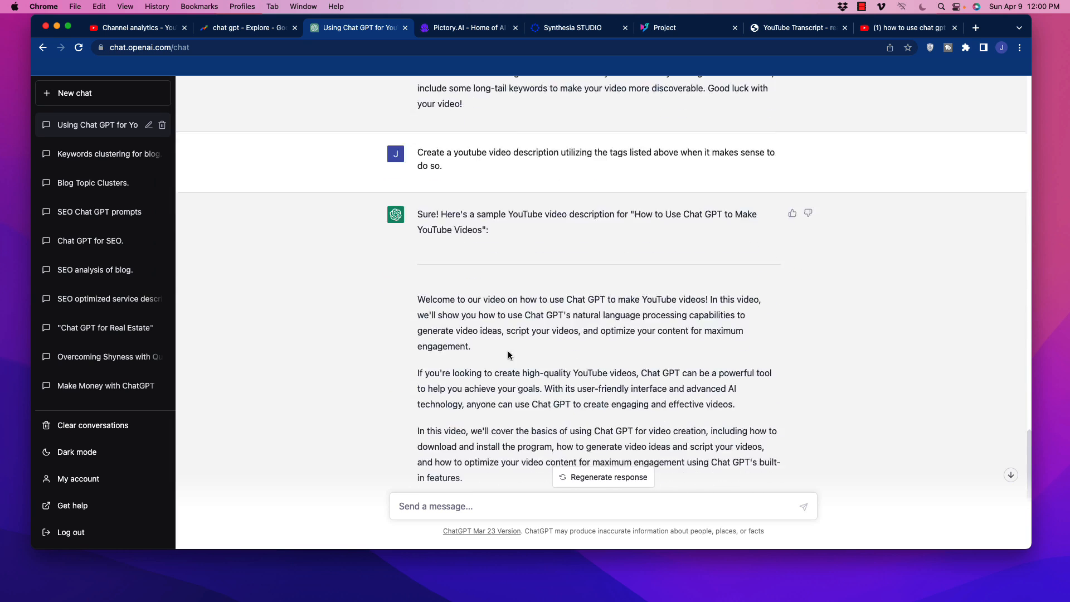
pyautogui.scroll(-3)
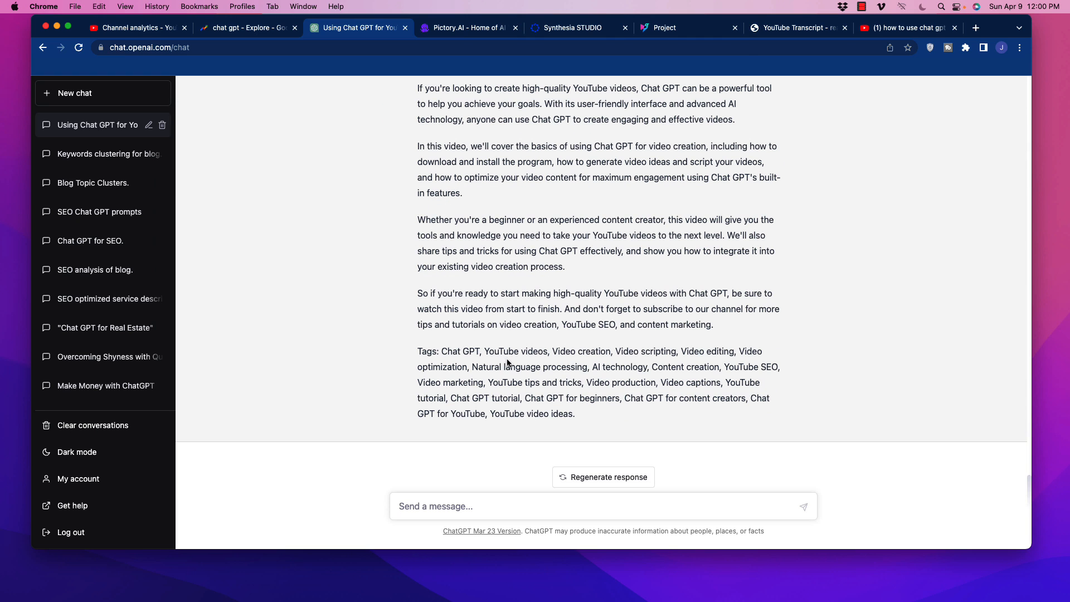
pyautogui.moveTo(498, 362)
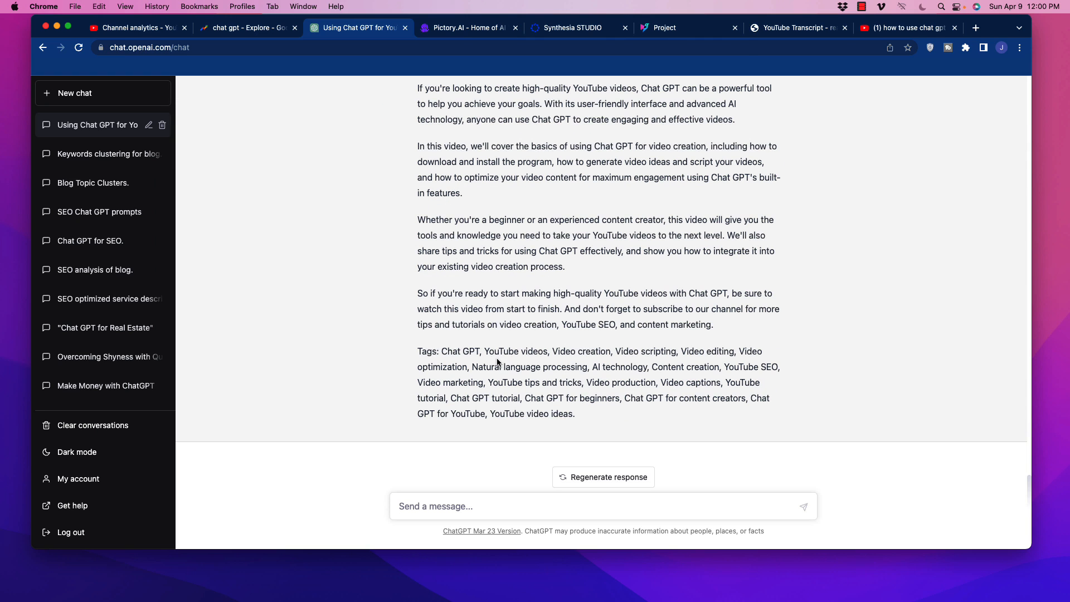
pyautogui.moveTo(605, 283)
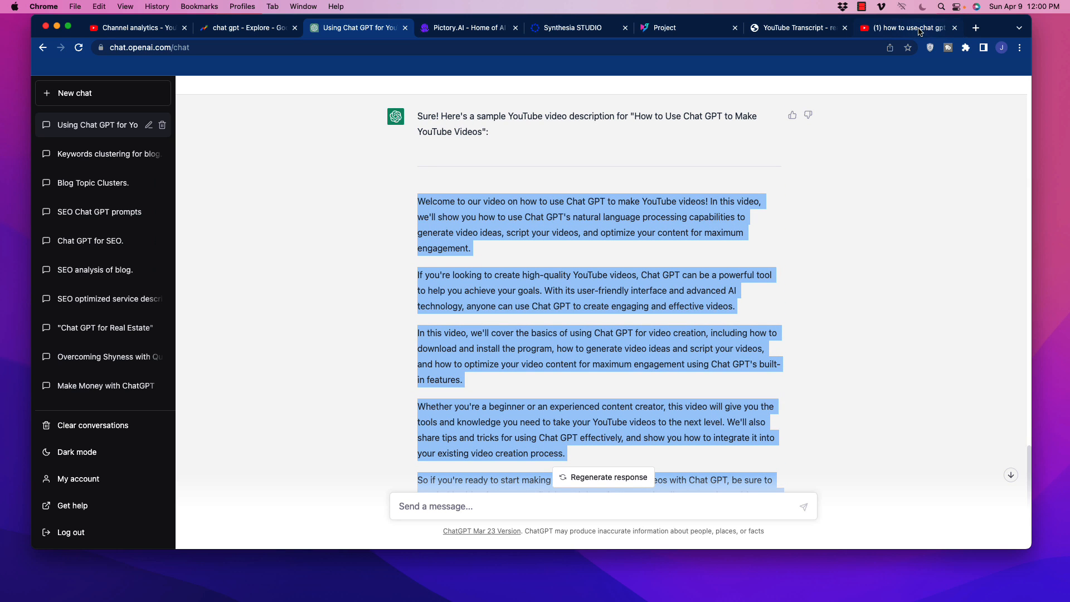
pyautogui.moveTo(907, 28)
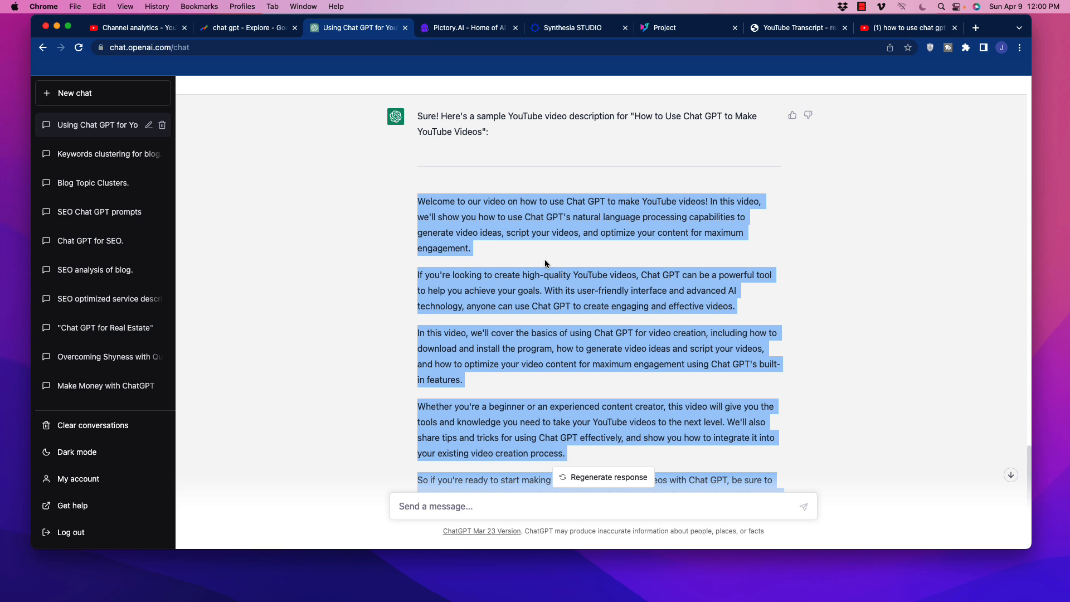
pyautogui.scroll(-3)
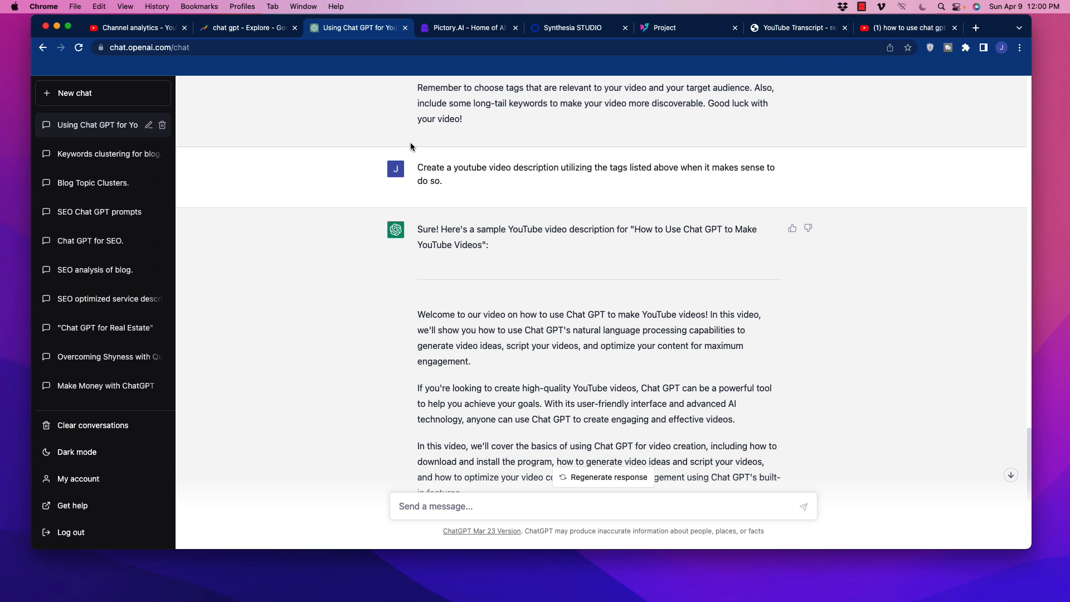
pyautogui.moveTo(474, 163)
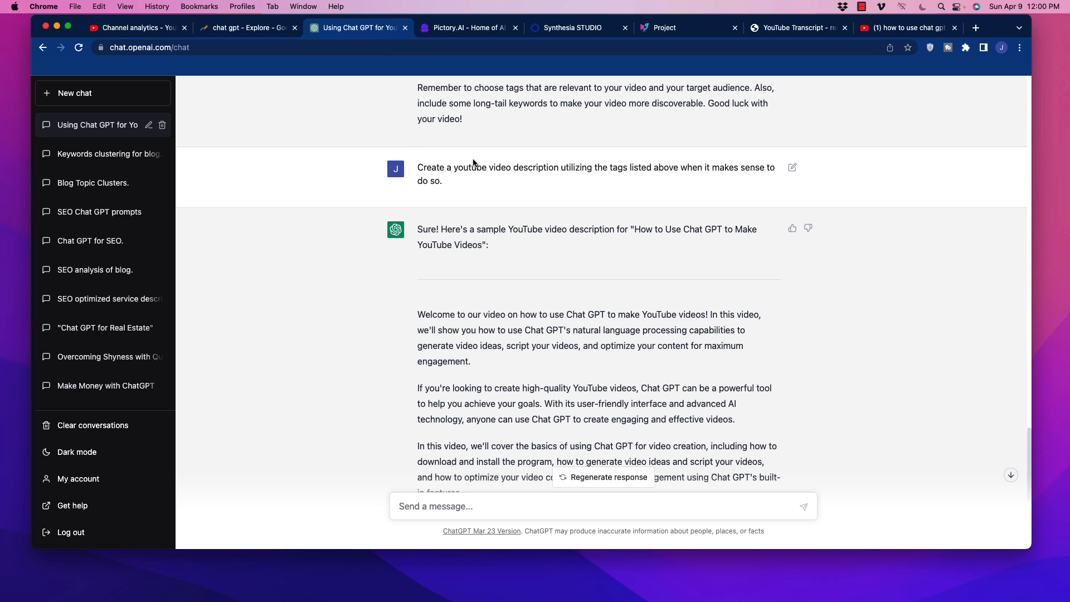
pyautogui.moveTo(494, 282)
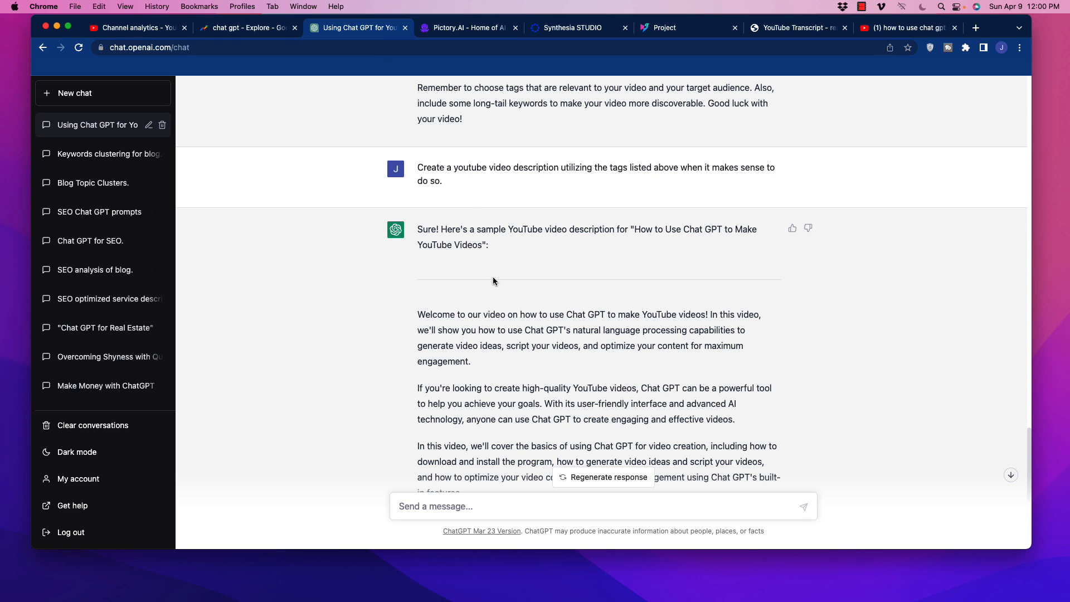
pyautogui.moveTo(478, 269)
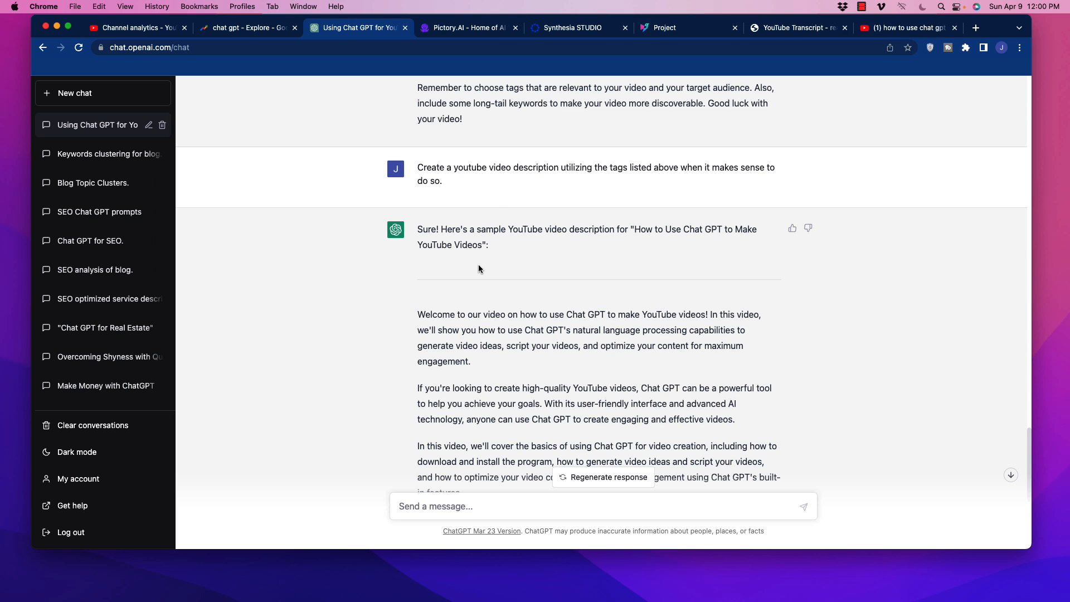
pyautogui.click(468, 28)
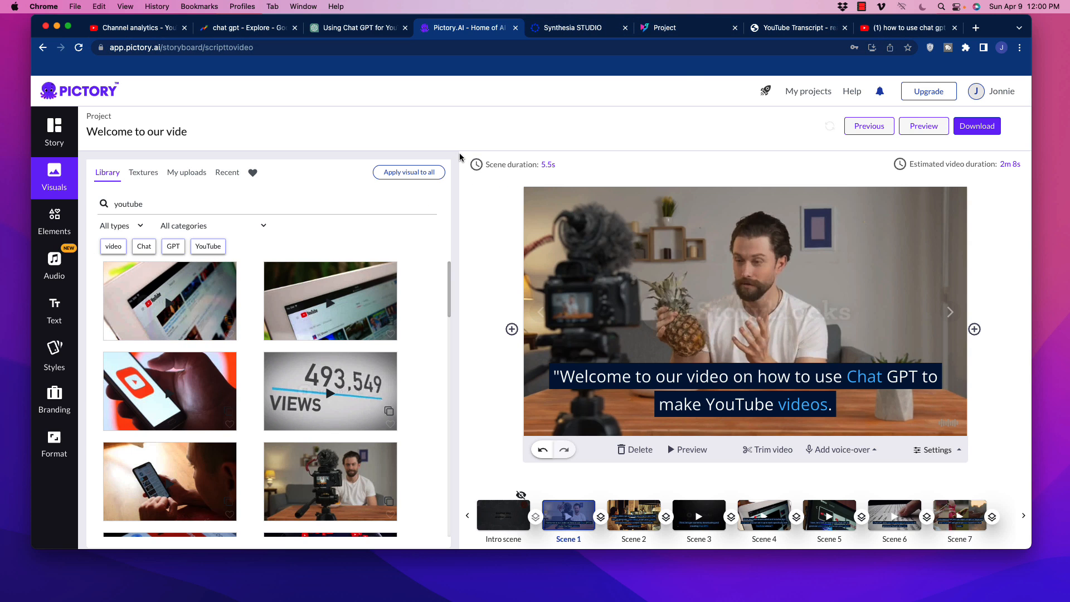
pyautogui.click(521, 164)
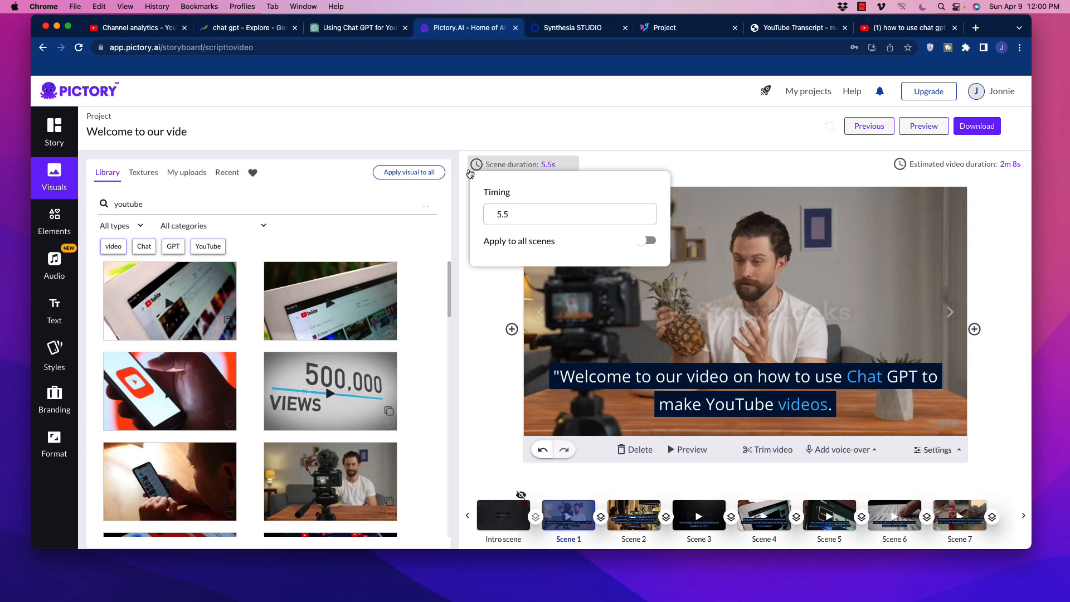